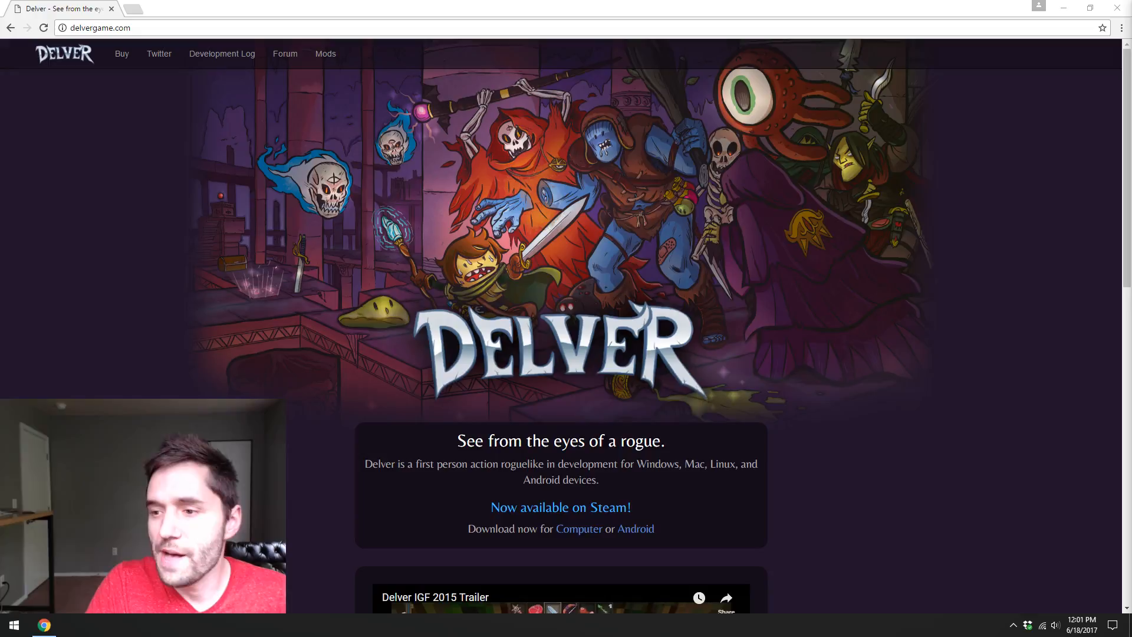
{"action": "mouse_move", "coordinate": [646, 142]}
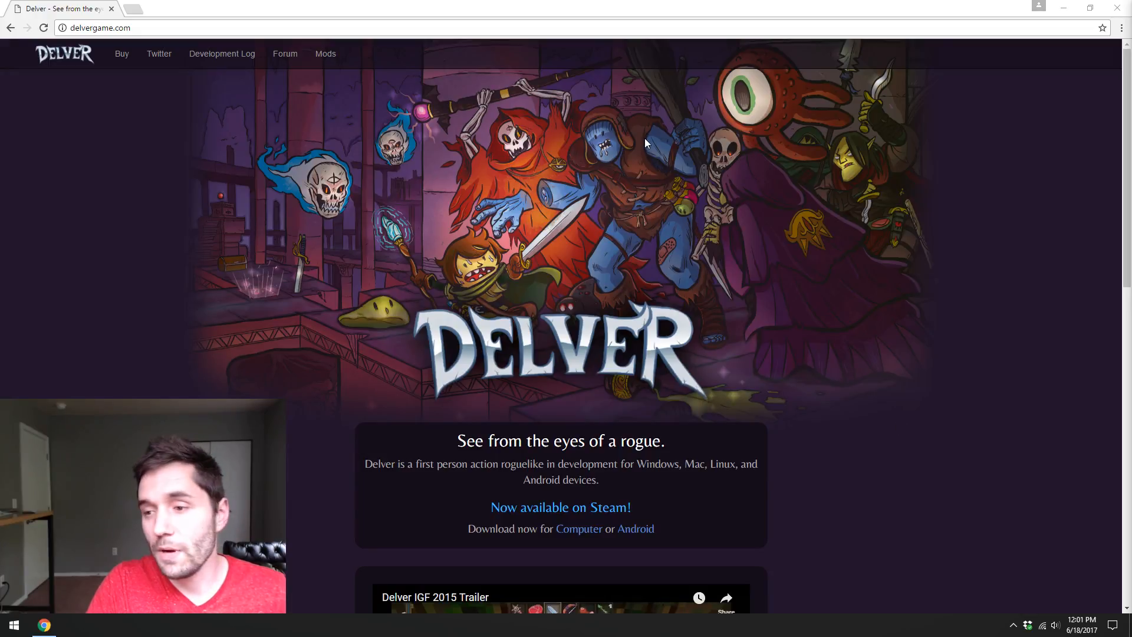
{"action": "mouse_move", "coordinate": [678, 250]}
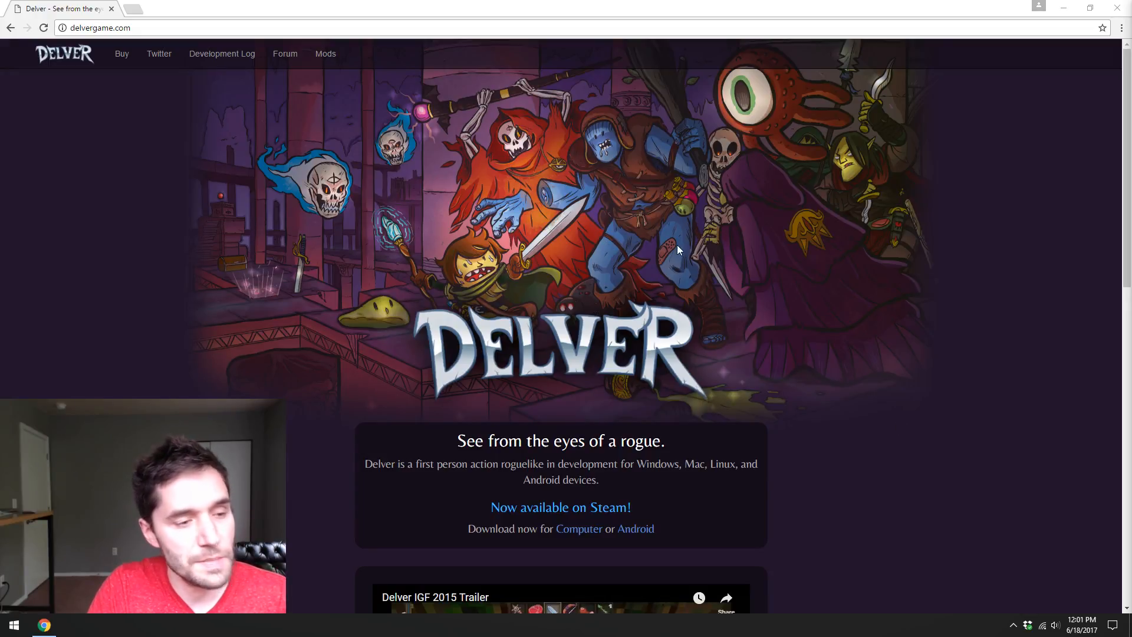
{"action": "mouse_move", "coordinate": [820, 298]}
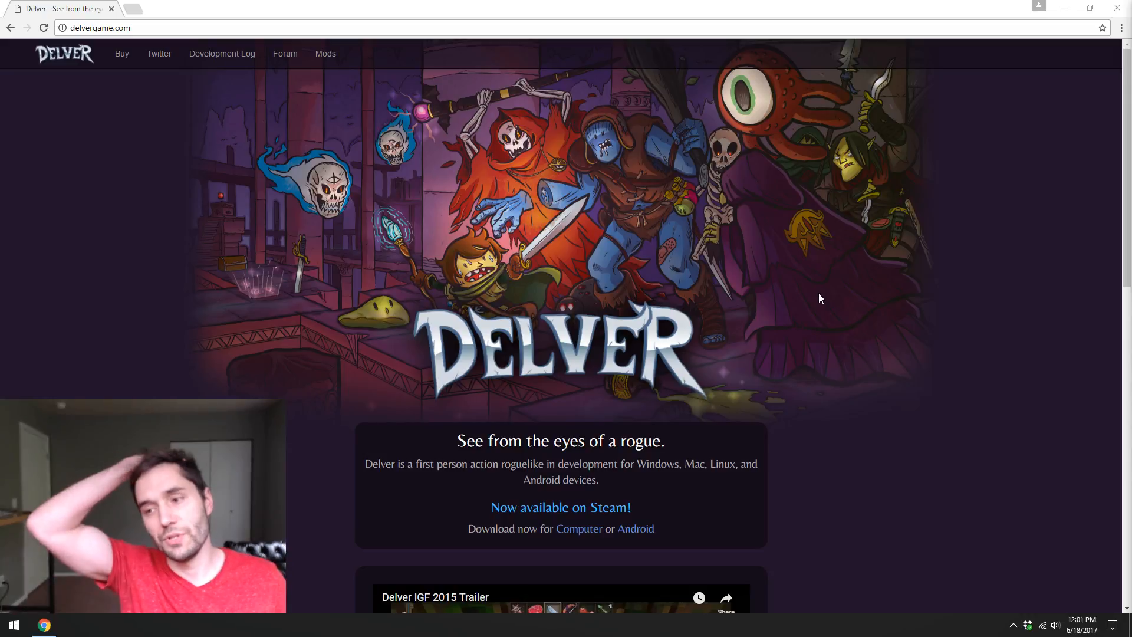
{"action": "mouse_move", "coordinate": [531, 267]}
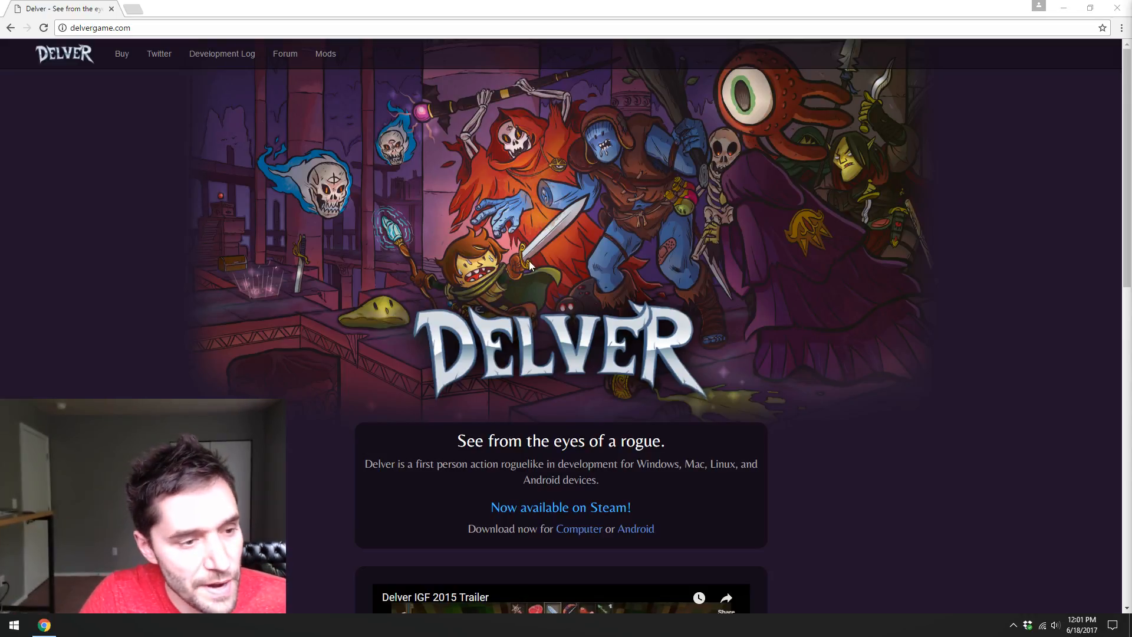
{"action": "mouse_move", "coordinate": [906, 331]}
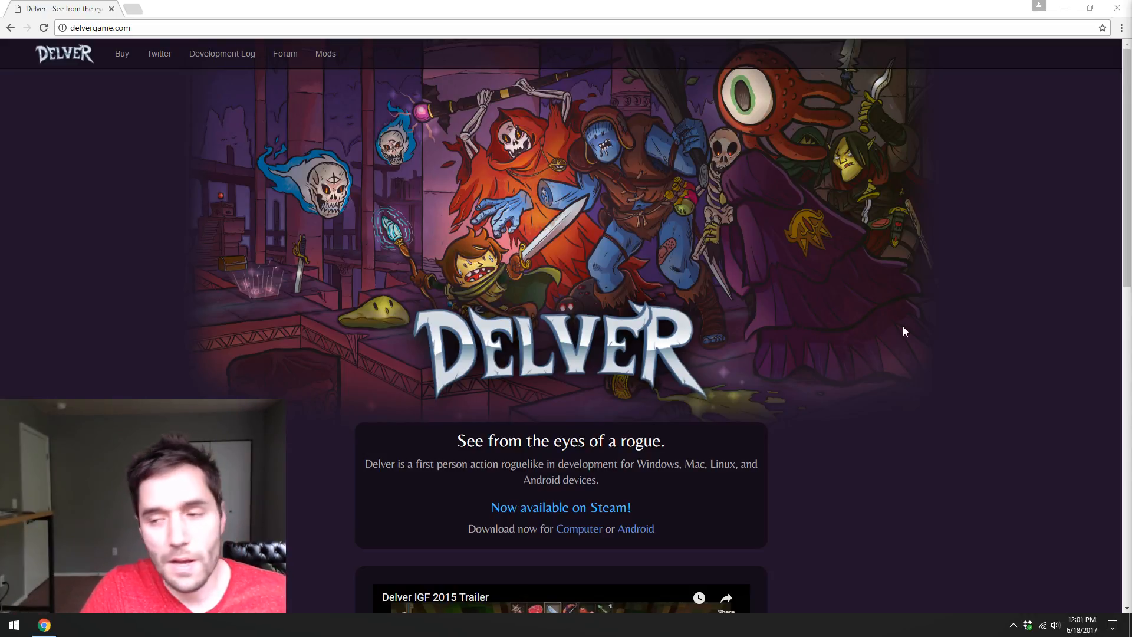
- Change into the Repositories/delver folder, run git status and page through the git diff output
{"action": "scroll", "scroll_direction": "down", "scroll_amount": 3}
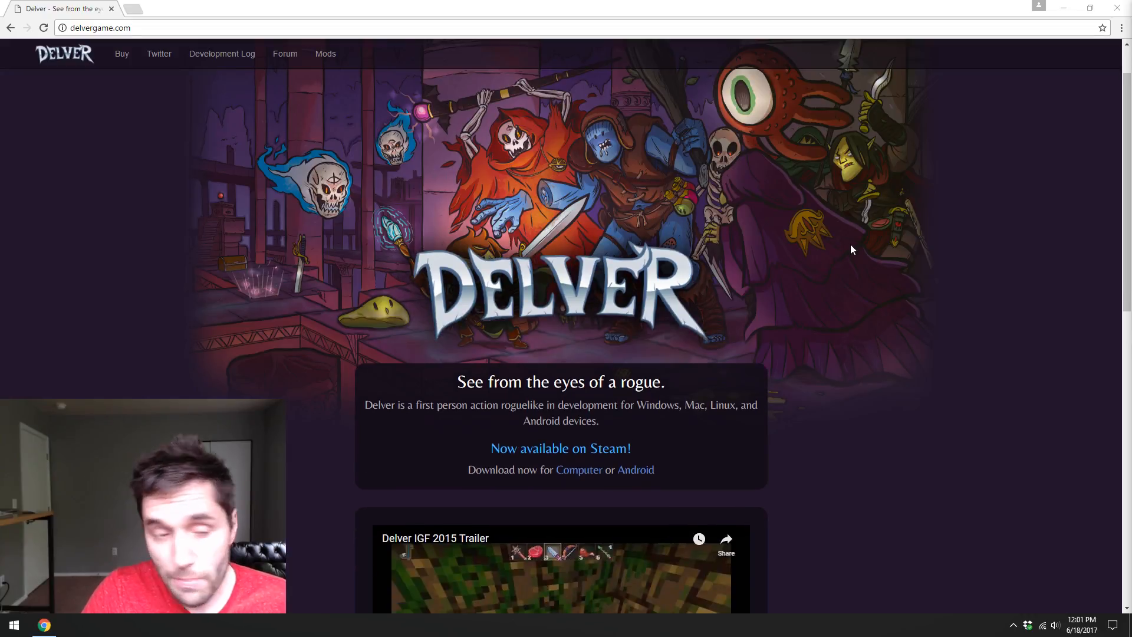
{"action": "scroll", "scroll_direction": "down", "scroll_amount": 3}
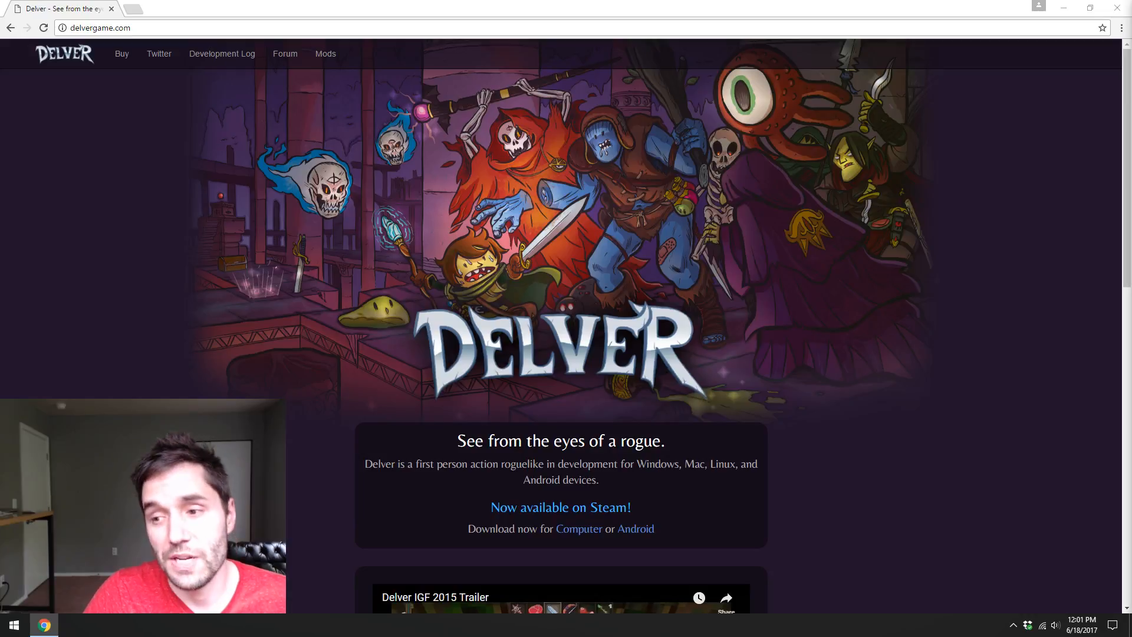
{"action": "mouse_move", "coordinate": [994, 511]}
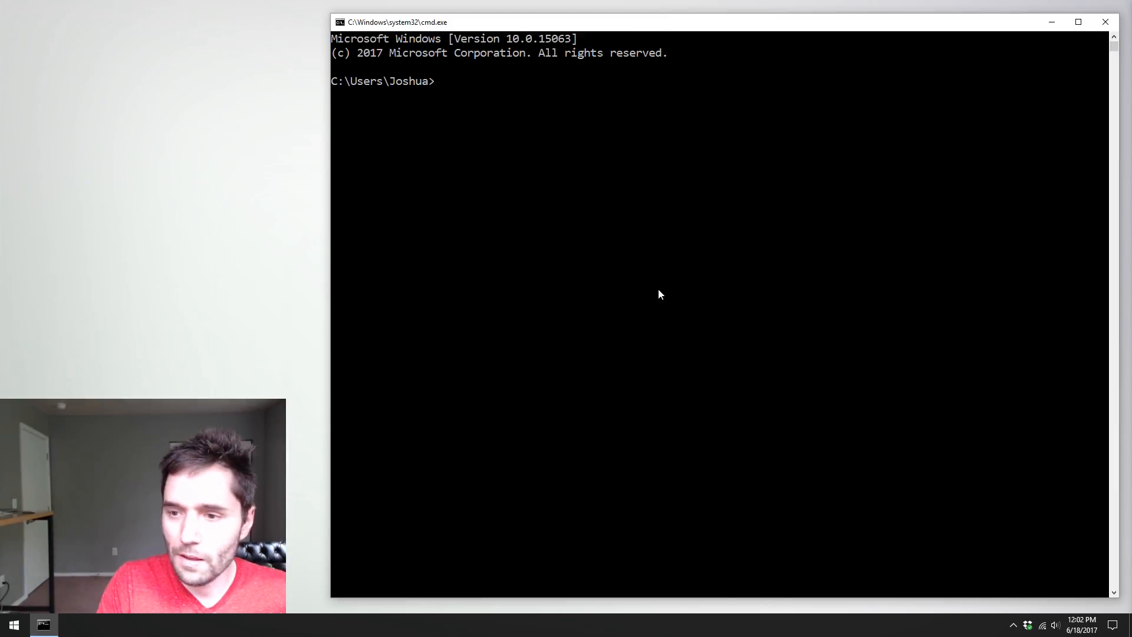
{"action": "type", "text": "cd Repositories"}
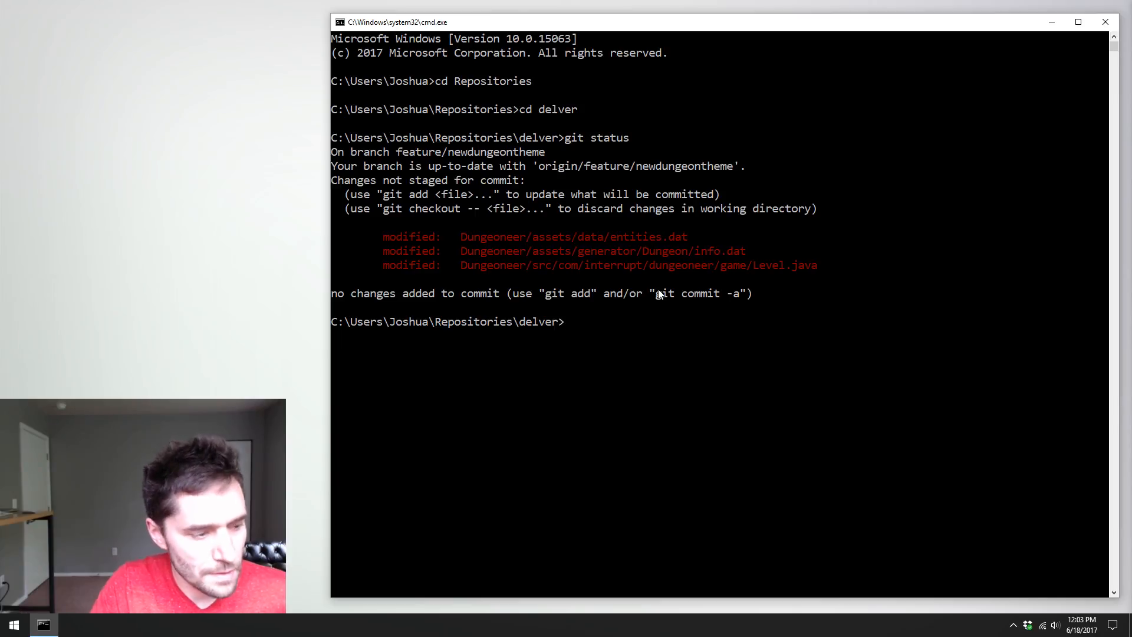
{"action": "type", "text": "gi"}
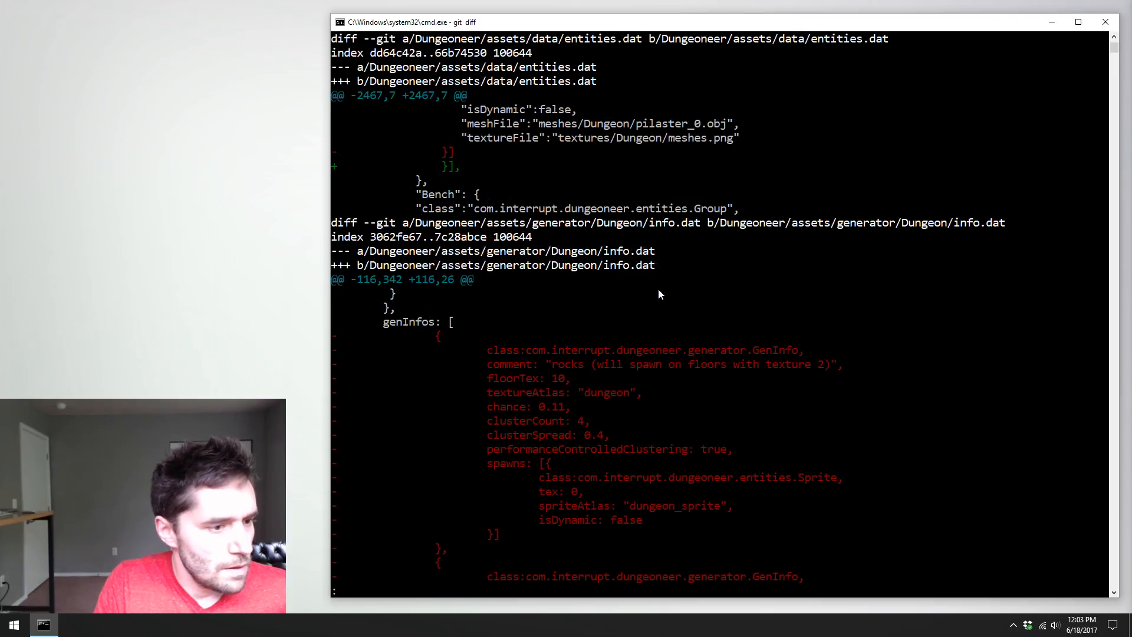
{"action": "scroll", "scroll_direction": "down", "scroll_amount": 3}
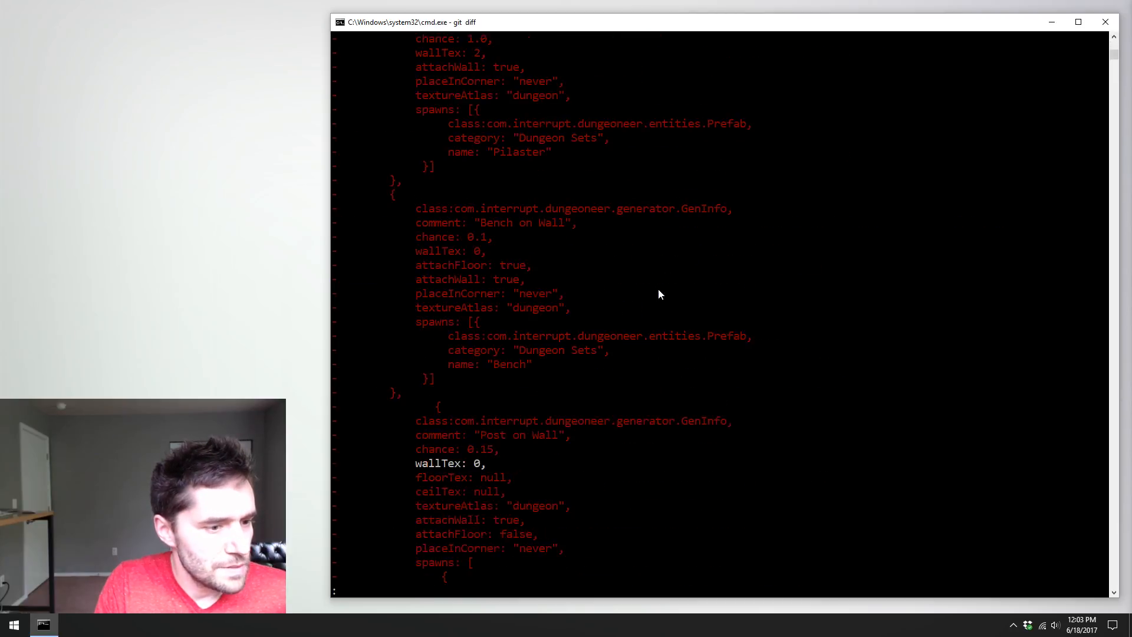
{"action": "scroll", "scroll_direction": "down", "scroll_amount": 3}
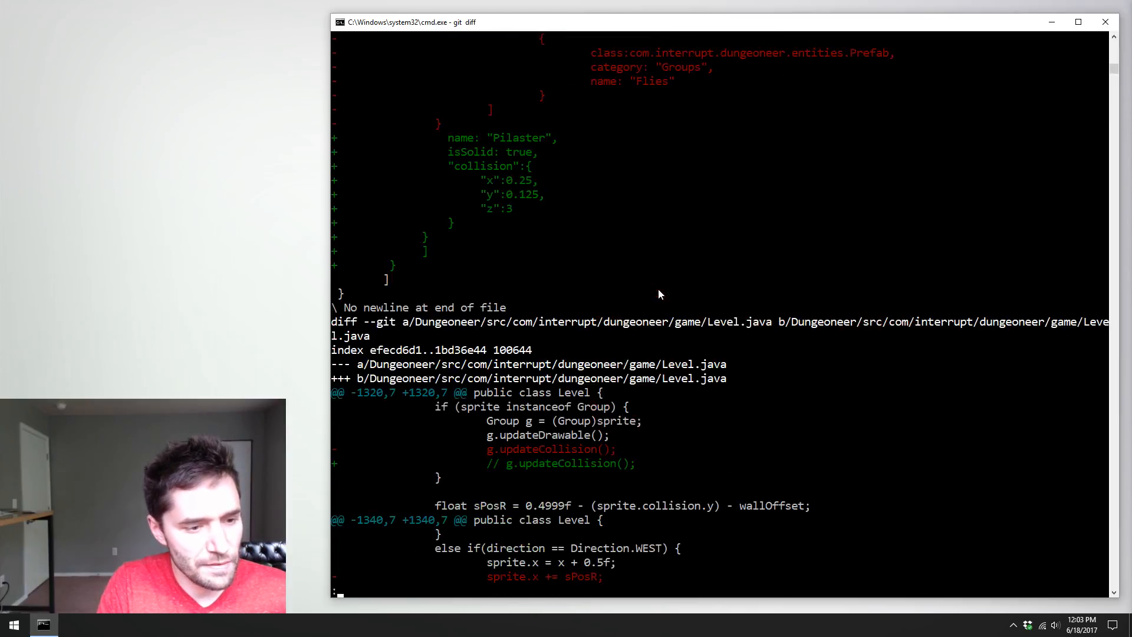
{"action": "scroll", "scroll_direction": "down", "scroll_amount": 3}
{"action": "type", "text": "git"}
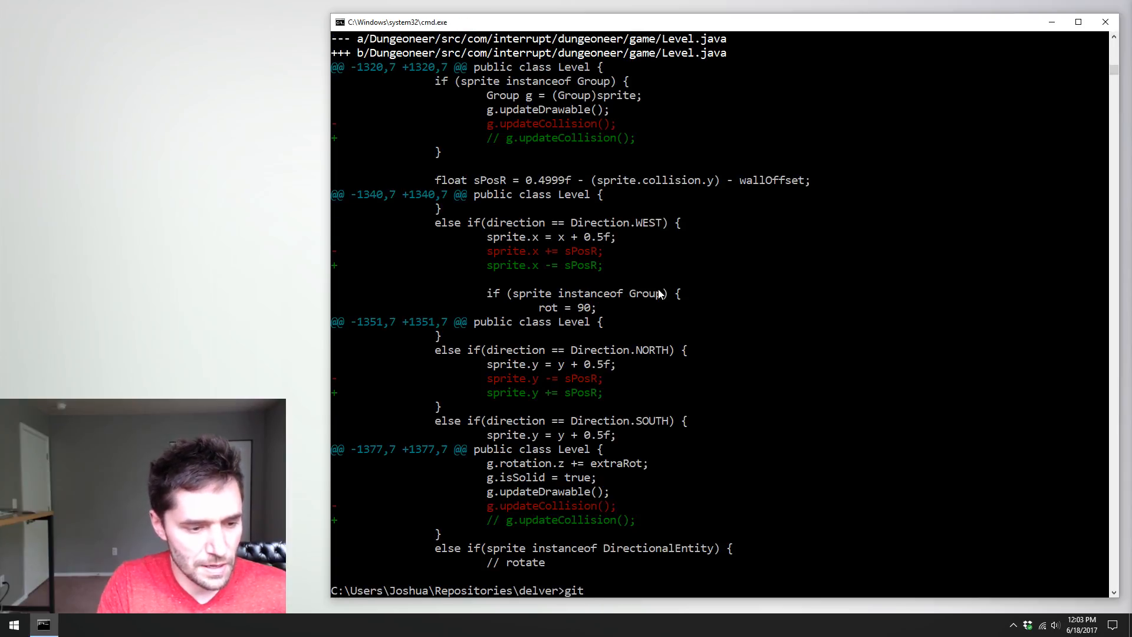
- Discard local changes with git reset HEAD --hard and git clean -df, then confirm a clean status
{"action": "type", "text": "reset HEAD --hard"}
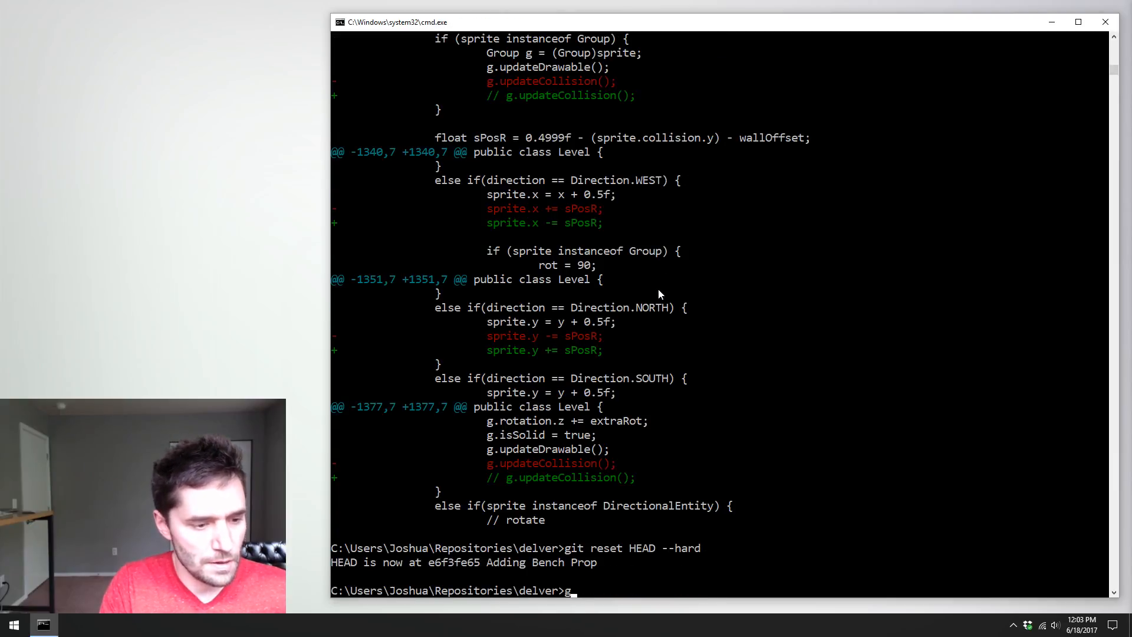
{"action": "type", "text": "git clean -df"}
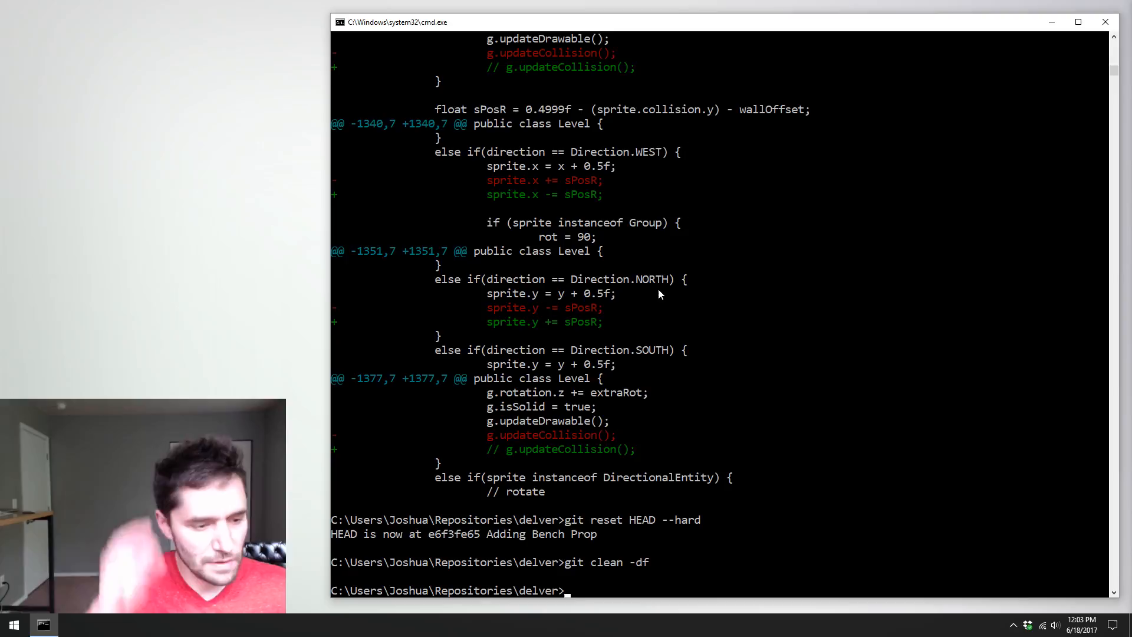
{"action": "type", "text": "git status"}
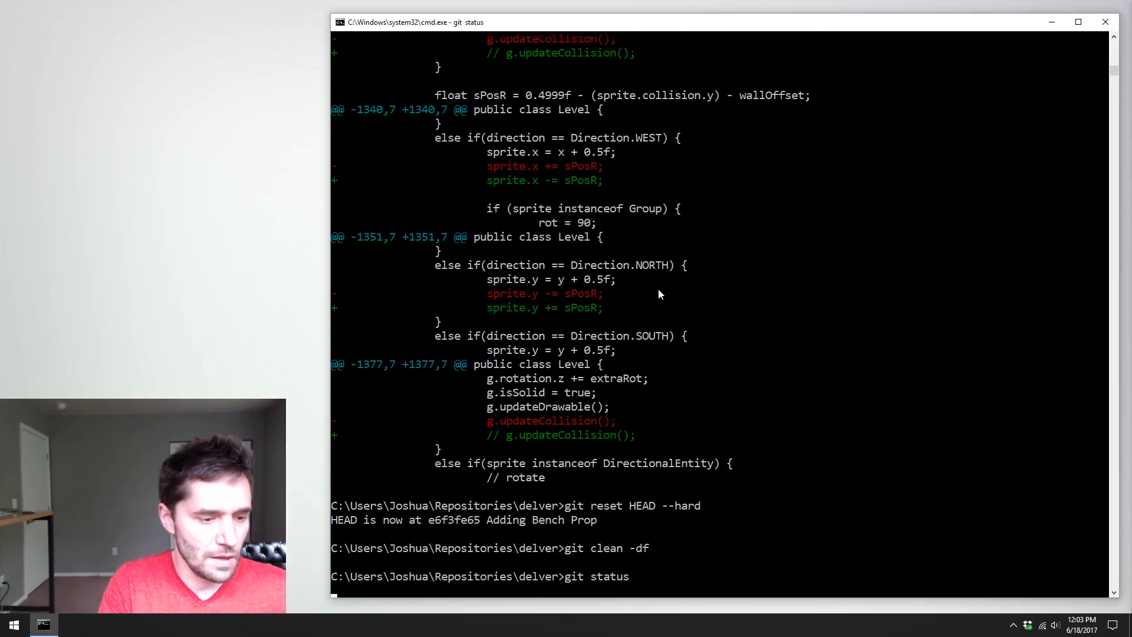
{"action": "key", "text": "Enter"}
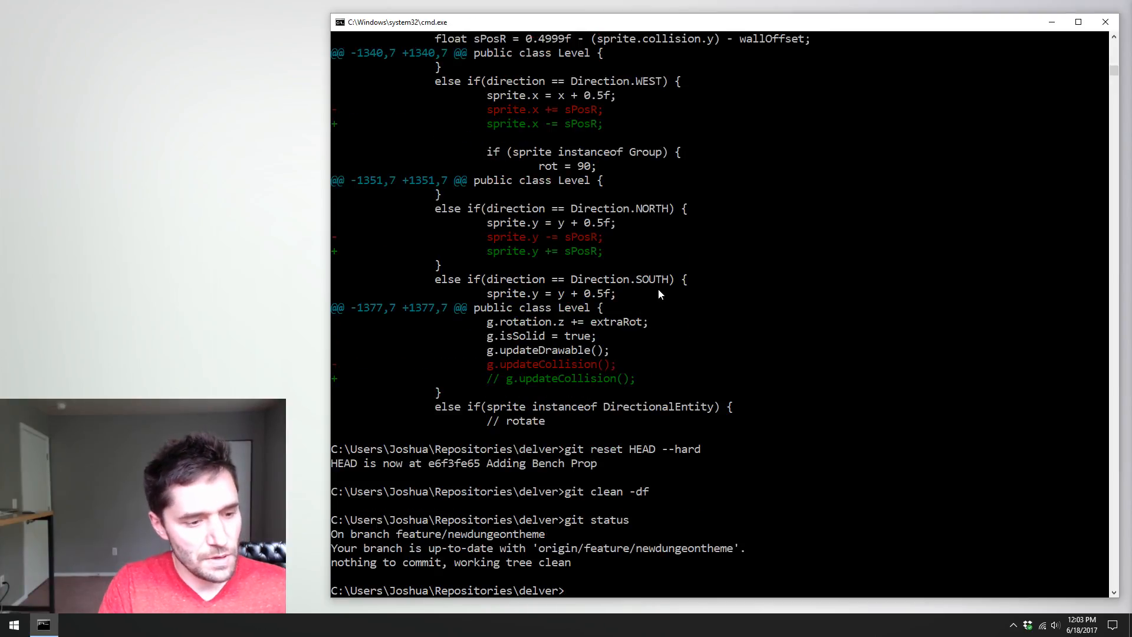
- Check out the develop branch and pull, fast-forwarding 13 files
{"action": "type", "text": "get checkout master"}
{"action": "type", "text": "git g"}
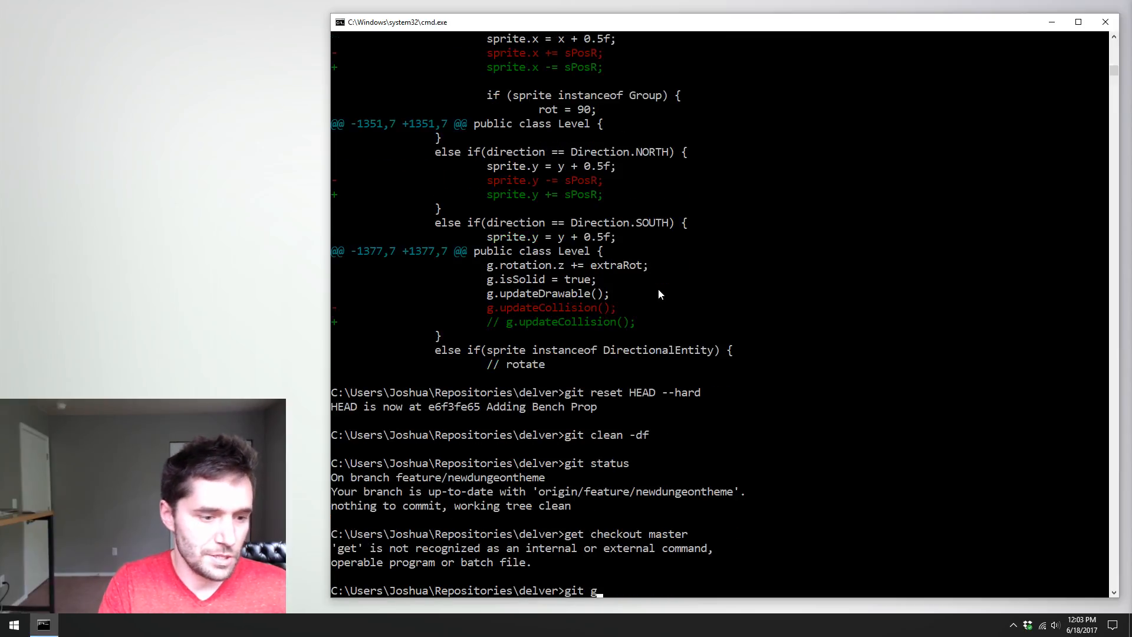
{"action": "type", "text": "chckout develop"}
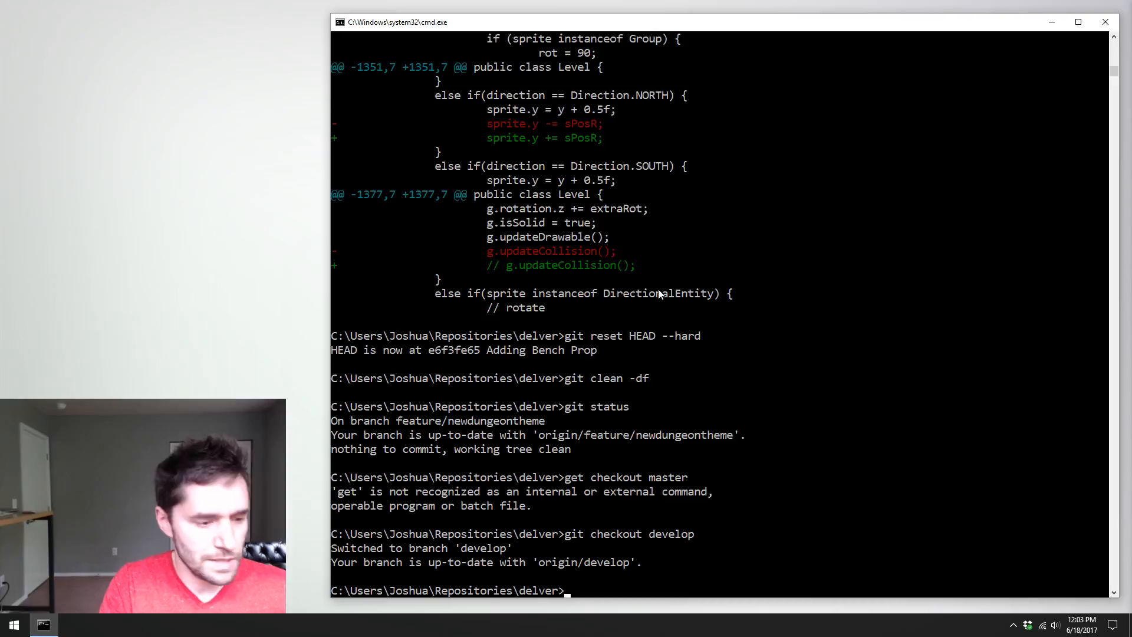
{"action": "type", "text": "git"}
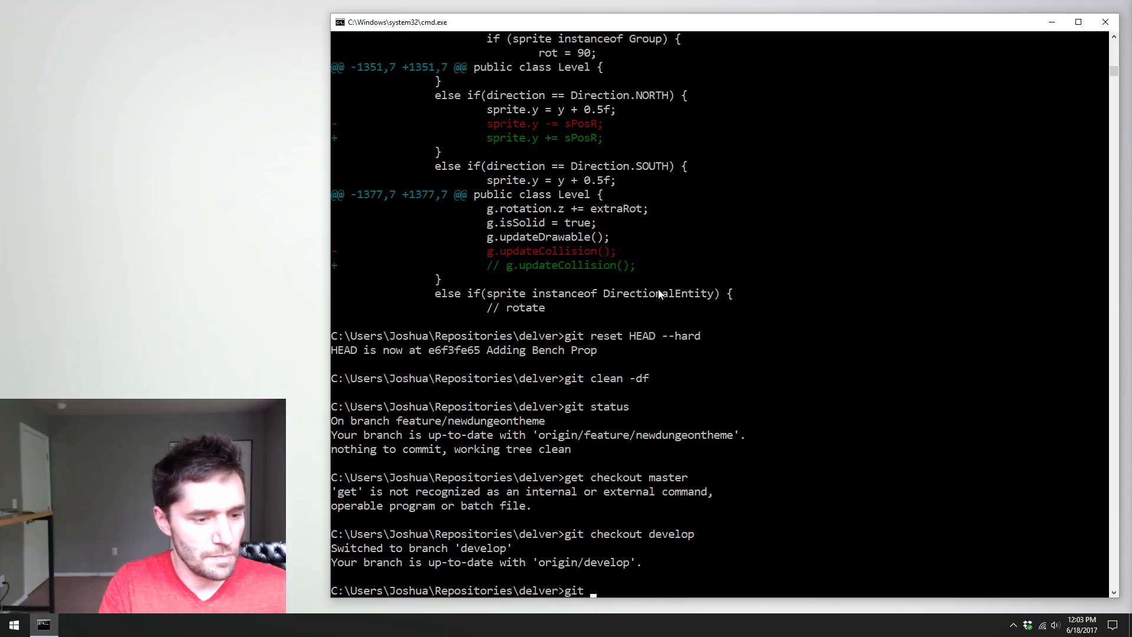
{"action": "type", "text": "pull"}
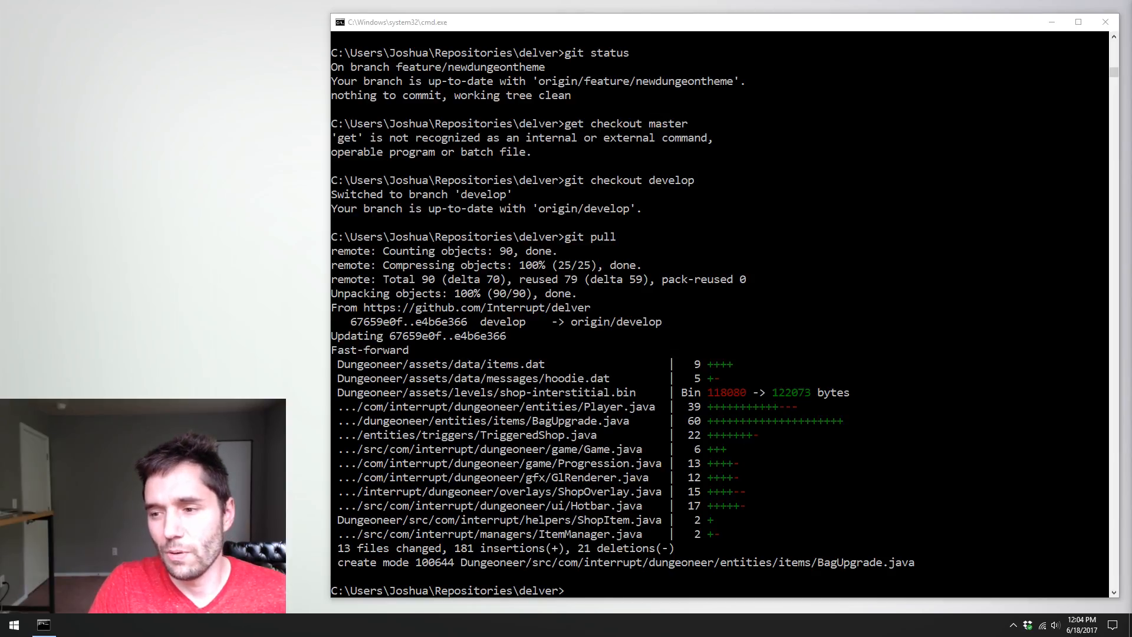
{"action": "mouse_move", "coordinate": [875, 476]}
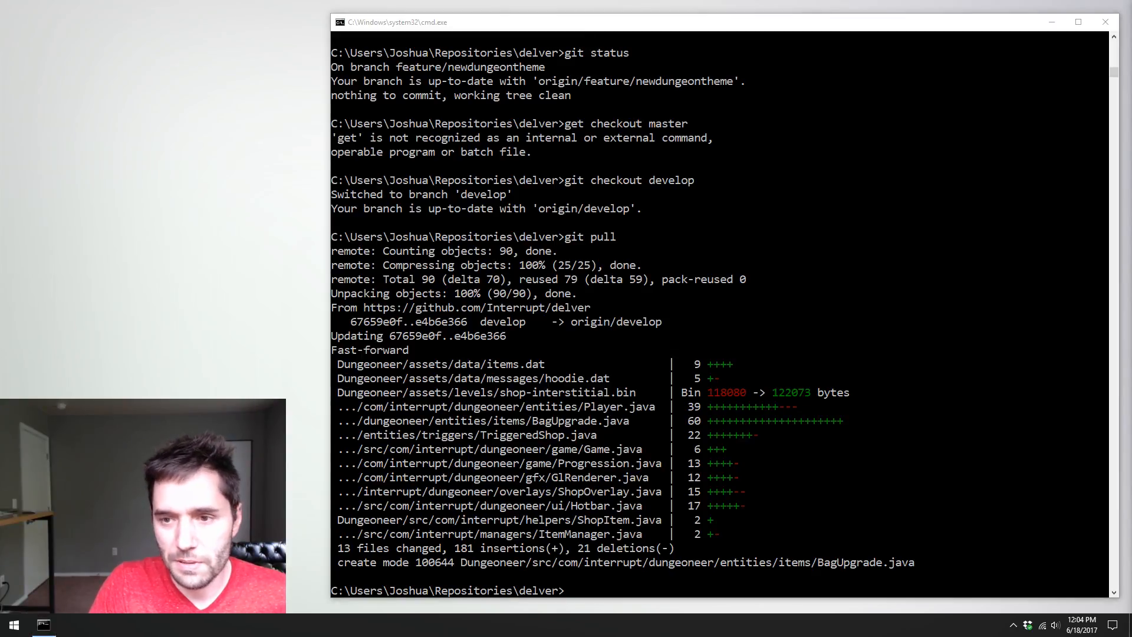
{"action": "mouse_move", "coordinate": [1006, 494]}
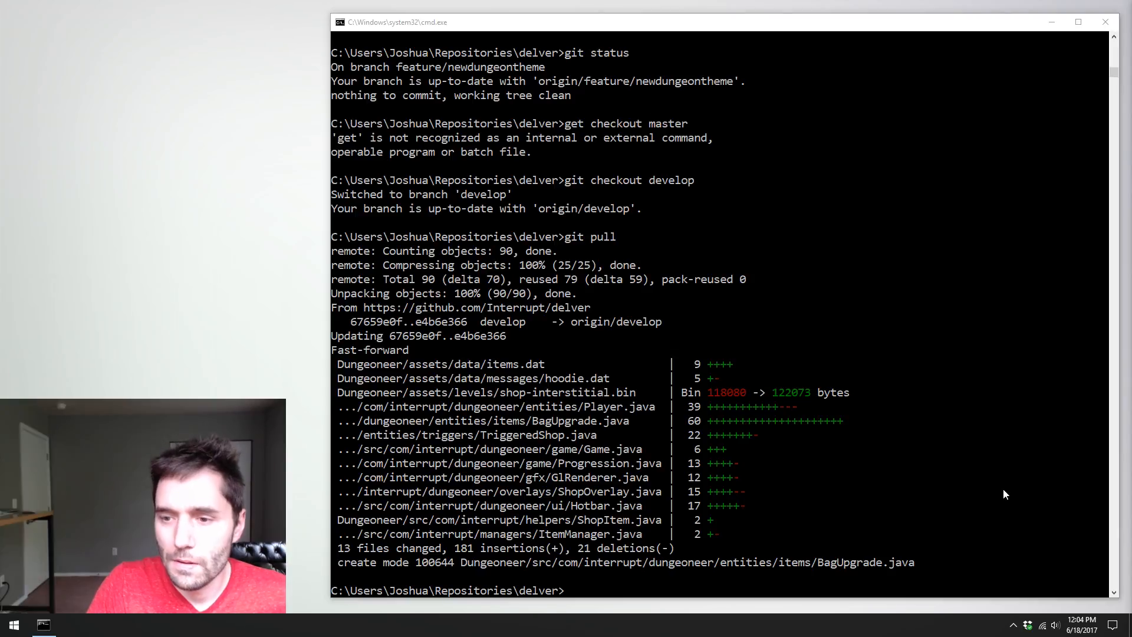
- Run git log --oneline --since="one week ago" with a colored format and select part of the listed commits
{"action": "type", "text": "git log --online --since=\"one week ago\" --pretty=format:\"%C(yellow)%h%Creset %s %C(green)<%an>%Creset\""}
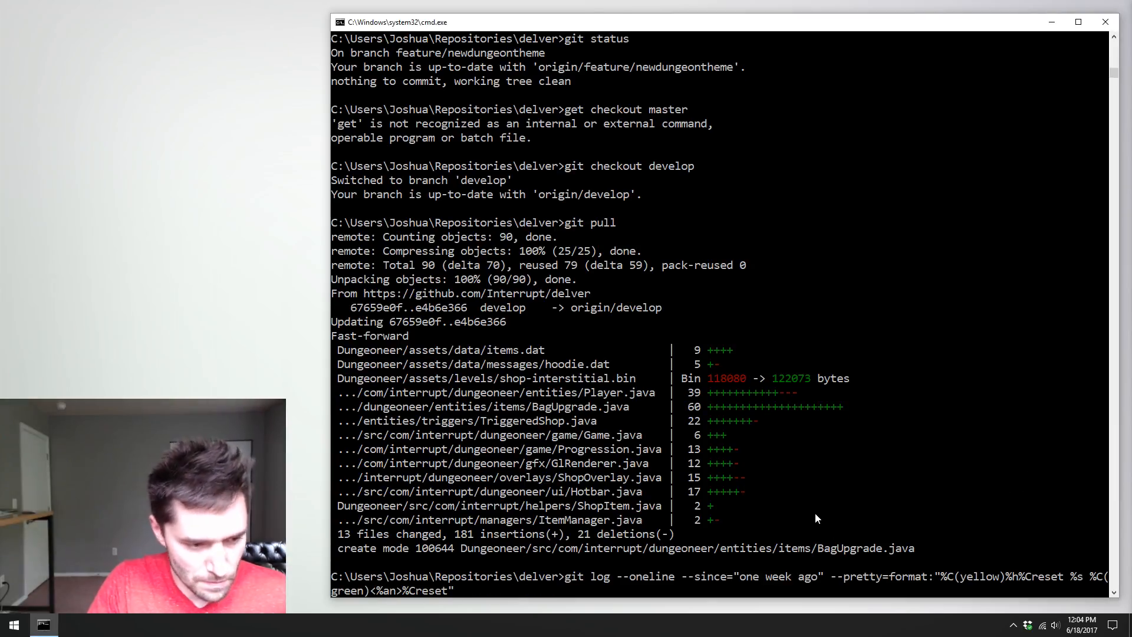
{"action": "key", "text": "Return"}
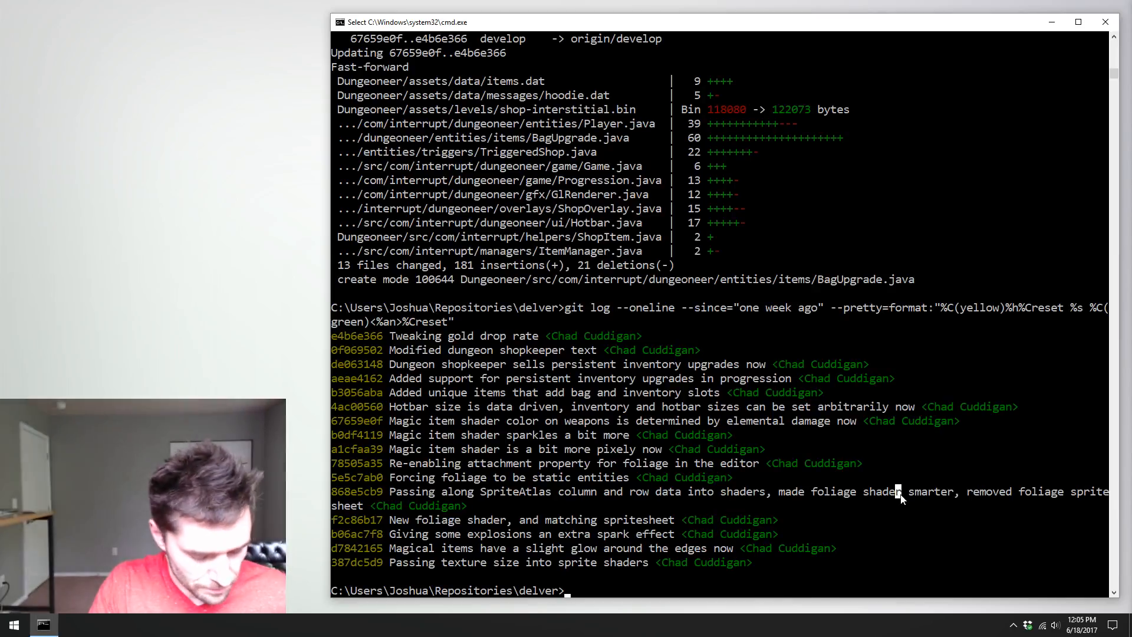
{"action": "left_click_drag", "start_coordinate": [811, 491], "coordinate": [1038, 490]}
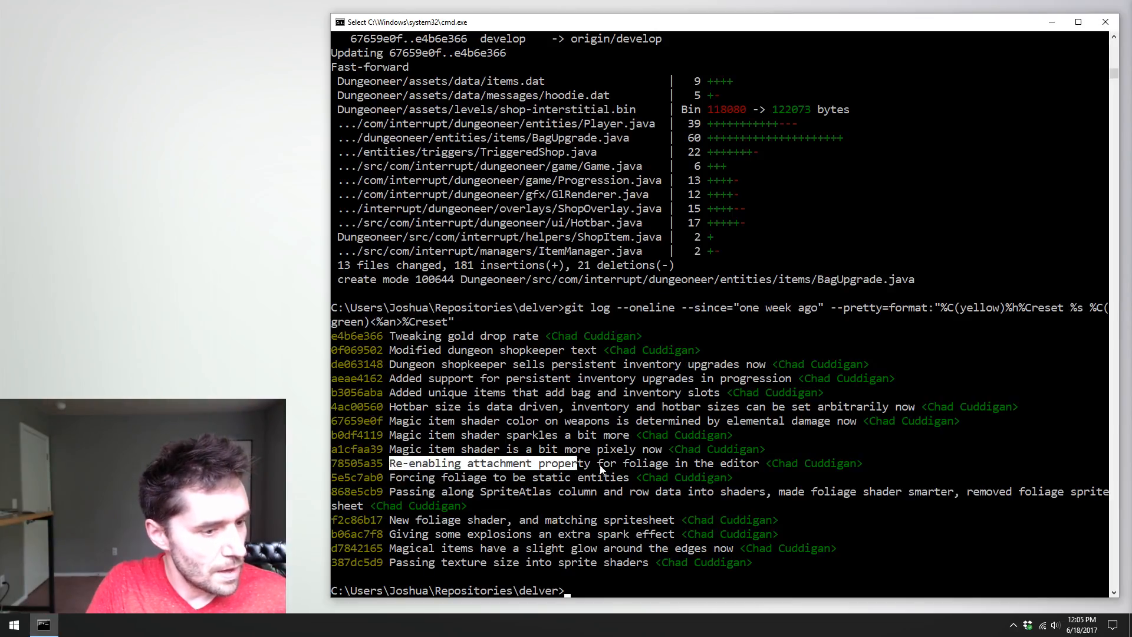
{"action": "left_click_drag", "start_coordinate": [589, 462], "coordinate": [762, 463]}
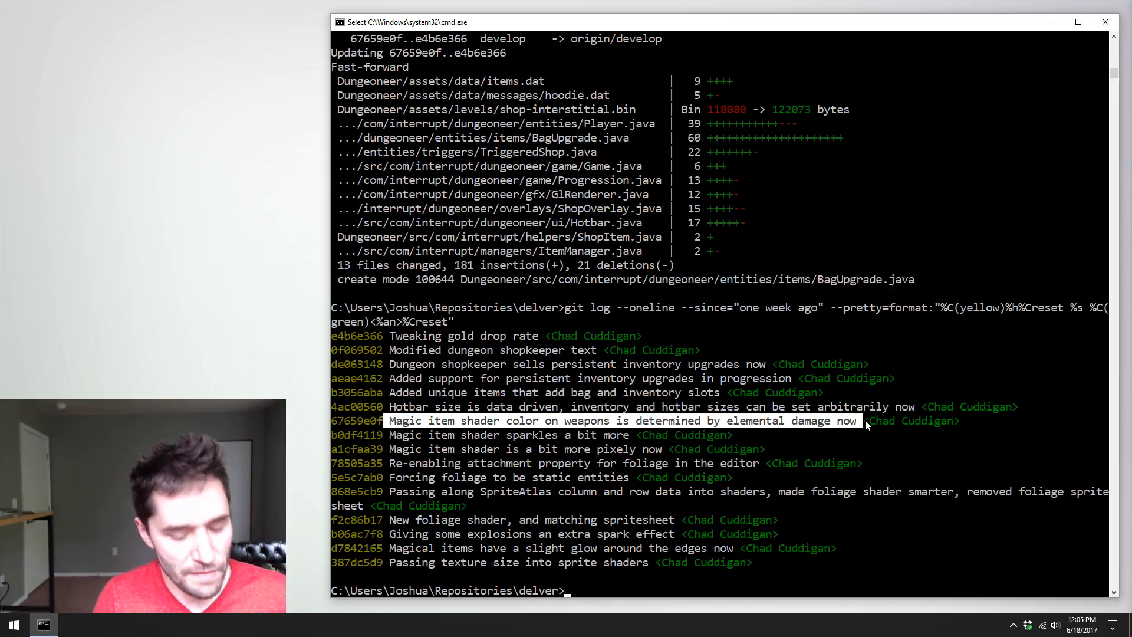
{"action": "mouse_move", "coordinate": [656, 446]}
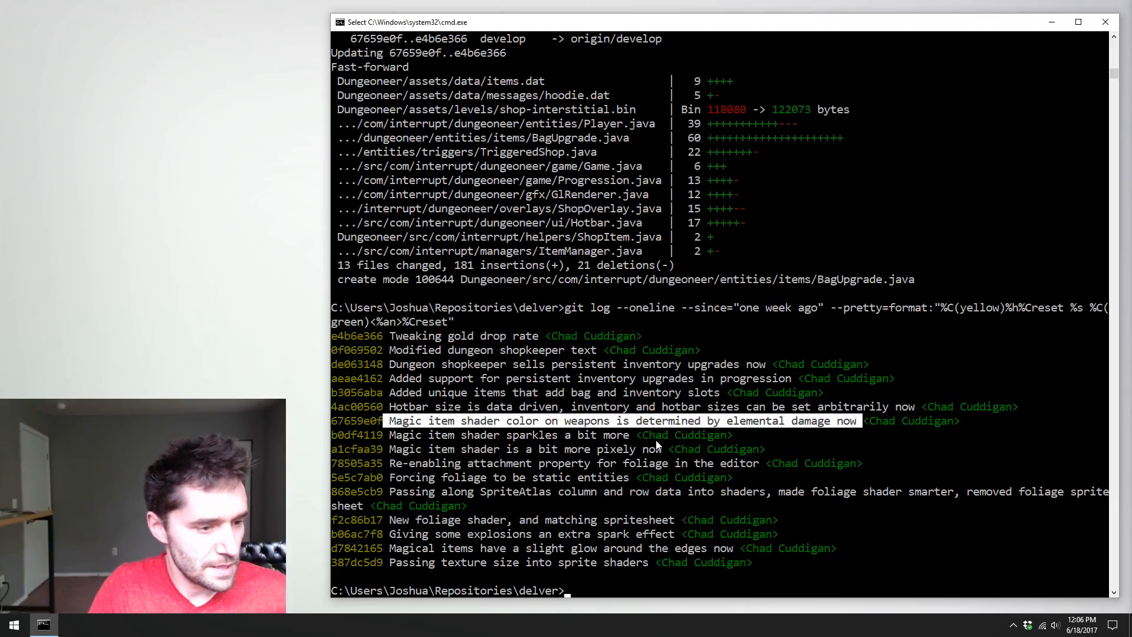
{"action": "left_click_drag", "start_coordinate": [388, 405], "coordinate": [629, 405]}
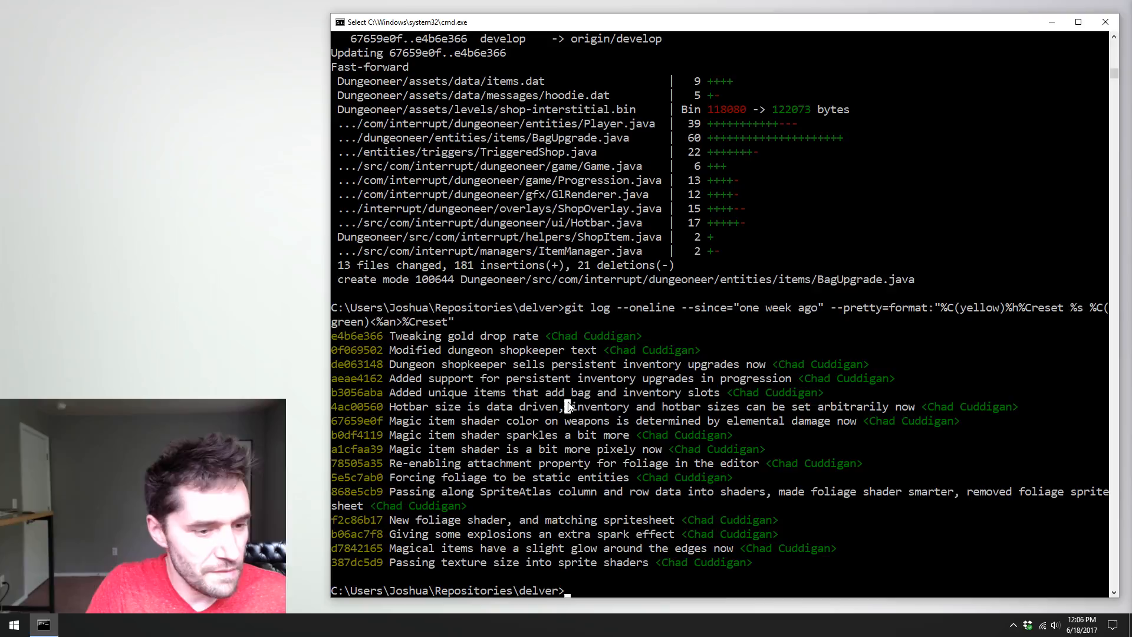
{"action": "left_click_drag", "start_coordinate": [567, 406], "coordinate": [894, 407]}
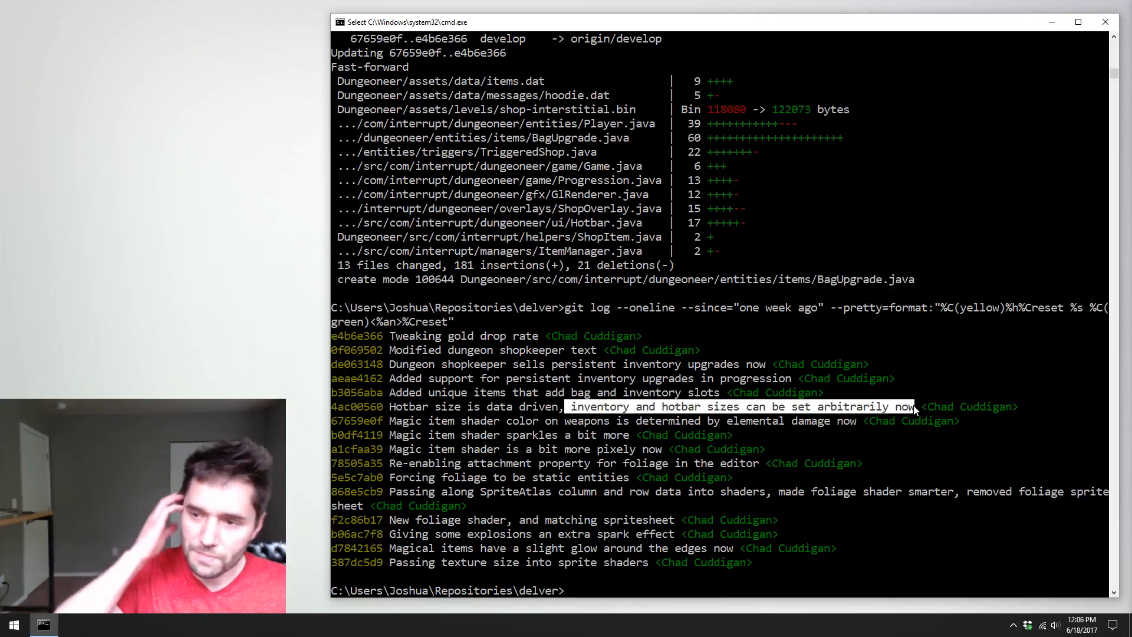
{"action": "mouse_move", "coordinate": [760, 421]}
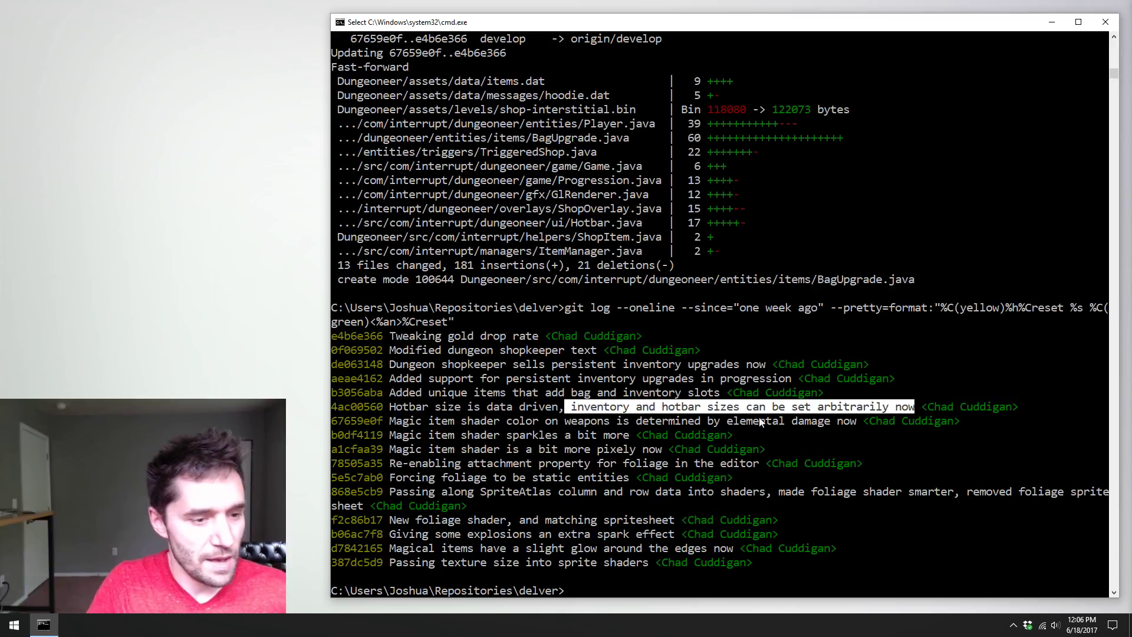
{"action": "mouse_move", "coordinate": [771, 257]}
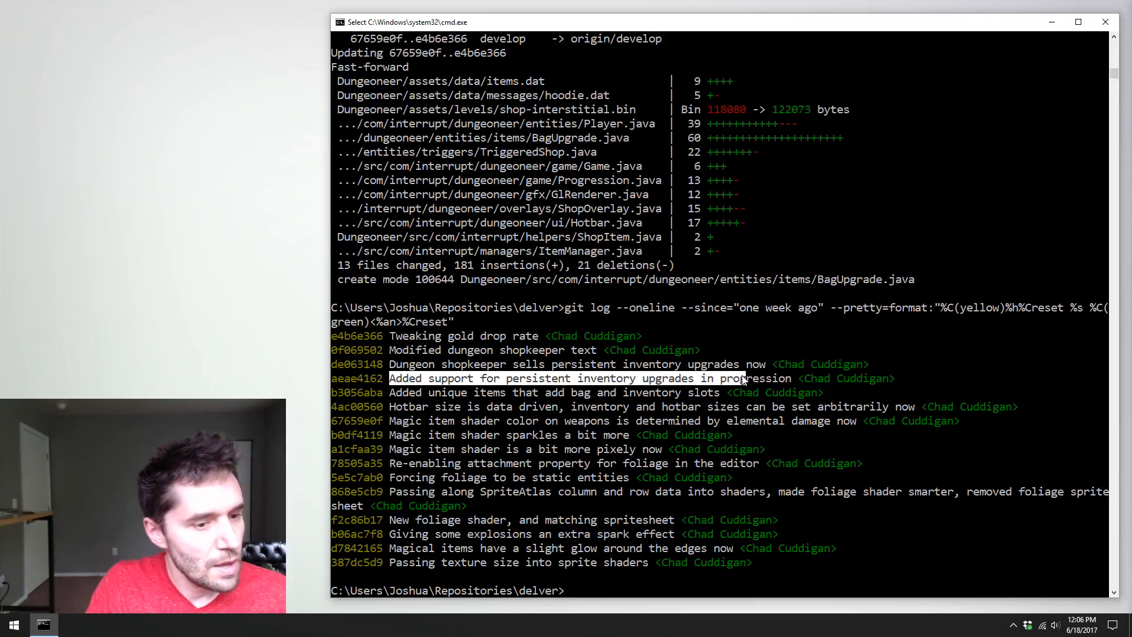
{"action": "double_click", "coordinate": [757, 377]}
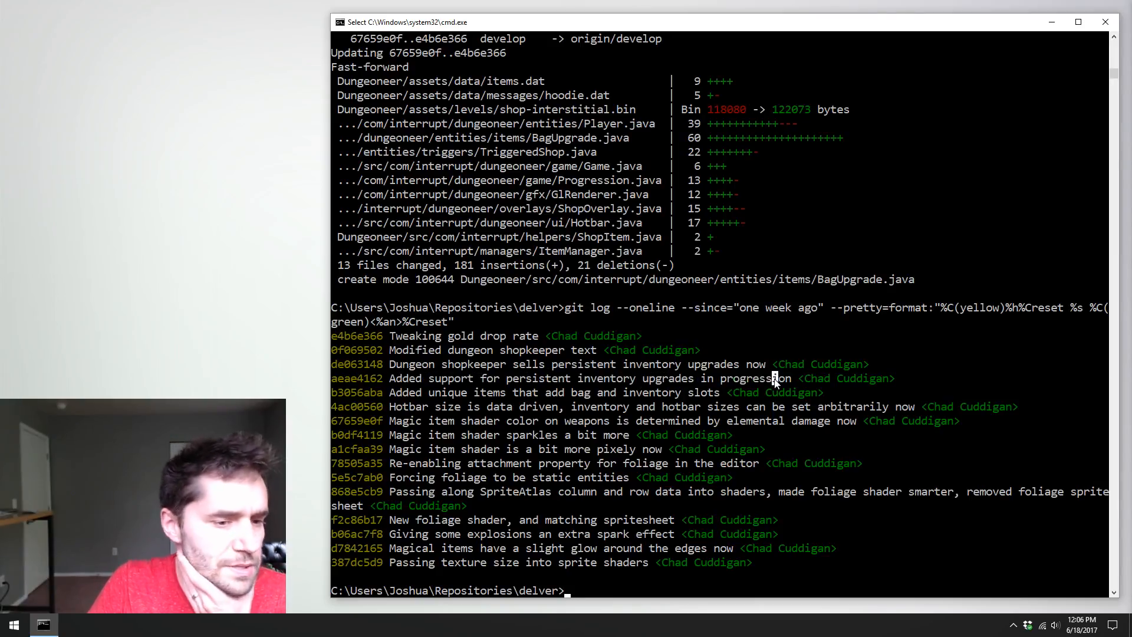
{"action": "double_click", "coordinate": [756, 377]}
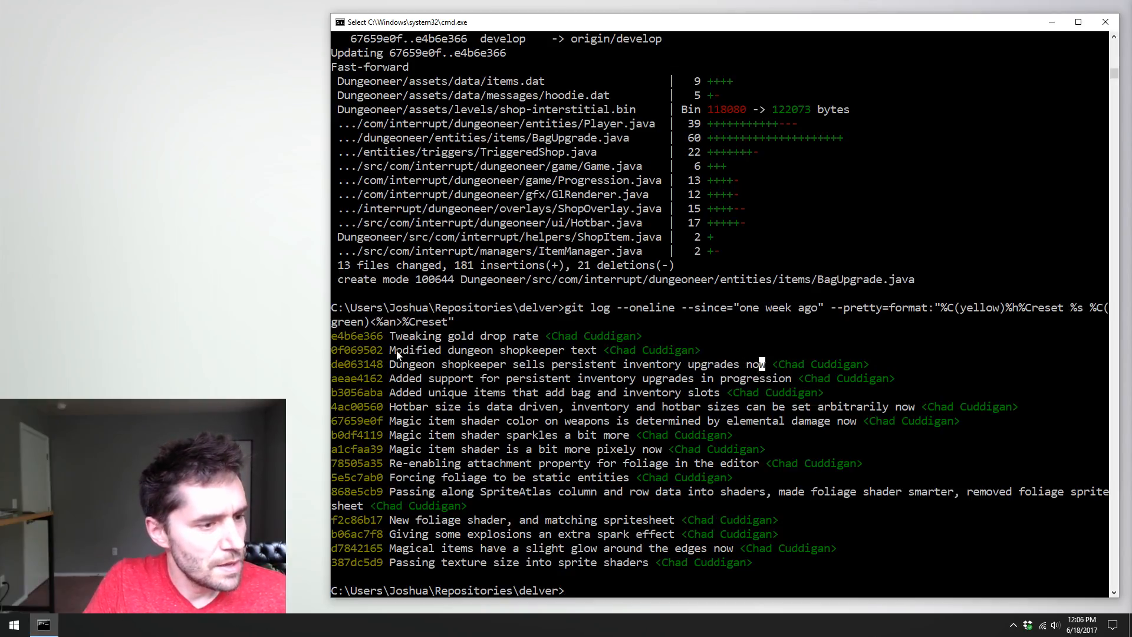
{"action": "double_click", "coordinate": [415, 349]}
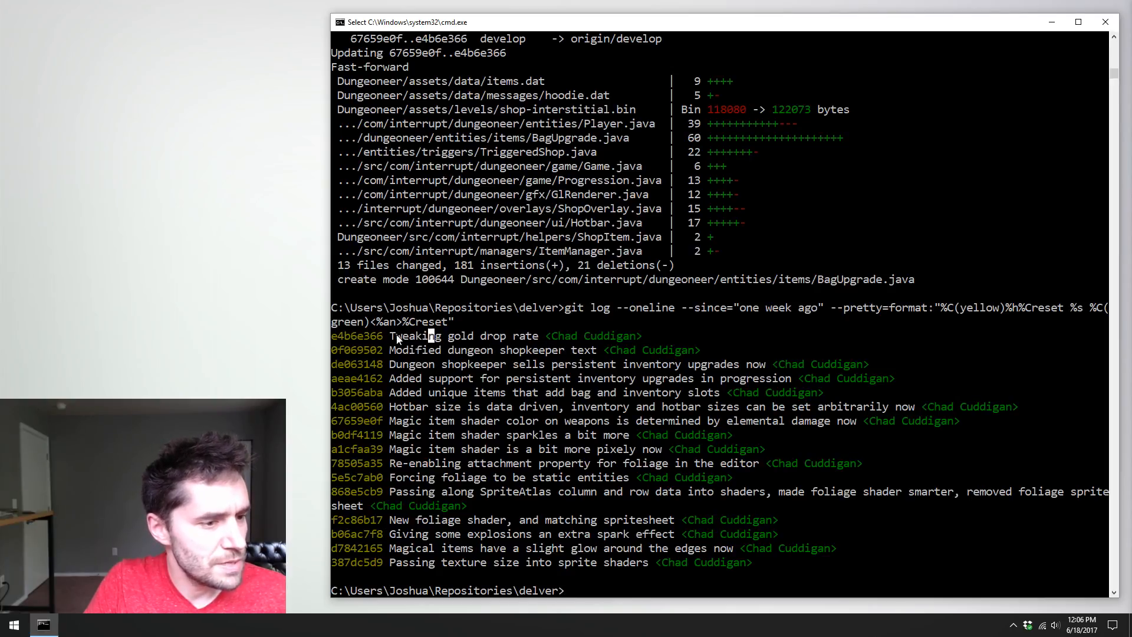
{"action": "double_click", "coordinate": [536, 378]}
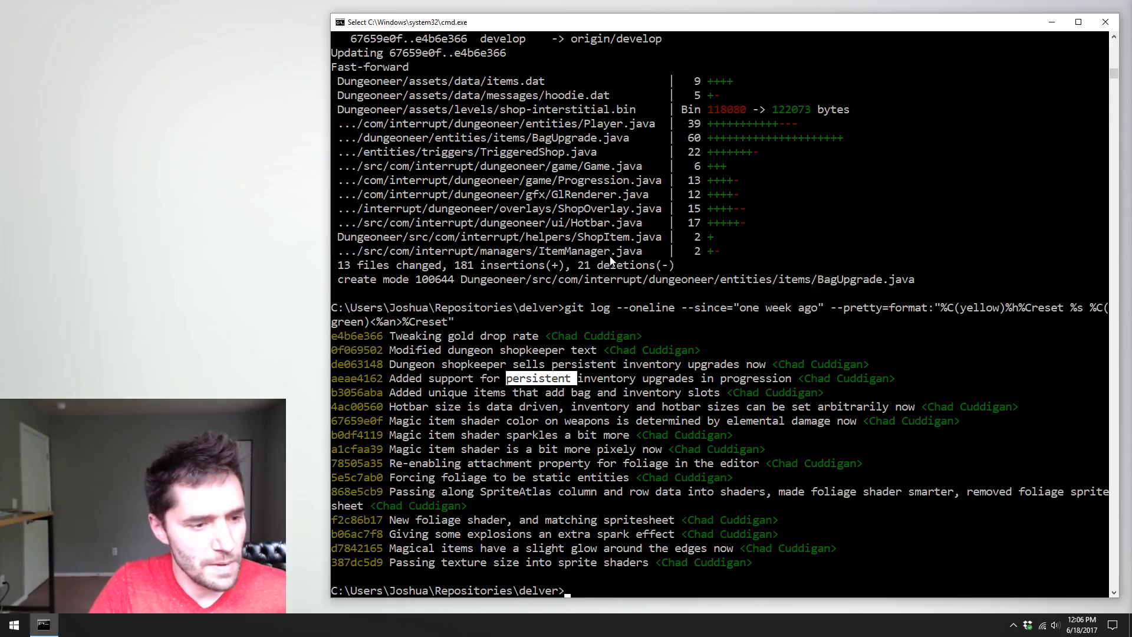
{"action": "type", "text": "cd"}
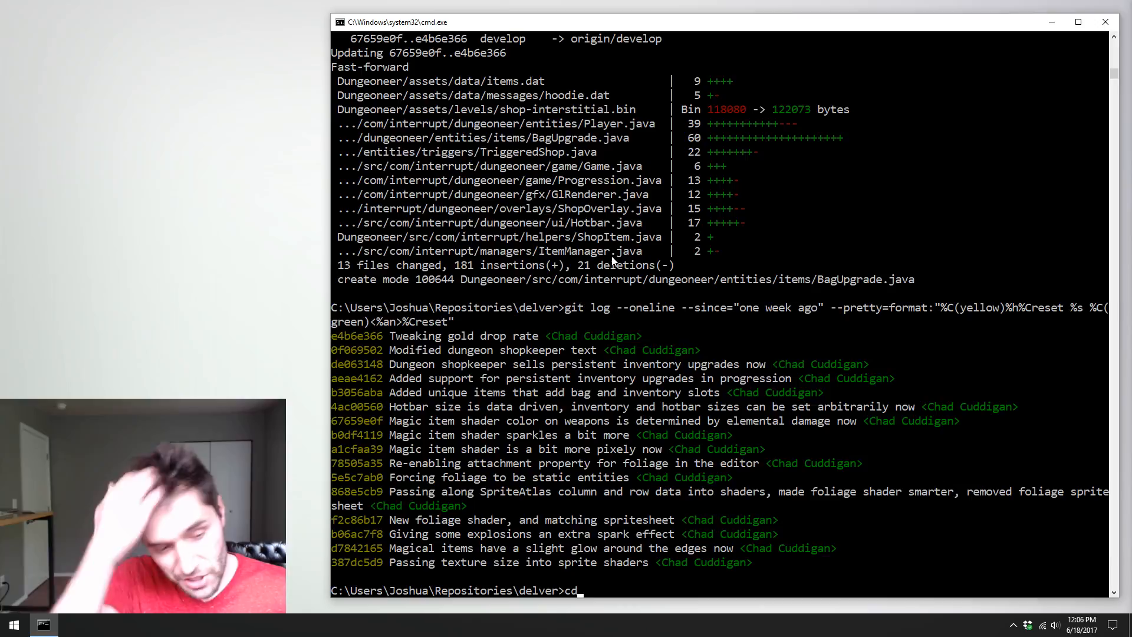
- Check out feature/newdungeontheme and rerun the one-week git log, clearing stray typed characters
{"action": "key", "text": "Backspace"}
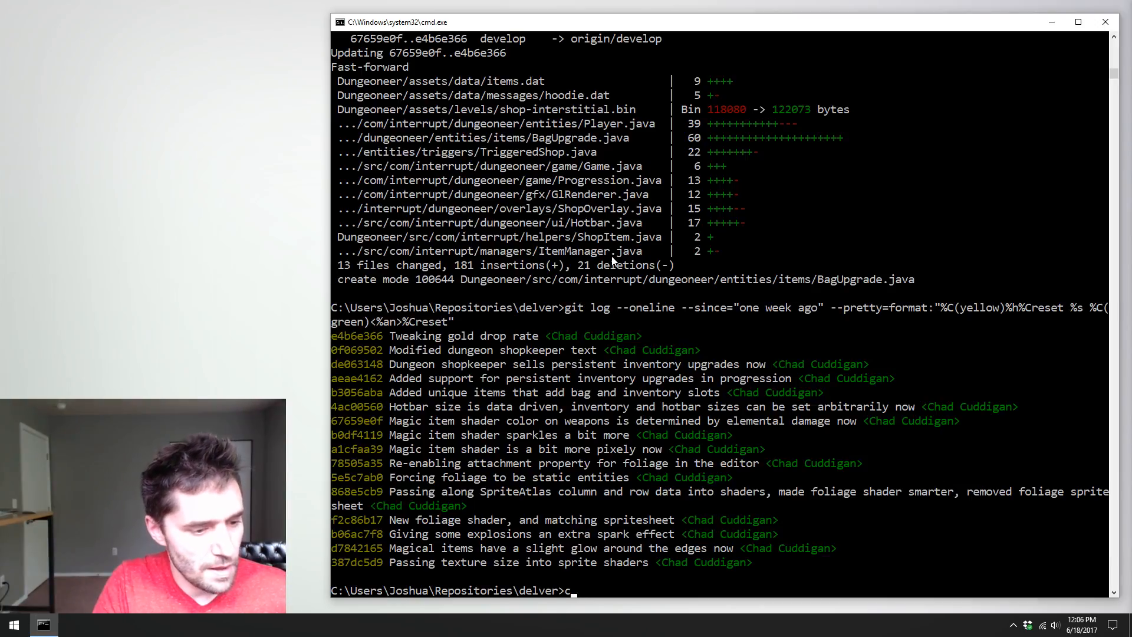
{"action": "type", "text": "it"}
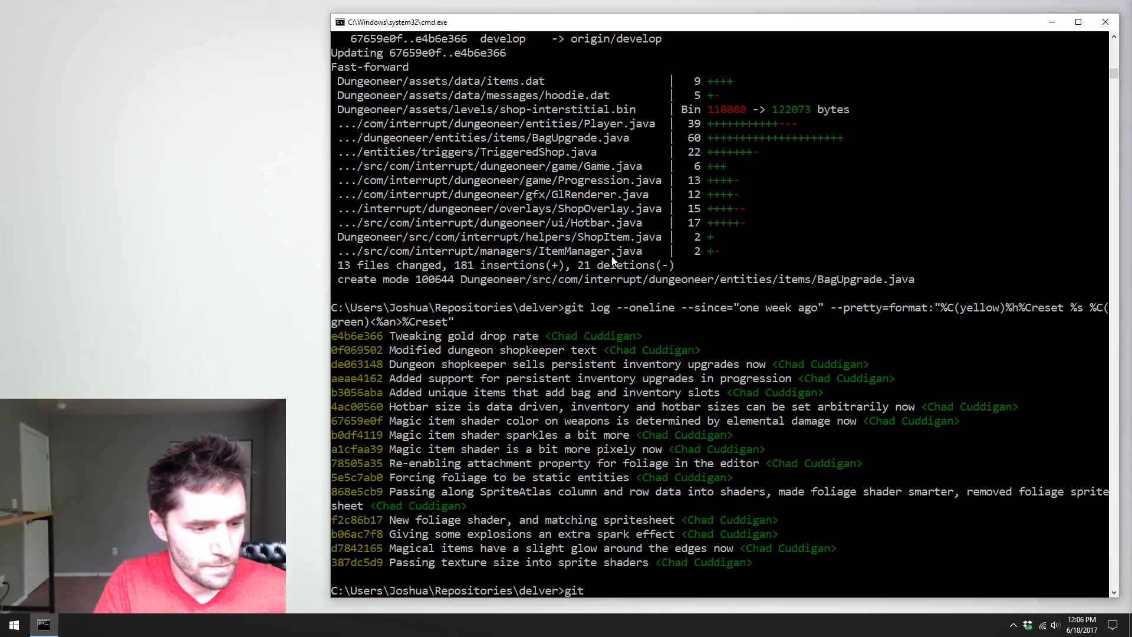
{"action": "type", "text": "checkout feature/newd"}
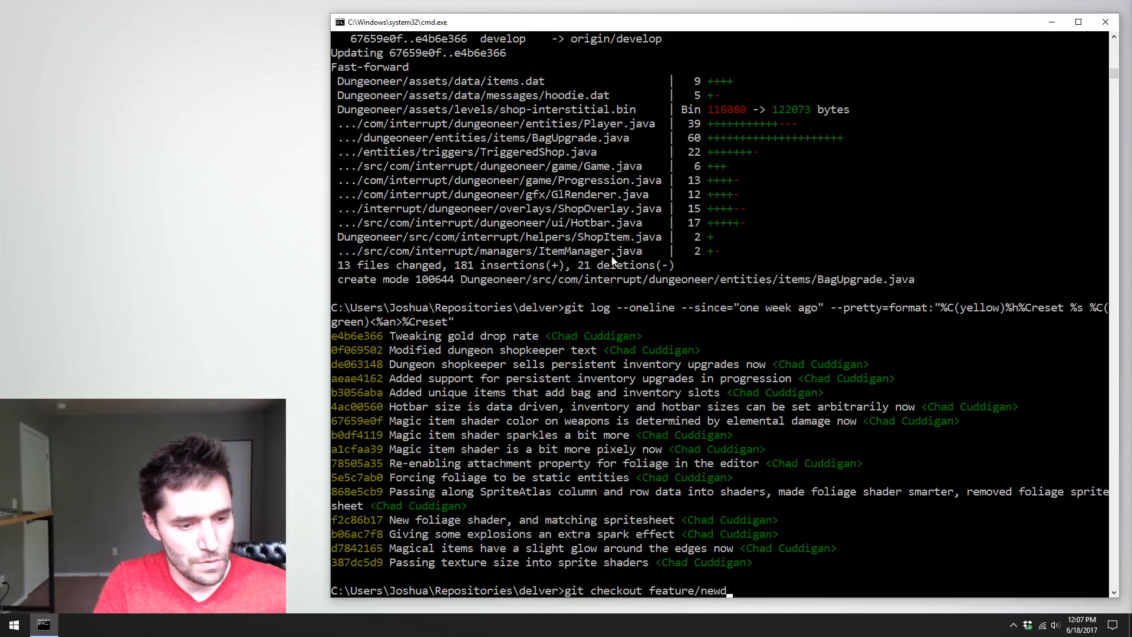
{"action": "type", "text": "ungeontheme"}
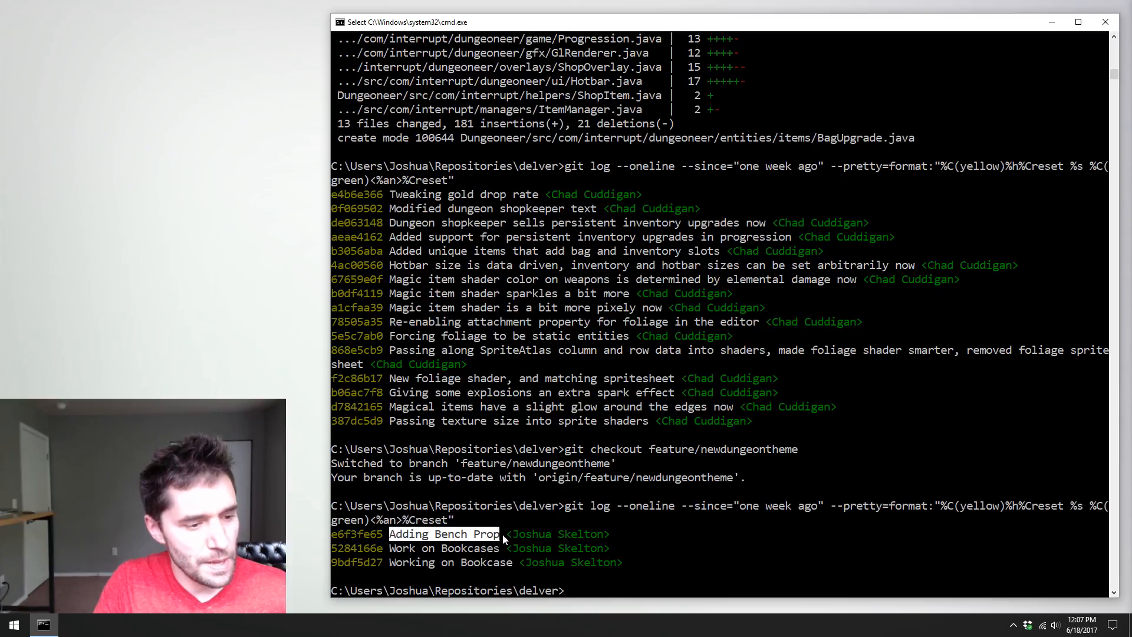
{"action": "mouse_move", "coordinate": [552, 579]}
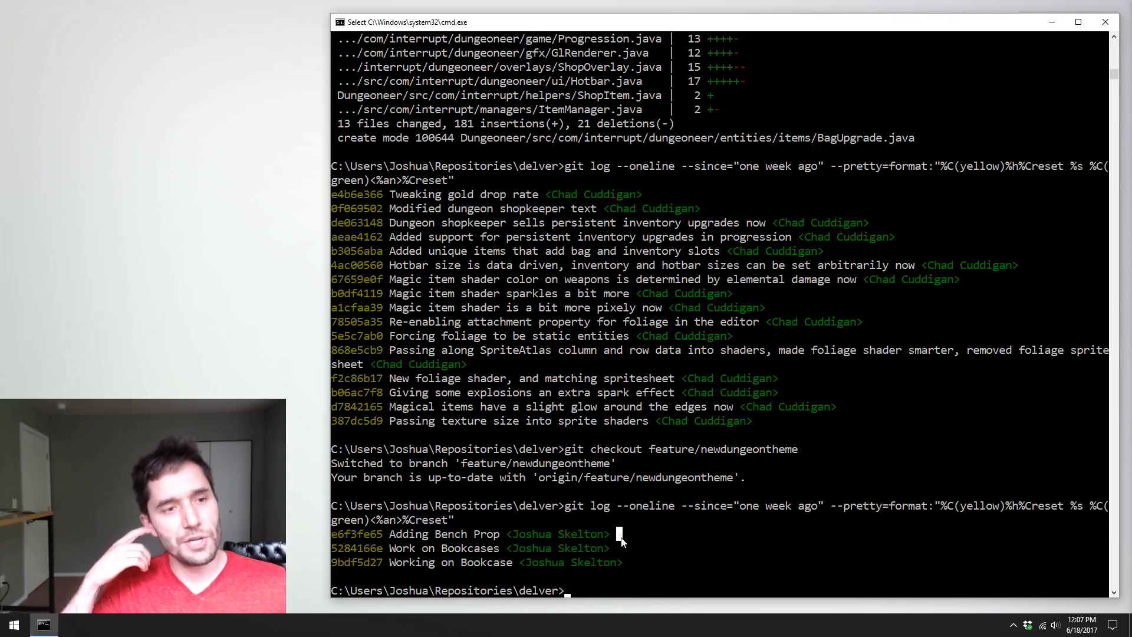
{"action": "type", "text": "e"}
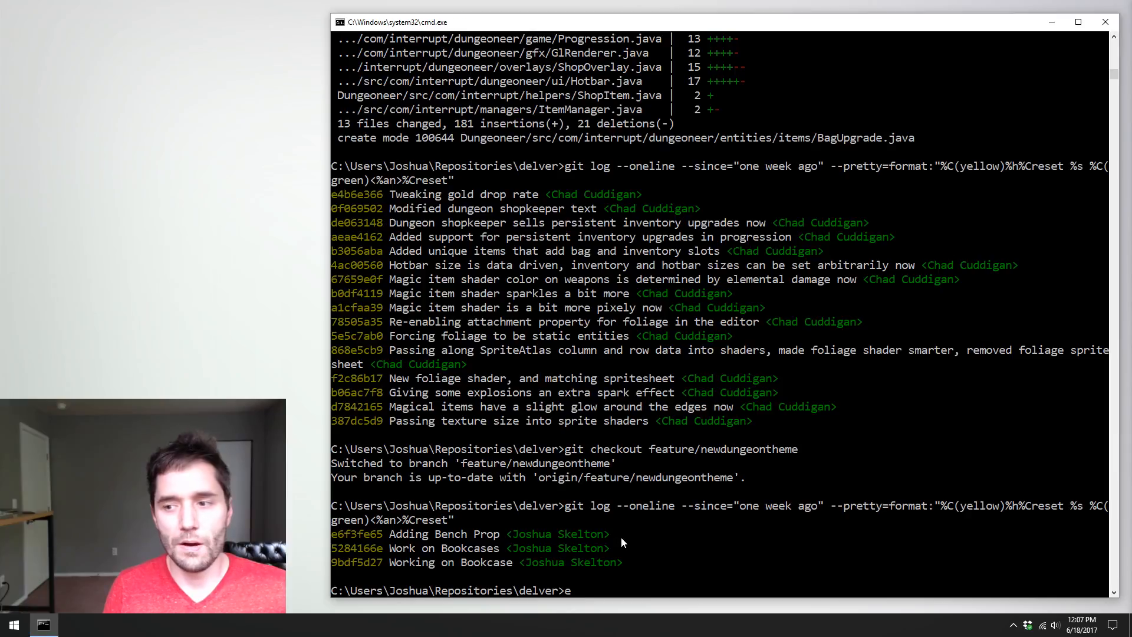
{"action": "key", "text": "Backspace"}
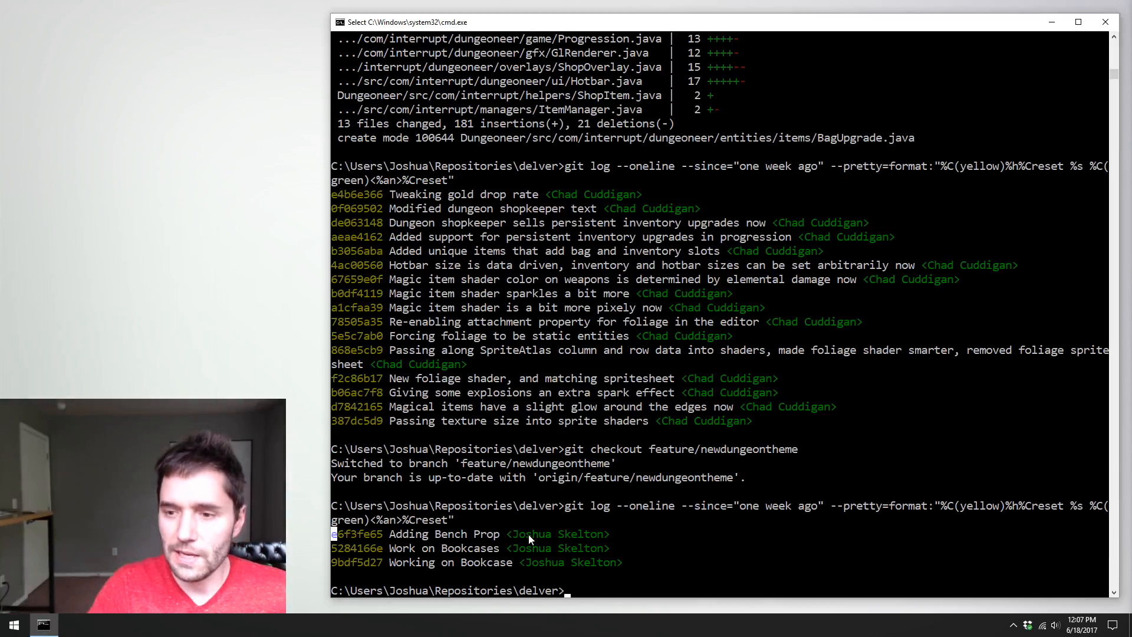
{"action": "mouse_move", "coordinate": [550, 511]}
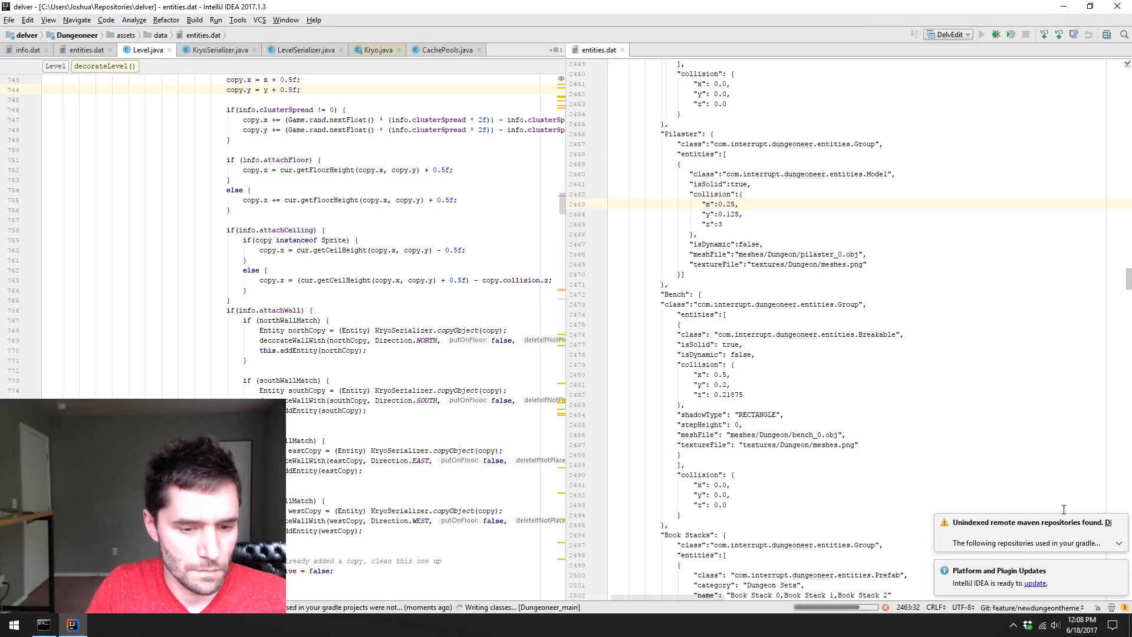
- Launch DelvEdit from IntelliJ and bring up its Open Level dialog with start.bin chosen
{"action": "left_click", "coordinate": [1118, 524]}
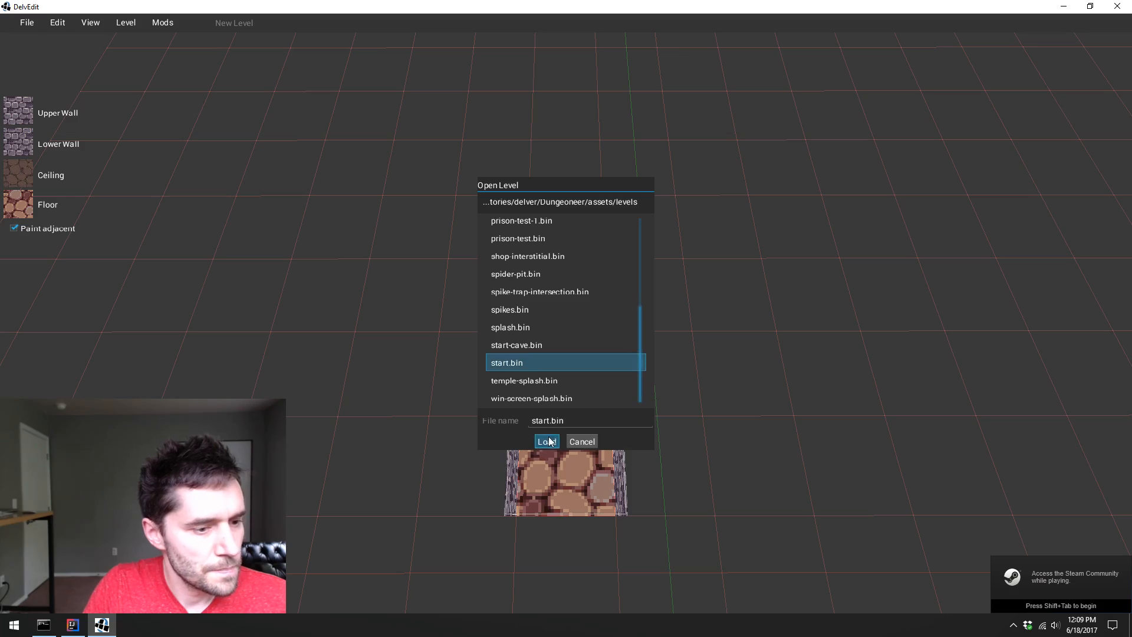
- Load start.bin so its grassy forest terrain renders in the 3D view
{"action": "left_click", "coordinate": [548, 441]}
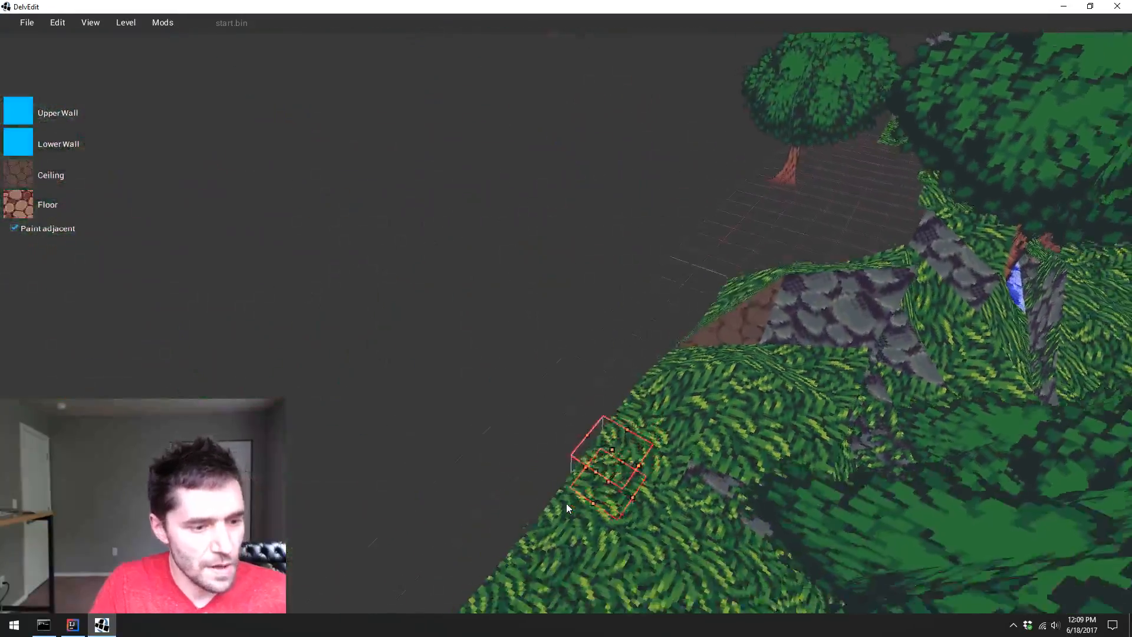
{"action": "left_click", "coordinate": [18, 113]}
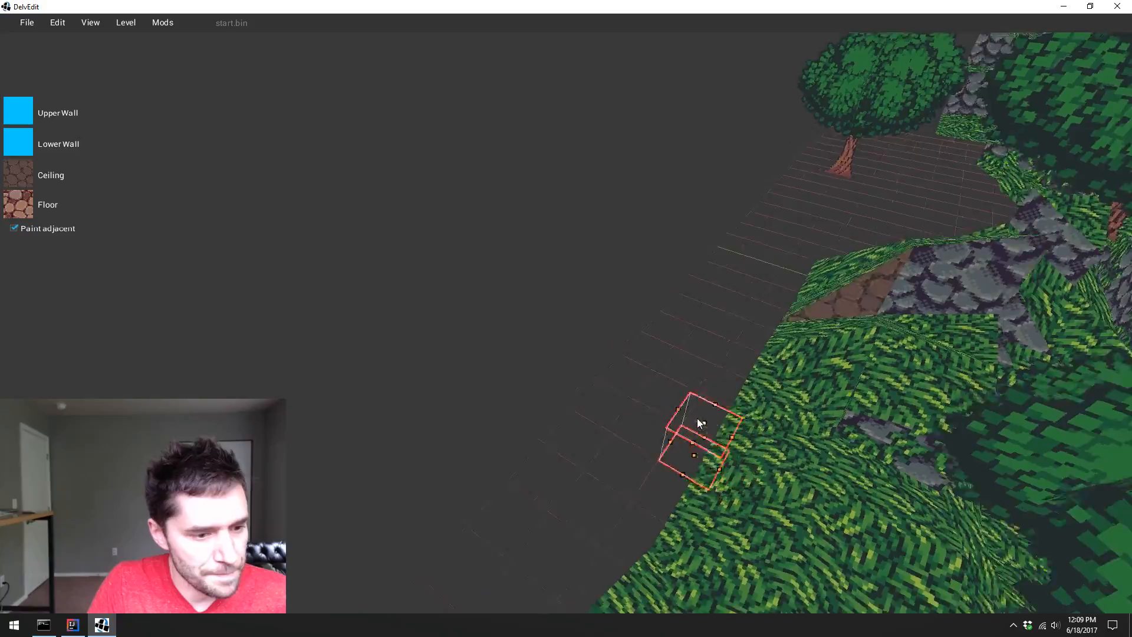
{"action": "left_click", "coordinate": [18, 111]}
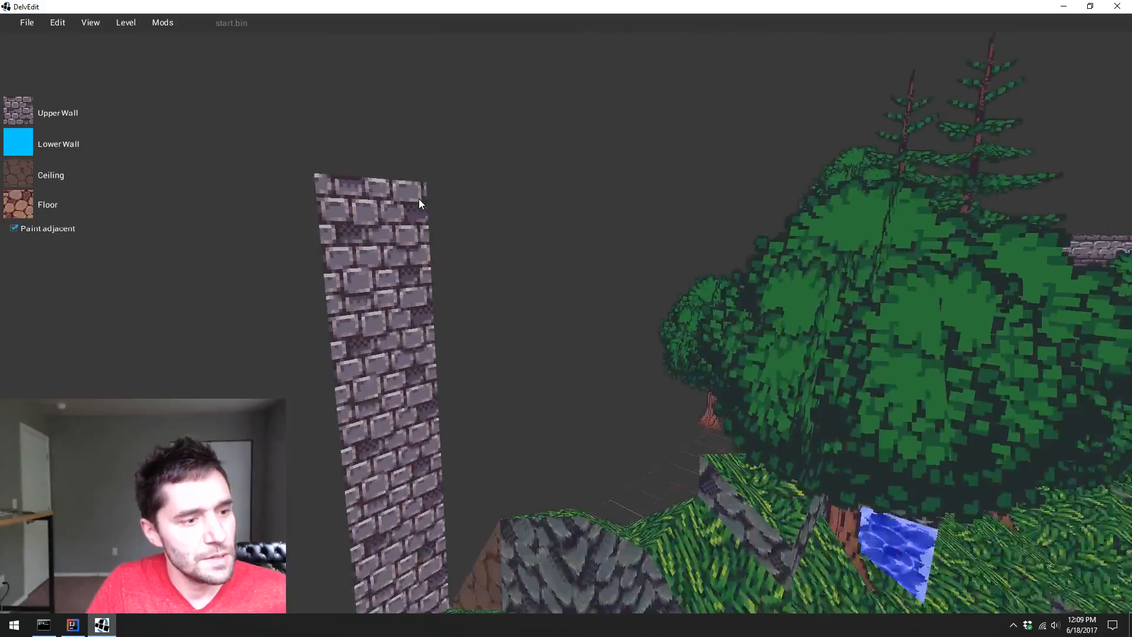
{"action": "left_click", "coordinate": [18, 111]}
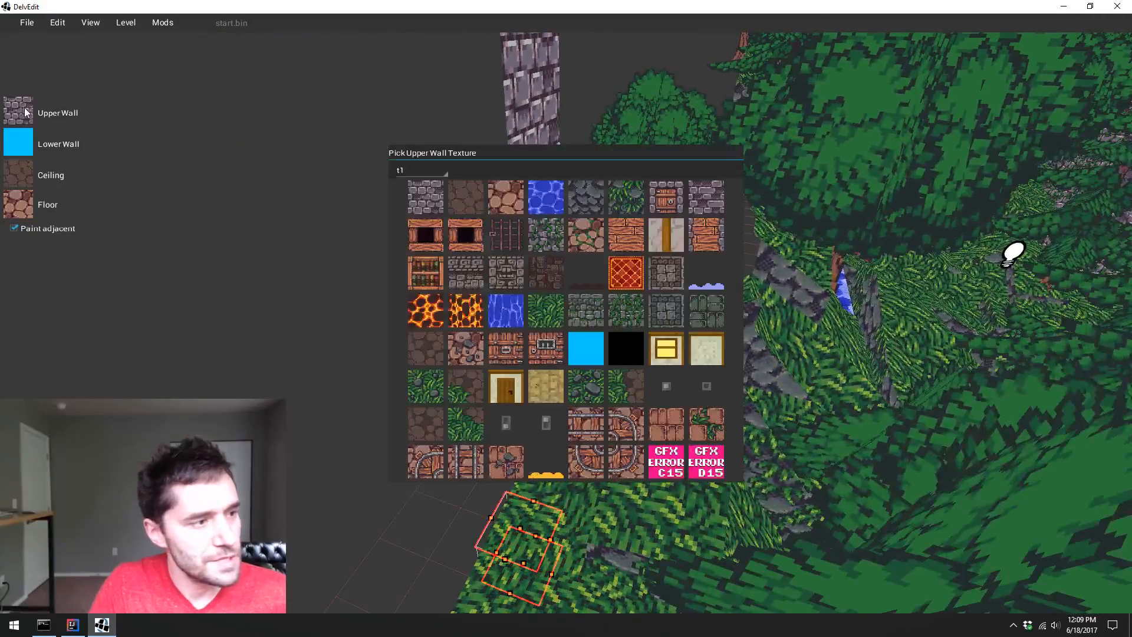
{"action": "left_click", "coordinate": [585, 348]}
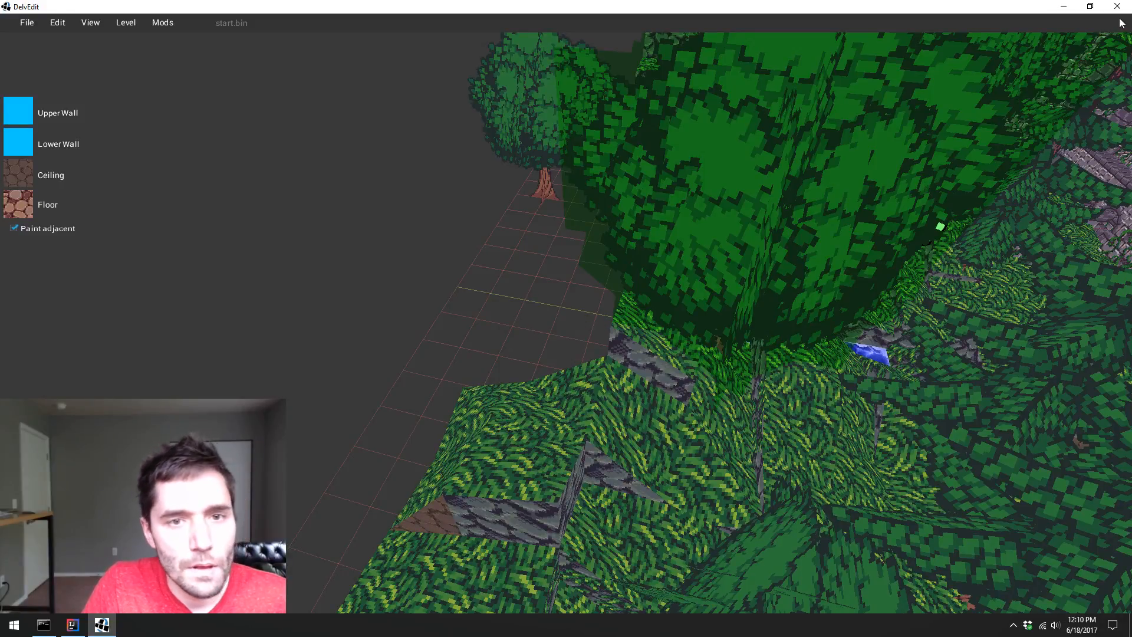
{"action": "mouse_move", "coordinate": [1116, 8]}
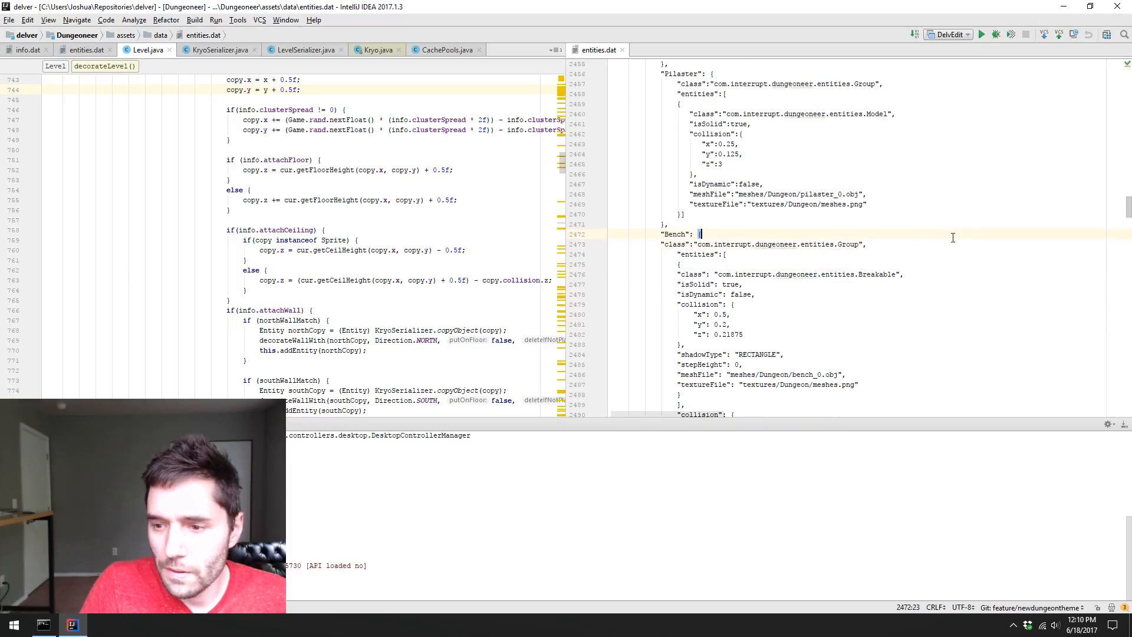
{"action": "mouse_move", "coordinate": [768, 288]}
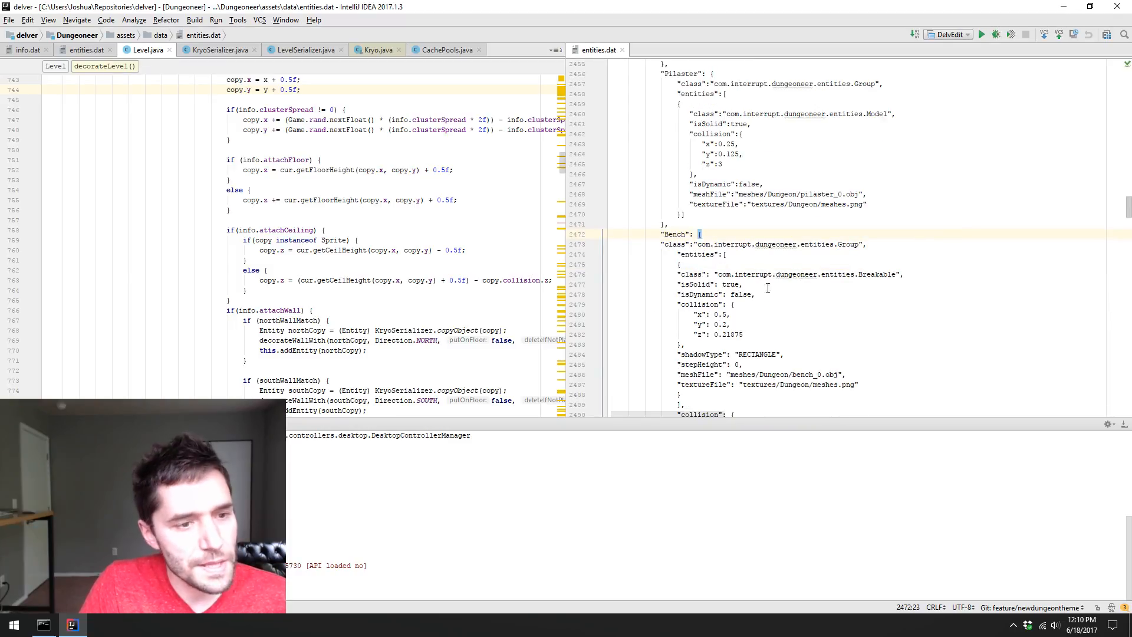
- Relaunch DelvEdit from IntelliJ and show its Open Level dialog with start.bin selected
{"action": "left_click", "coordinate": [986, 34]}
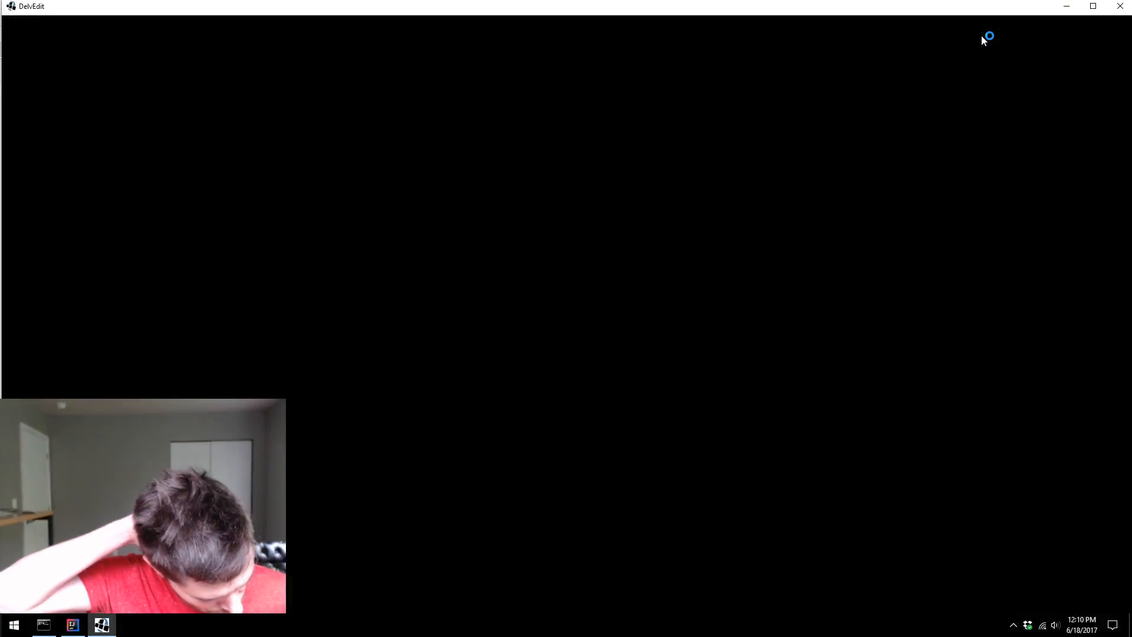
{"action": "left_click", "coordinate": [90, 25]}
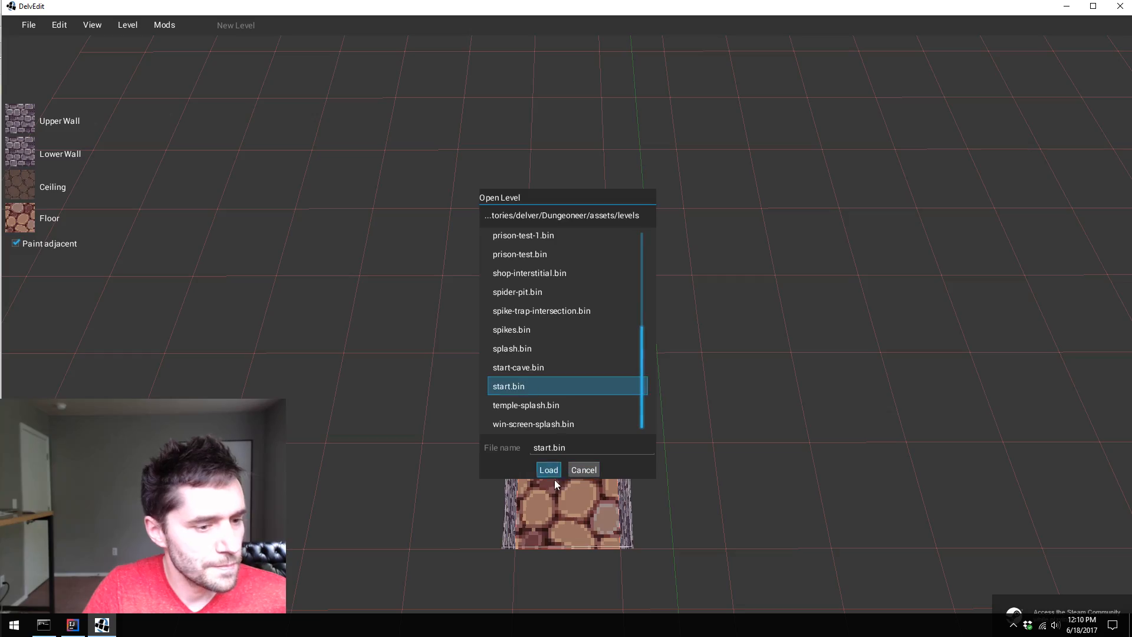
- Load start.bin, then create a new level holding a single stone-walled room
{"action": "left_click", "coordinate": [549, 469]}
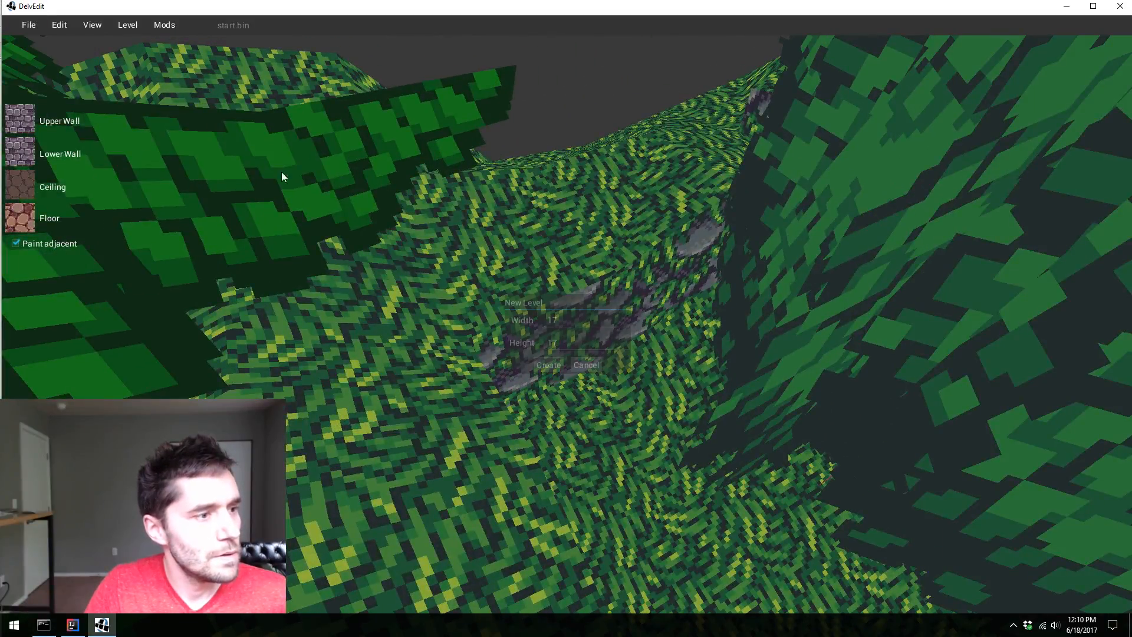
{"action": "left_click", "coordinate": [547, 366]}
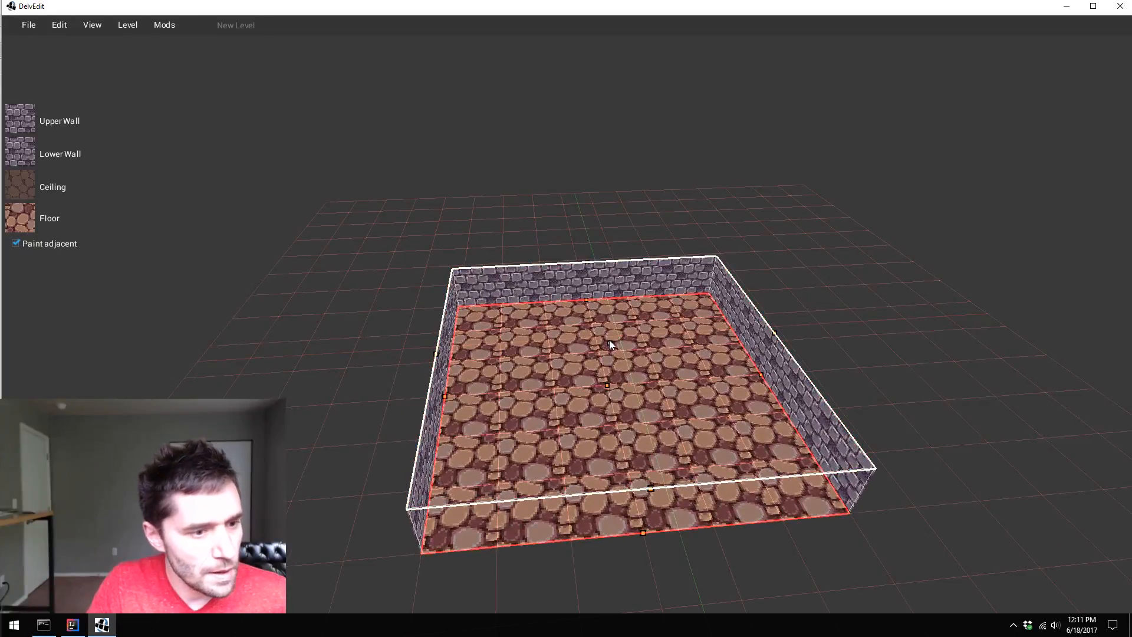
- Assign the solid sky-blue tile to the Upper Wall and Lower Wall swatches, then return to Command Prompt
{"action": "left_click", "coordinate": [18, 119]}
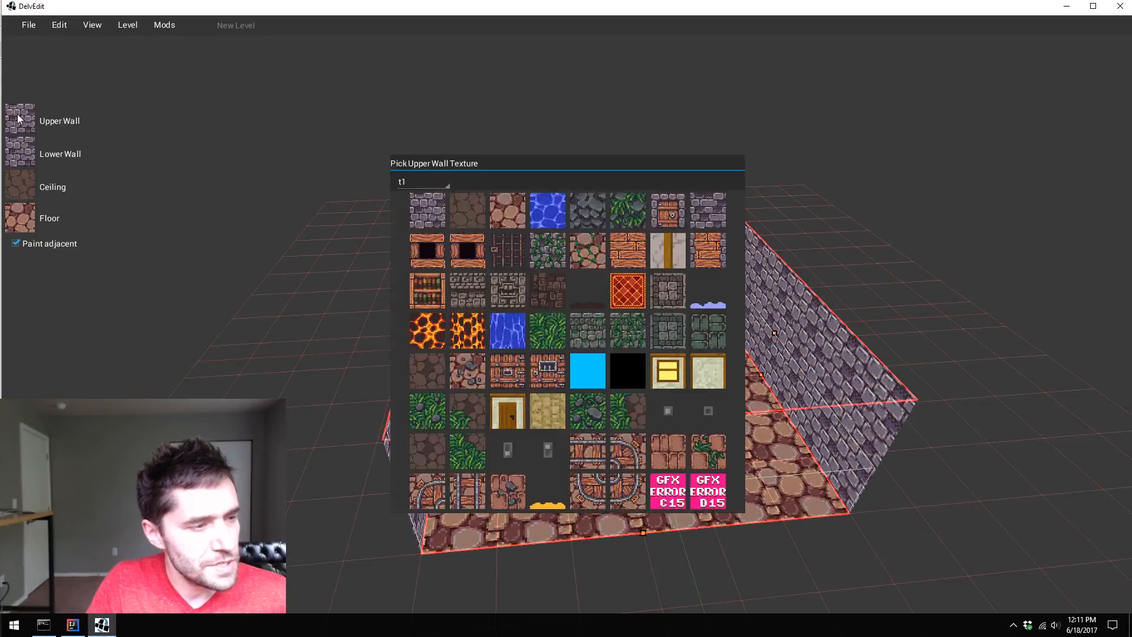
{"action": "left_click", "coordinate": [588, 370]}
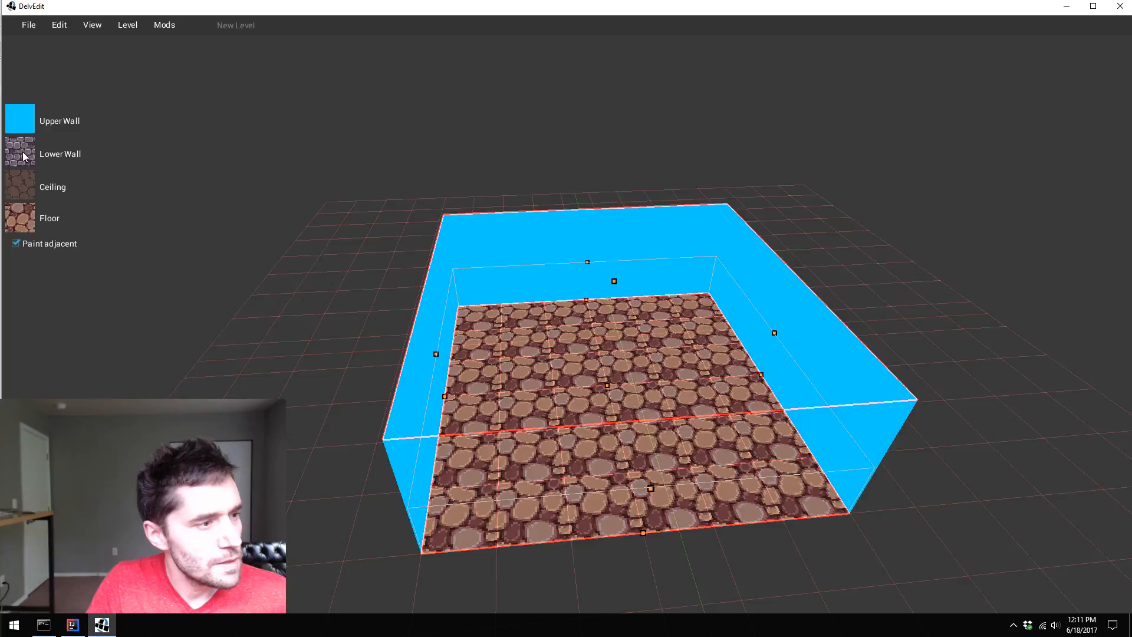
{"action": "left_click", "coordinate": [17, 152]}
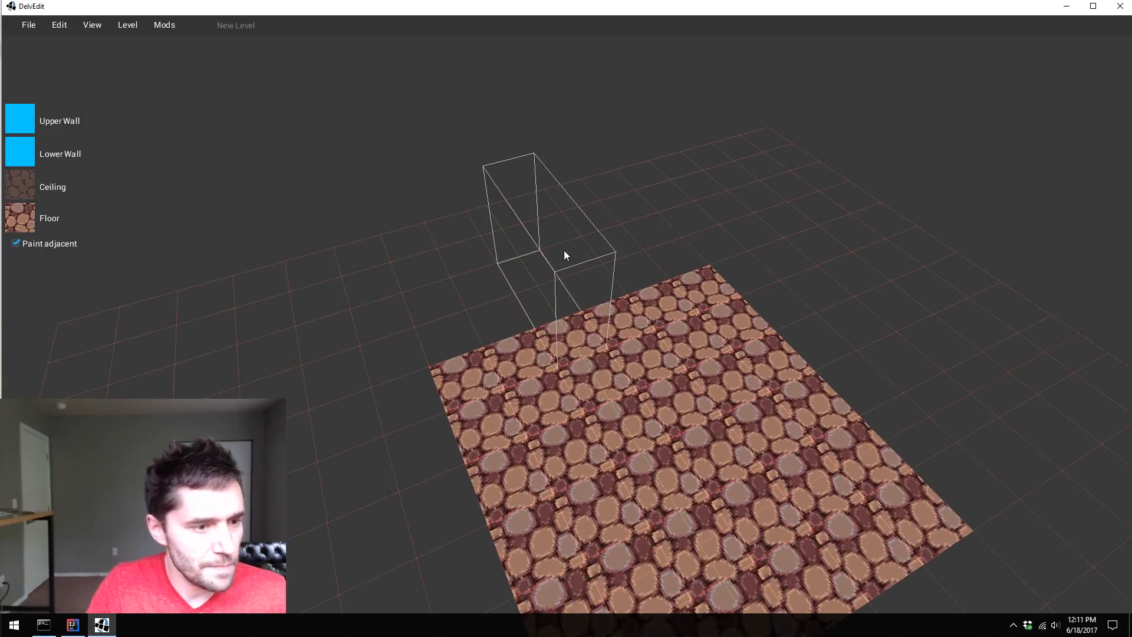
{"action": "left_click", "coordinate": [566, 256]}
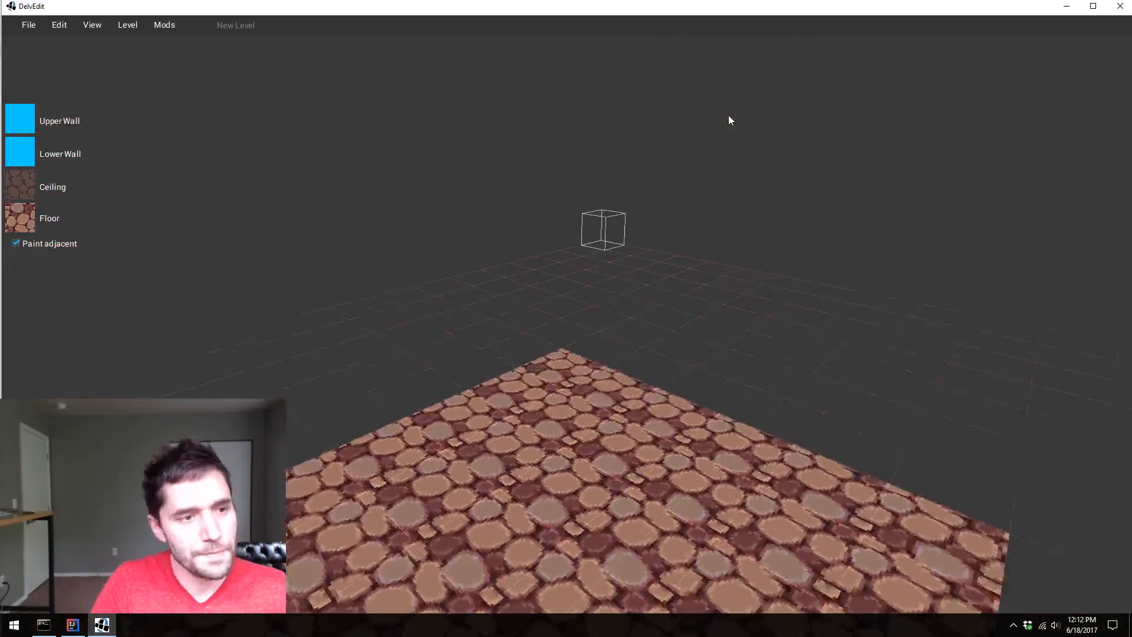
{"action": "left_click", "coordinate": [71, 625]}
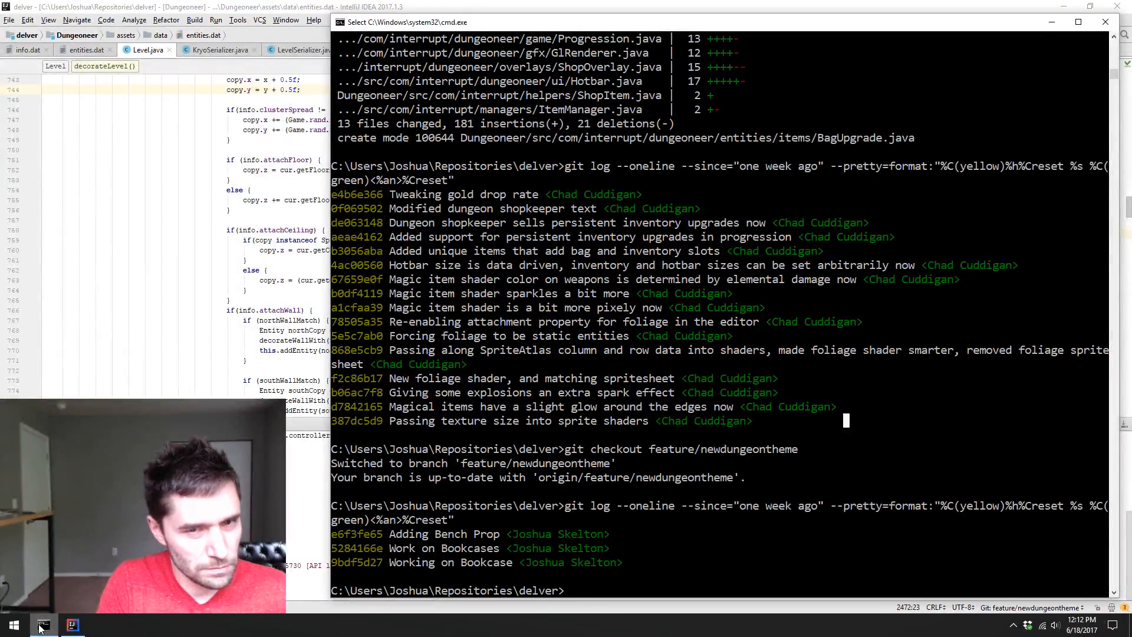
- Run git checkout develop in the delver repository
{"action": "type", "text": "git ch"}
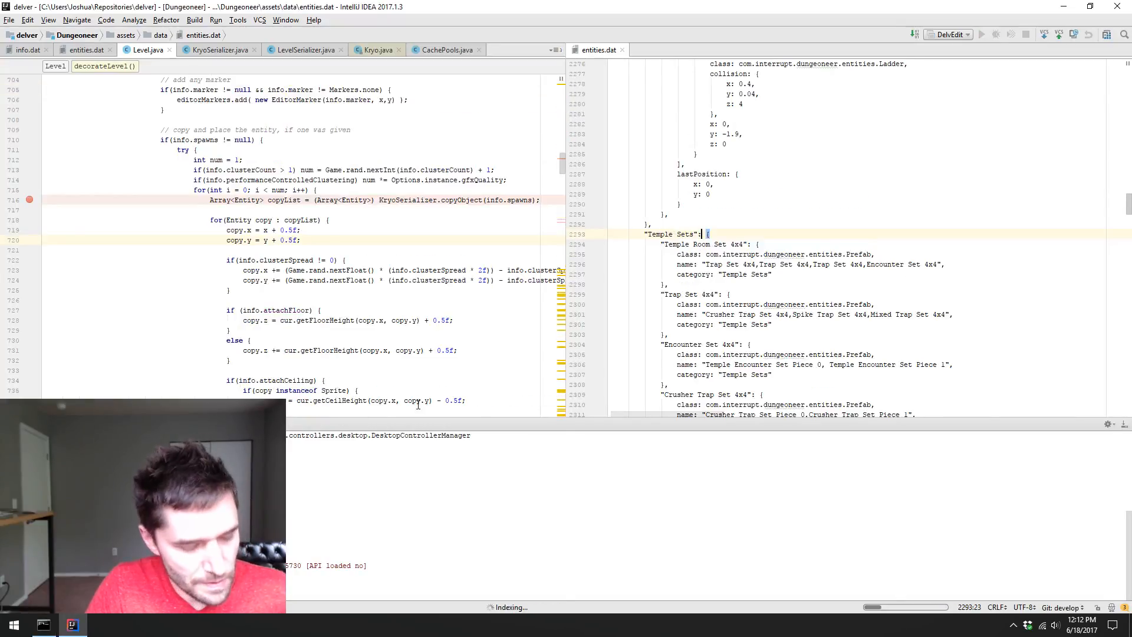
- Switch from IntelliJ IDEA to Photoshop and bring up its Open dialog on the Desktop
{"action": "left_click", "coordinate": [102, 625]}
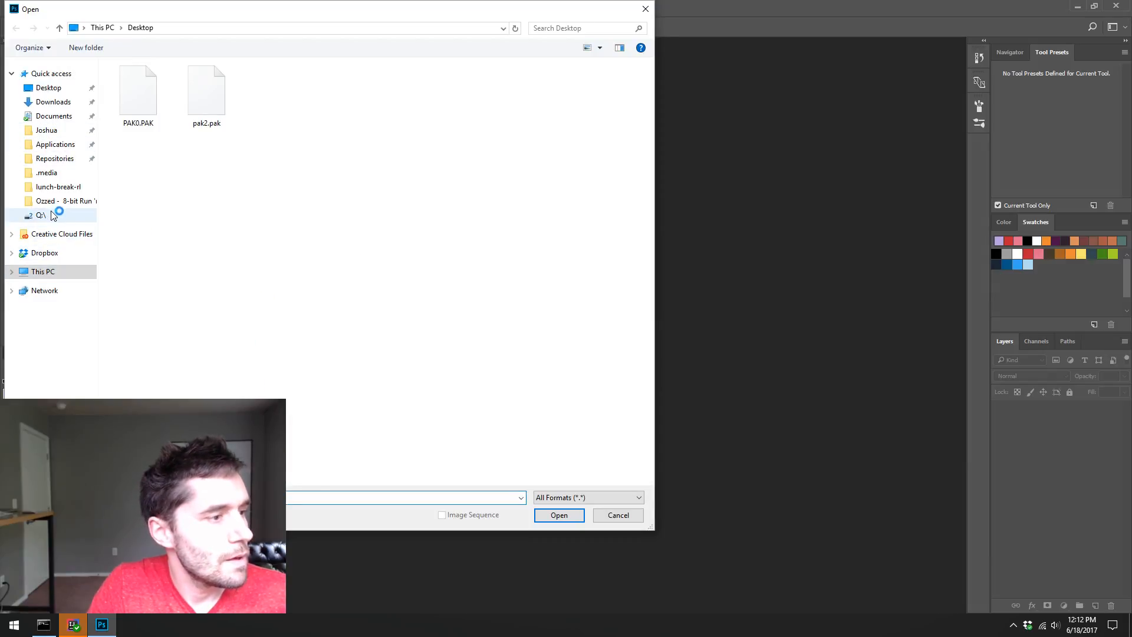
- Open textures.png from Repositories > delver > Dungeoneer > assets, then browse to the ui folder
{"action": "left_click", "coordinate": [55, 158]}
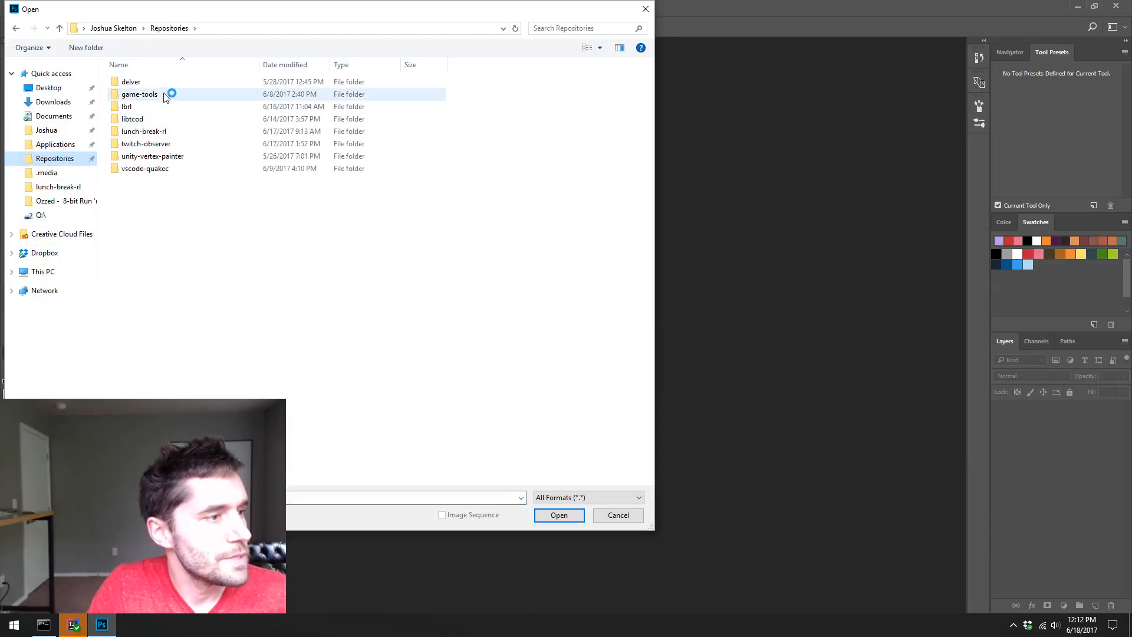
{"action": "double_click", "coordinate": [131, 81]}
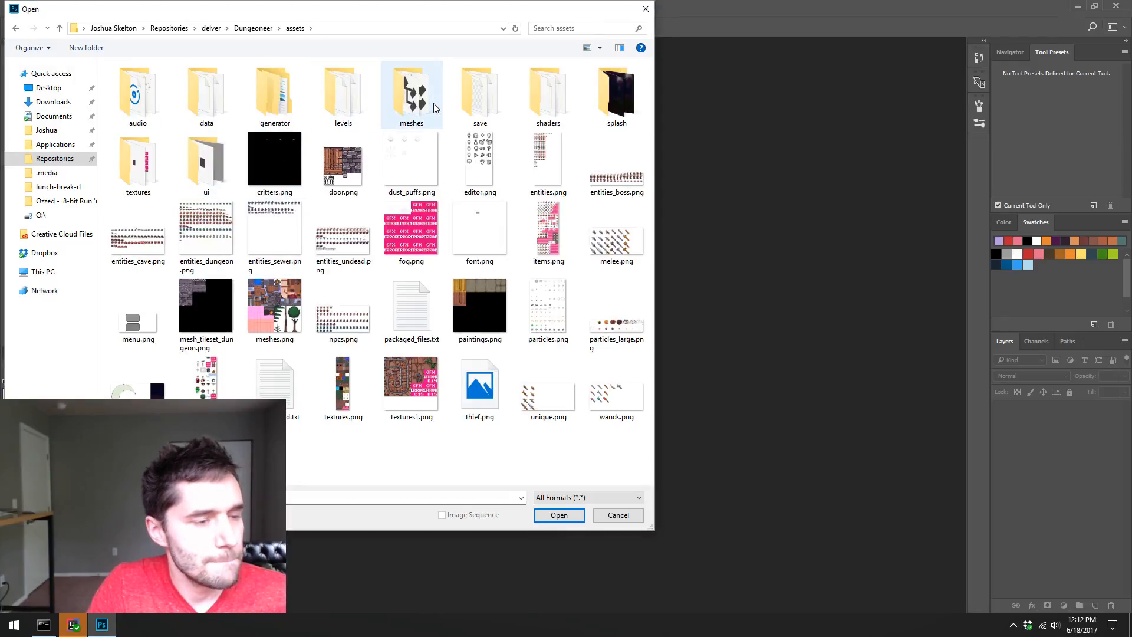
{"action": "mouse_move", "coordinate": [549, 92]}
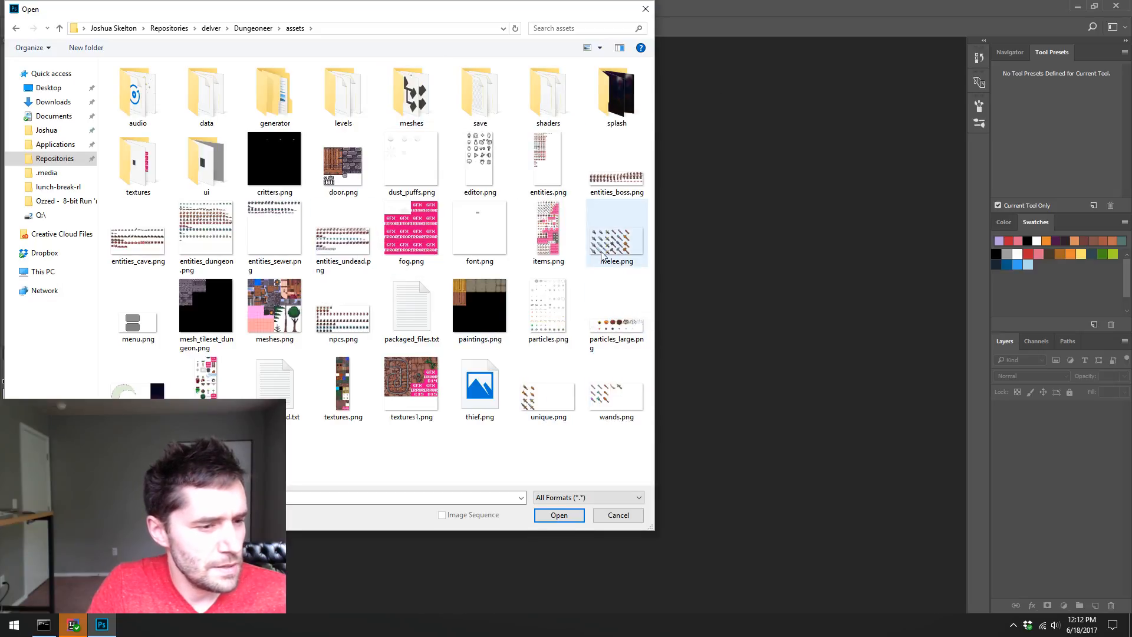
{"action": "left_click", "coordinate": [343, 382]}
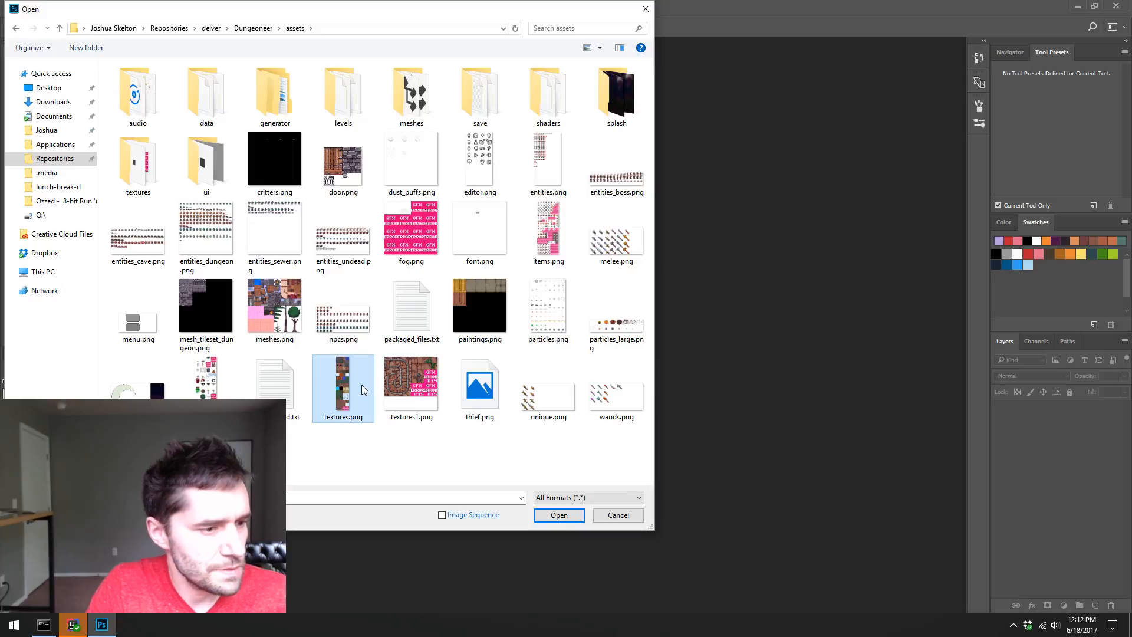
{"action": "left_click", "coordinate": [559, 515]}
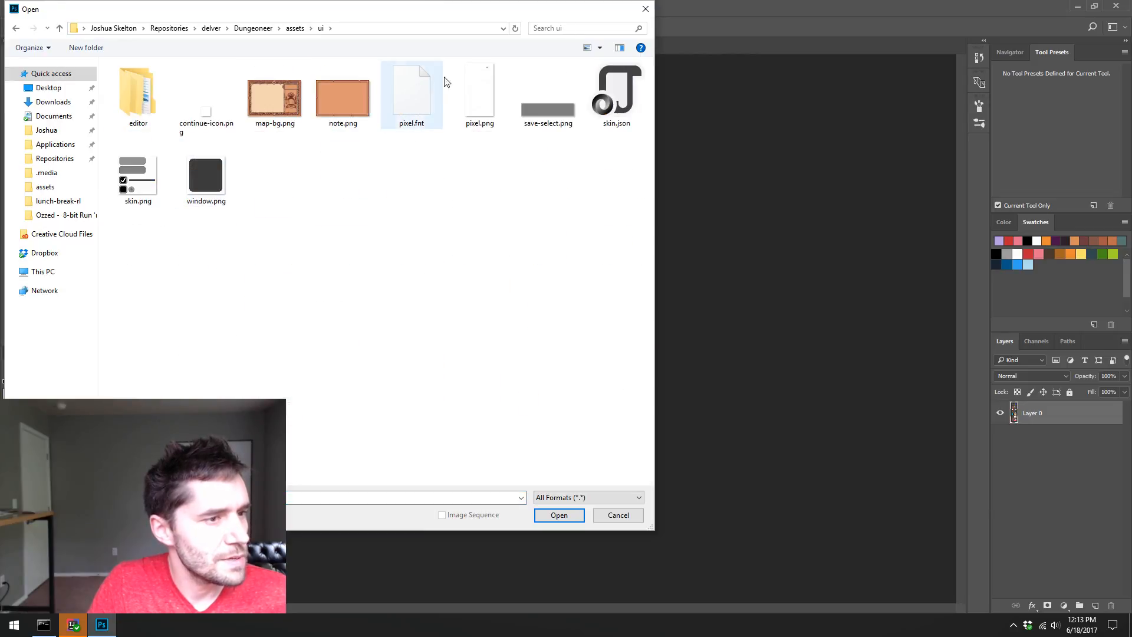
- Open pixel.png, zoom in, add a new layer and pick red as the foreground colour
{"action": "left_click", "coordinate": [559, 514]}
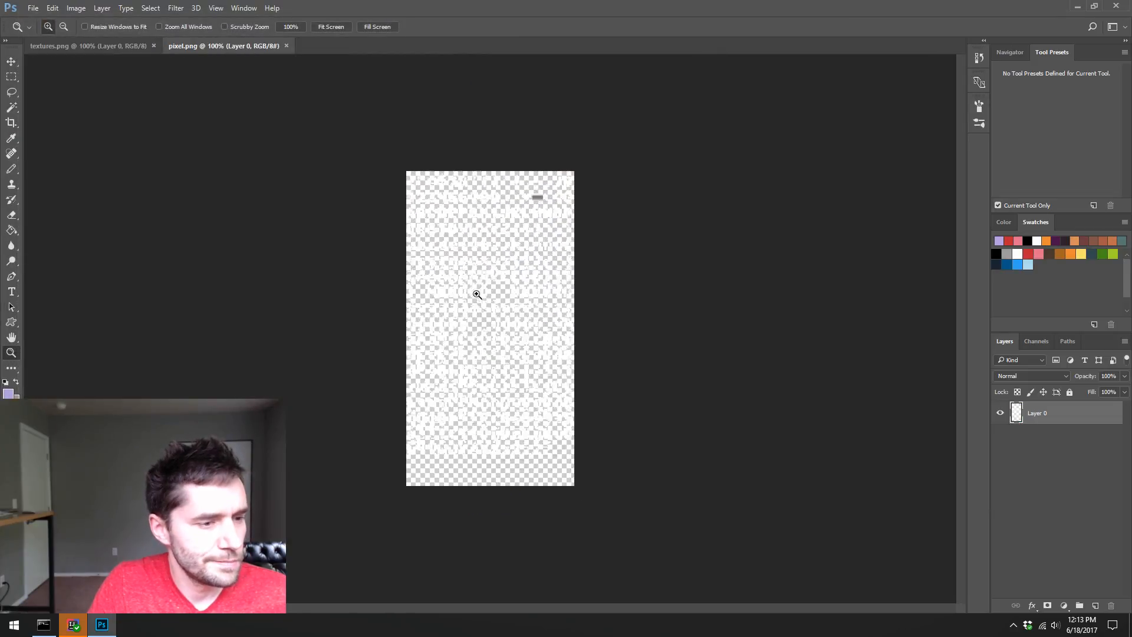
{"action": "left_click", "coordinate": [476, 295]}
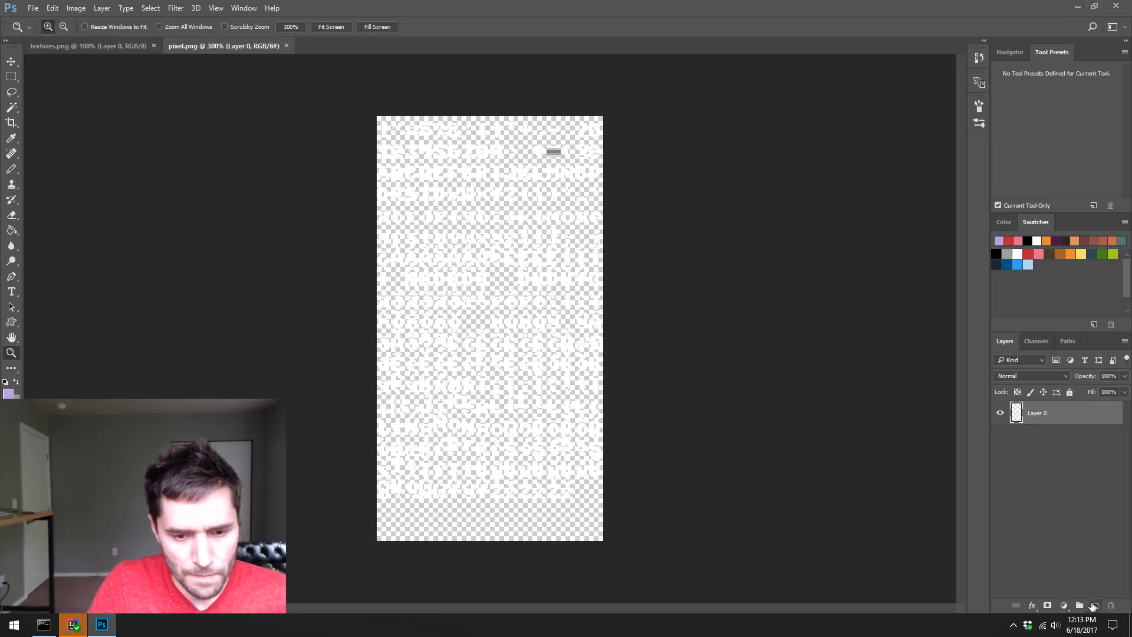
{"action": "left_click", "coordinate": [1095, 605]}
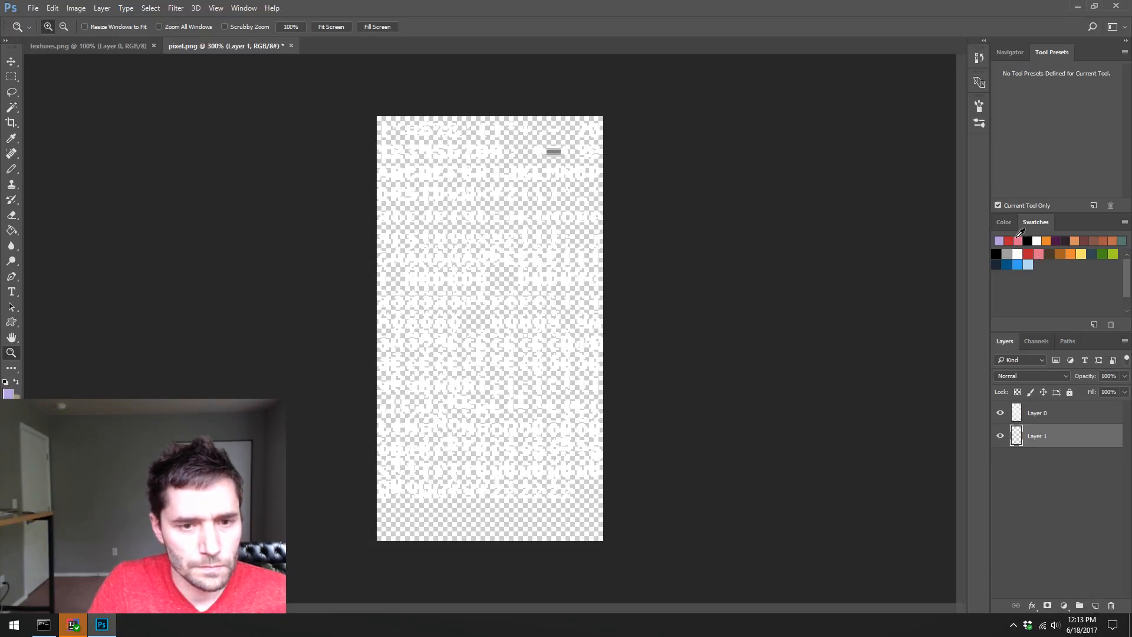
{"action": "left_click", "coordinate": [1027, 255]}
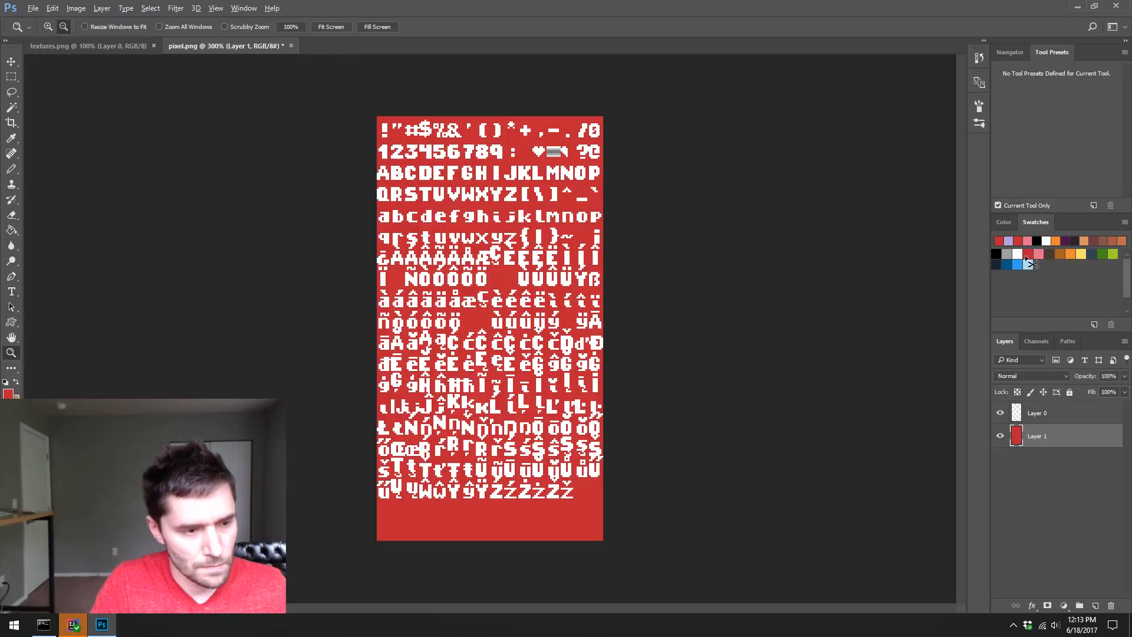
- Fill the new layer with red beneath the white glyphs, comparing against the textures atlas
{"action": "left_click", "coordinate": [82, 45]}
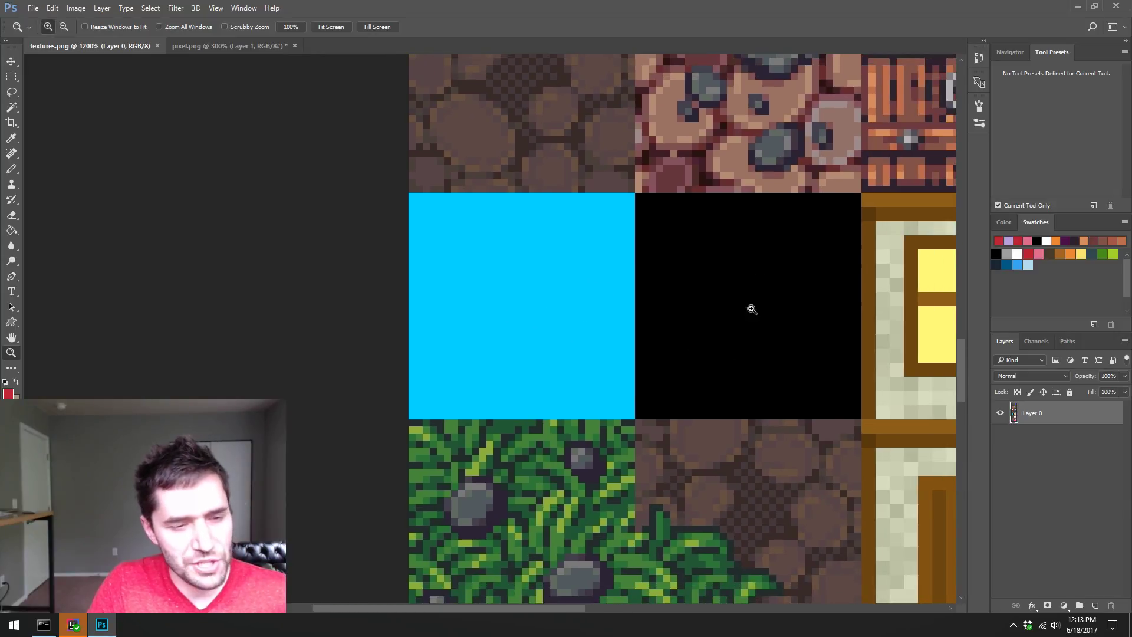
{"action": "left_click", "coordinate": [213, 45]}
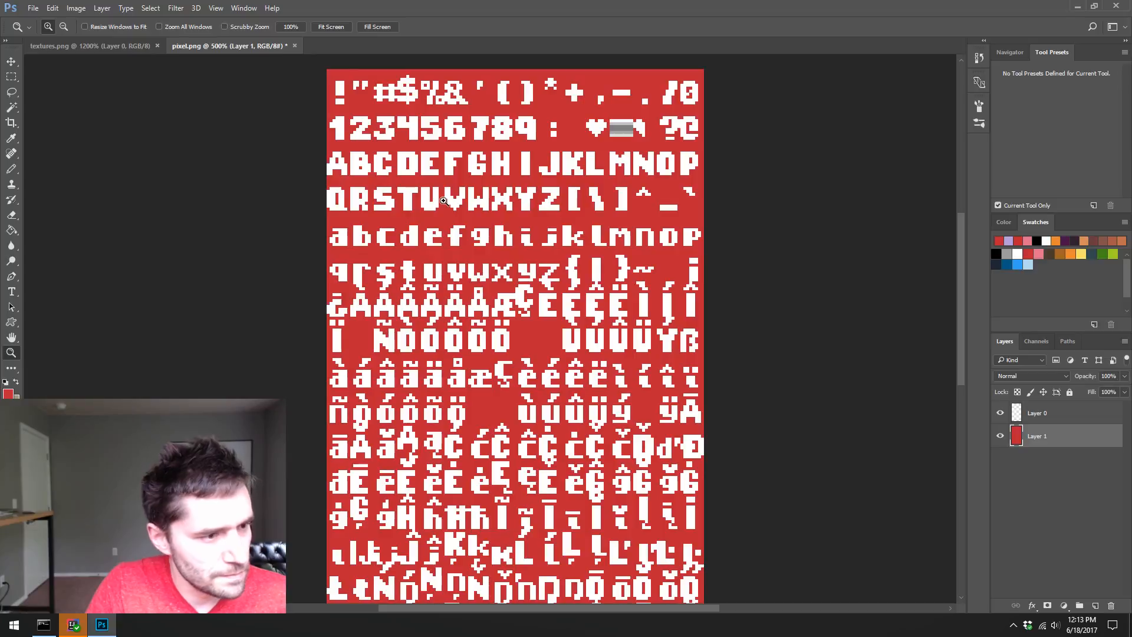
{"action": "left_click", "coordinate": [89, 44]}
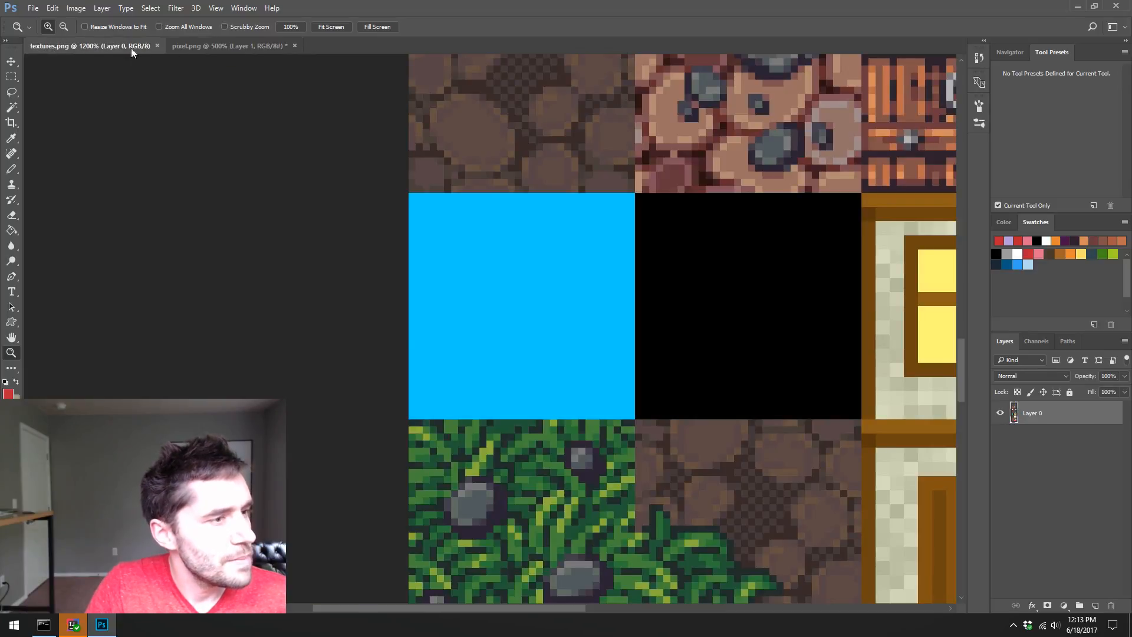
{"action": "left_click", "coordinate": [230, 45]}
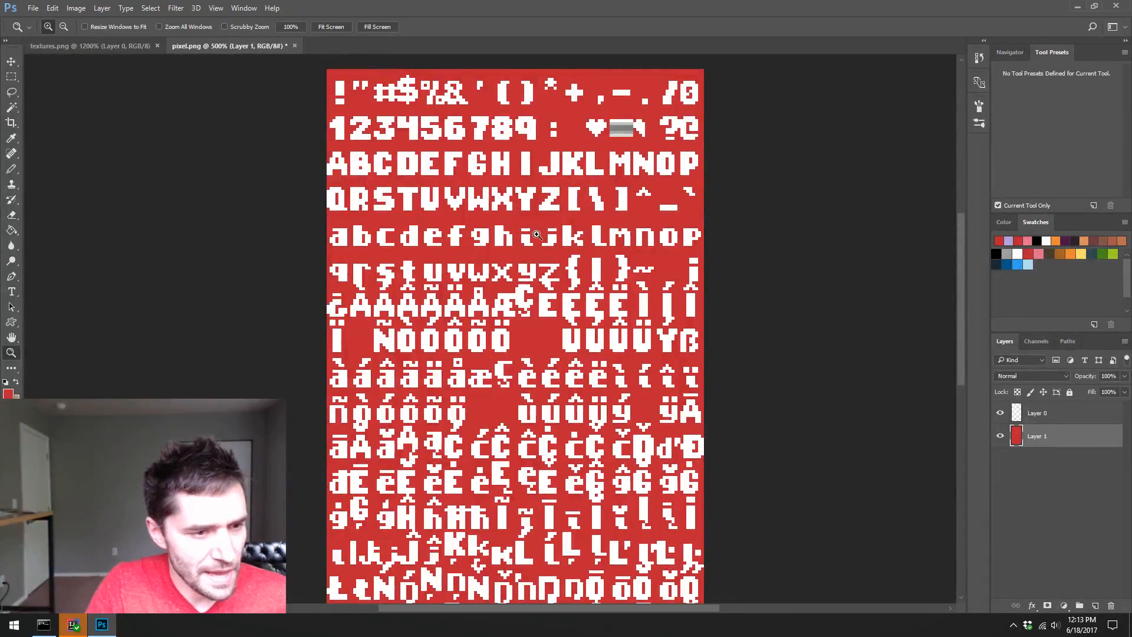
{"action": "mouse_move", "coordinate": [582, 236]}
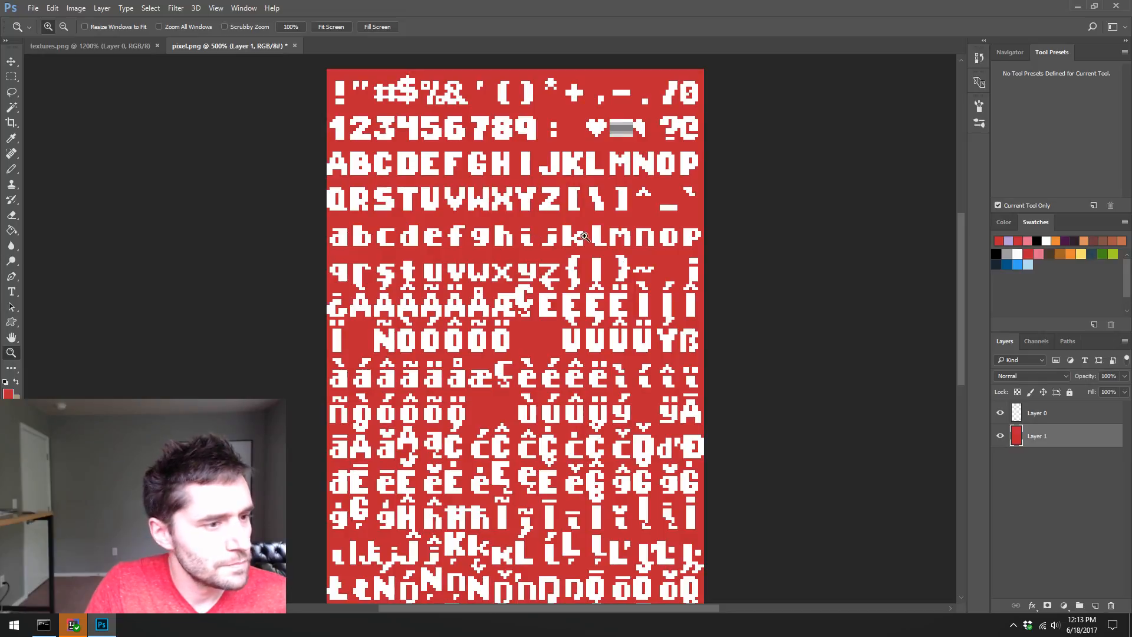
- Marquee-select letters on the pixel font sheet, copy them and paste onto the textures atlas
{"action": "left_click", "coordinate": [8, 75]}
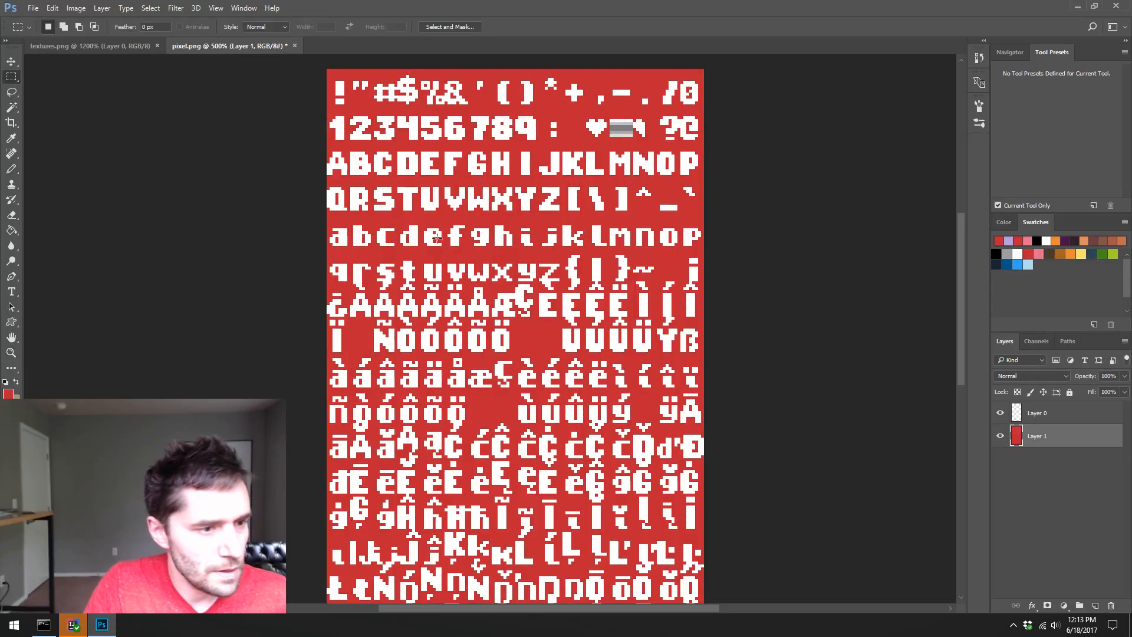
{"action": "left_click_drag", "start_coordinate": [372, 256], "coordinate": [375, 259]}
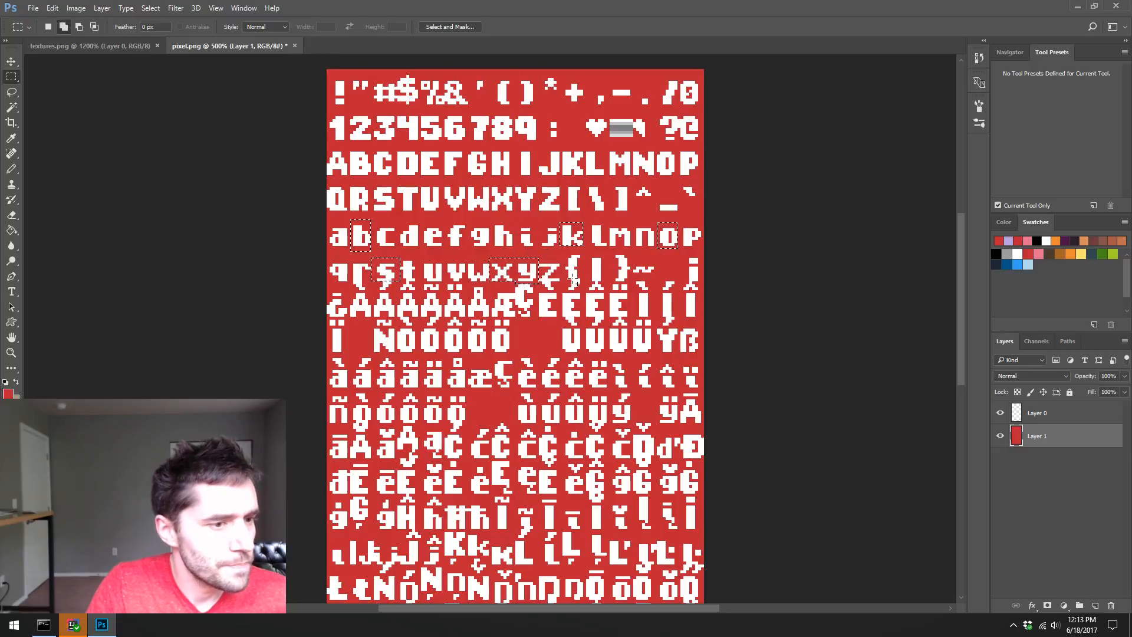
{"action": "left_click", "coordinate": [1052, 413]}
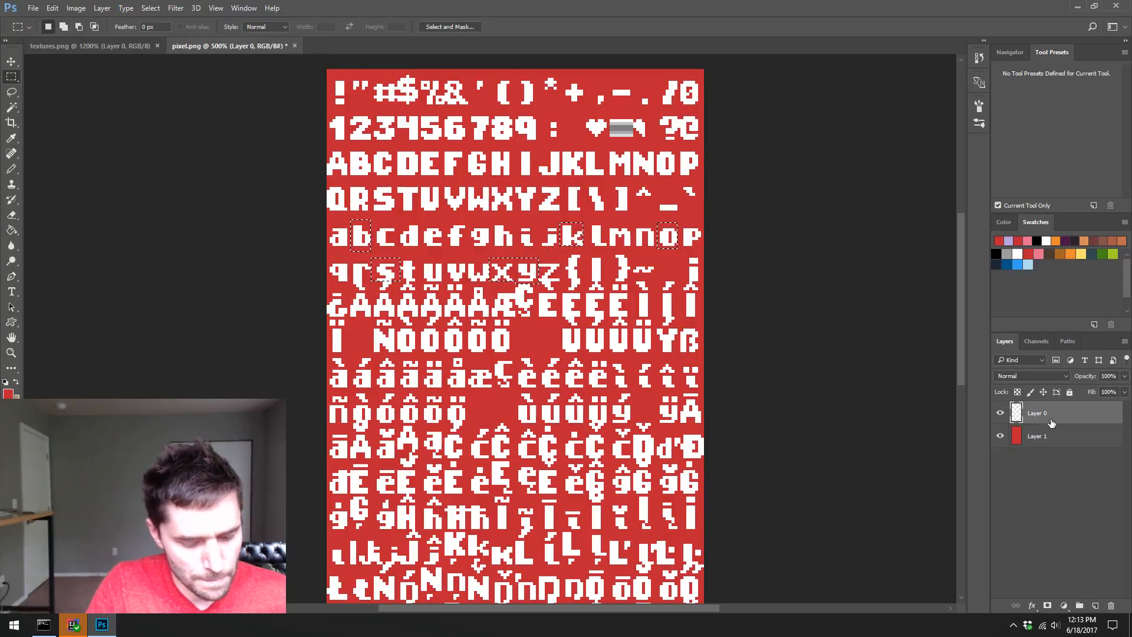
{"action": "left_click", "coordinate": [71, 52]}
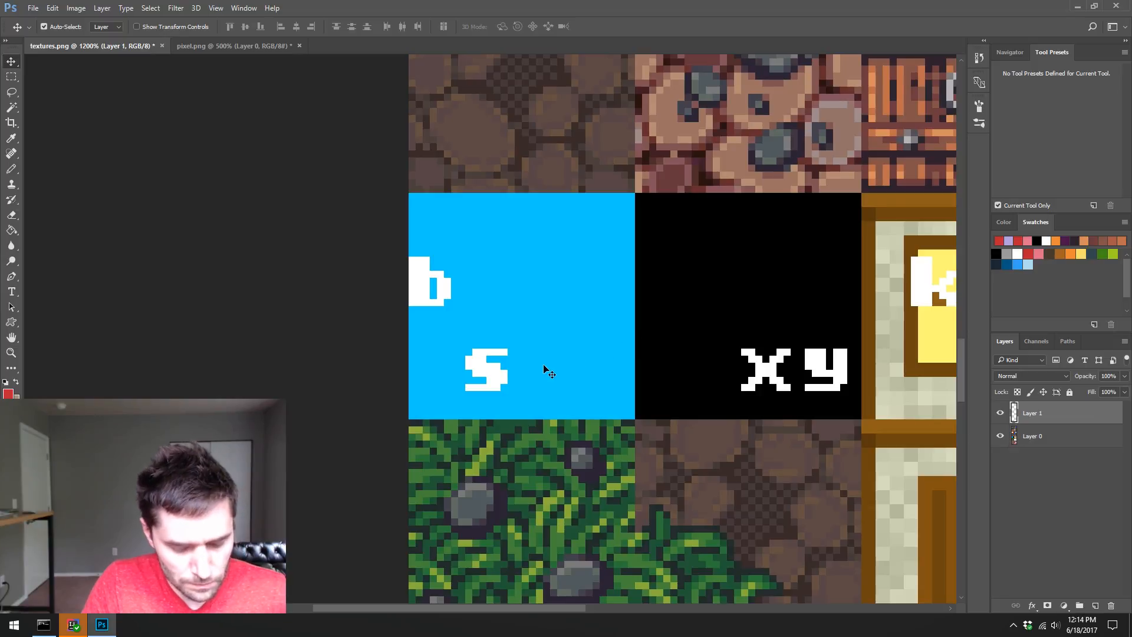
- Select and move individual glyphs so they spell 'sky box' across the cyan and black tiles
{"action": "left_click", "coordinate": [7, 76]}
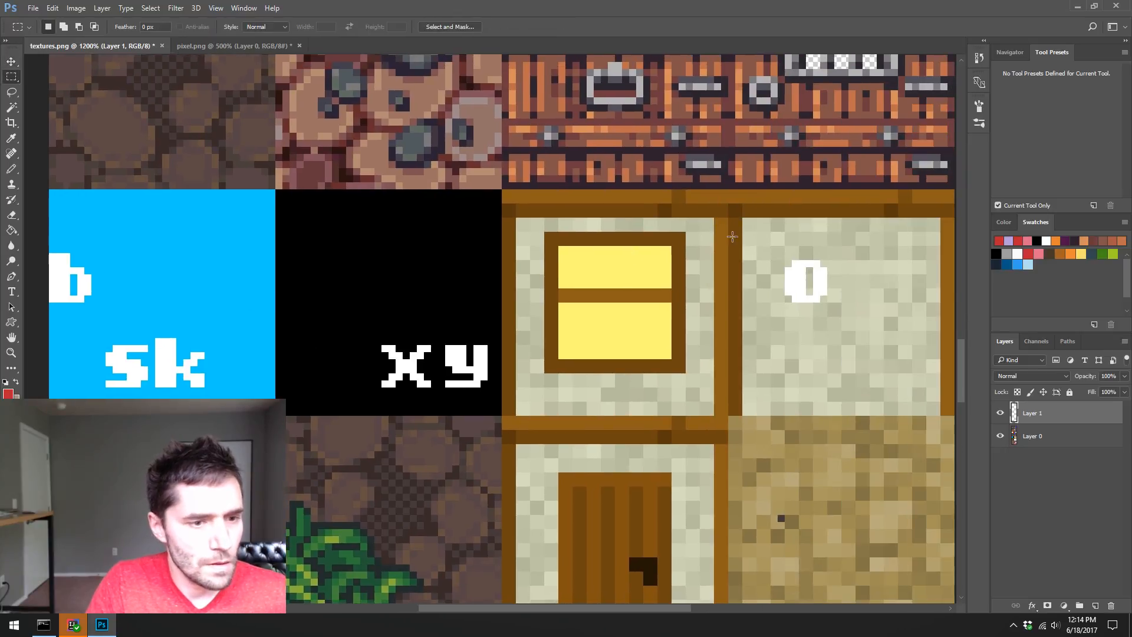
{"action": "left_click_drag", "start_coordinate": [731, 236], "coordinate": [870, 338]}
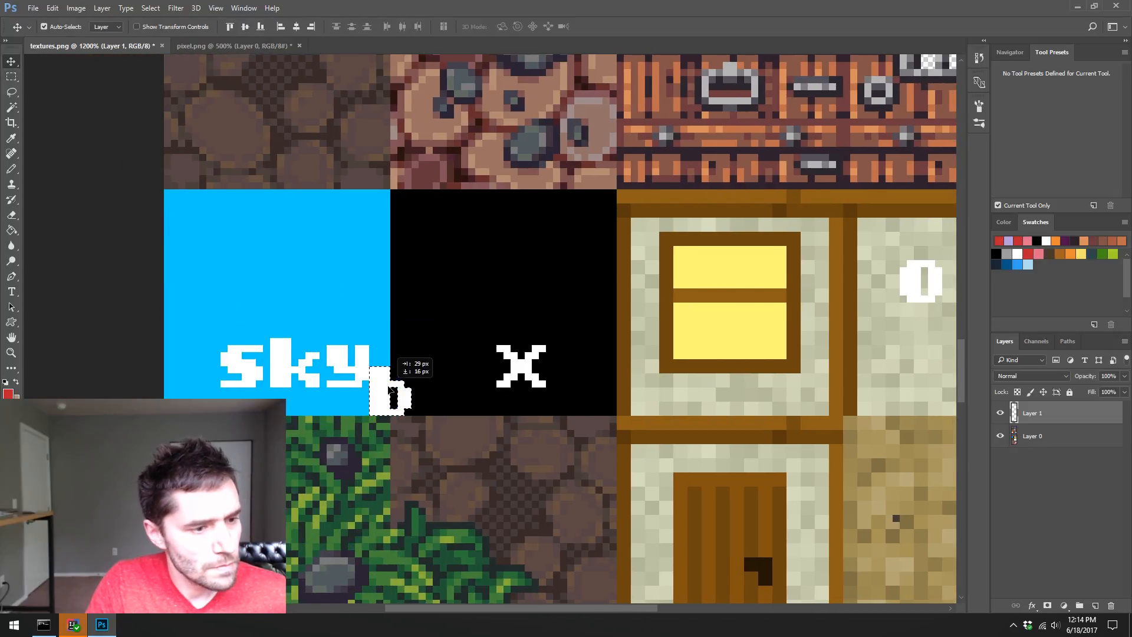
{"action": "left_click_drag", "start_coordinate": [401, 390], "coordinate": [469, 361]}
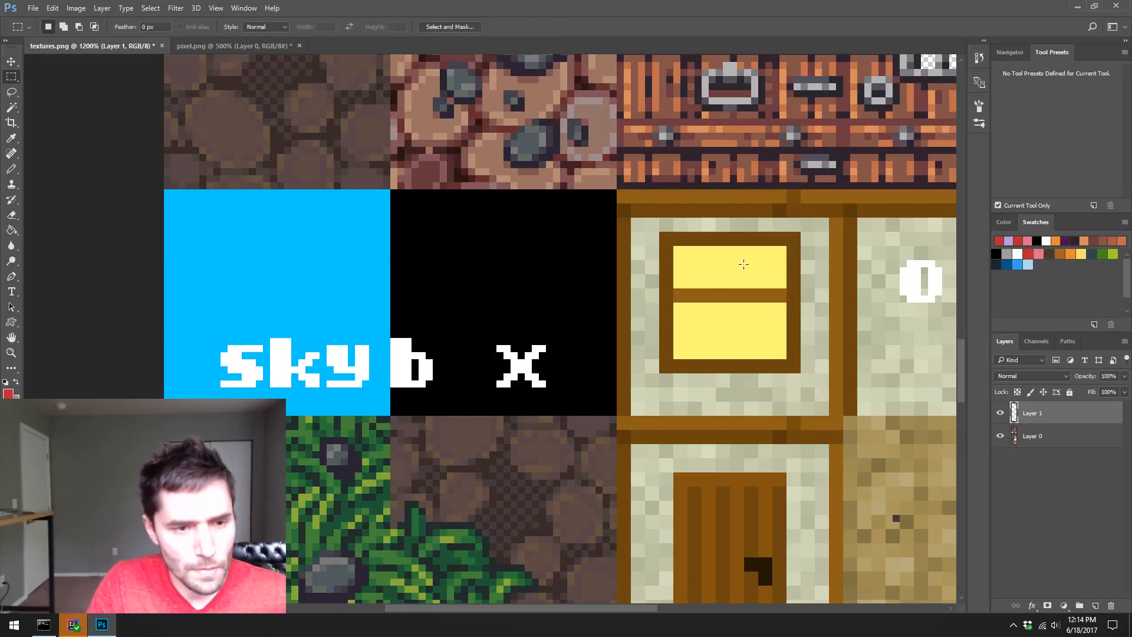
{"action": "left_click_drag", "start_coordinate": [887, 240], "coordinate": [952, 323]}
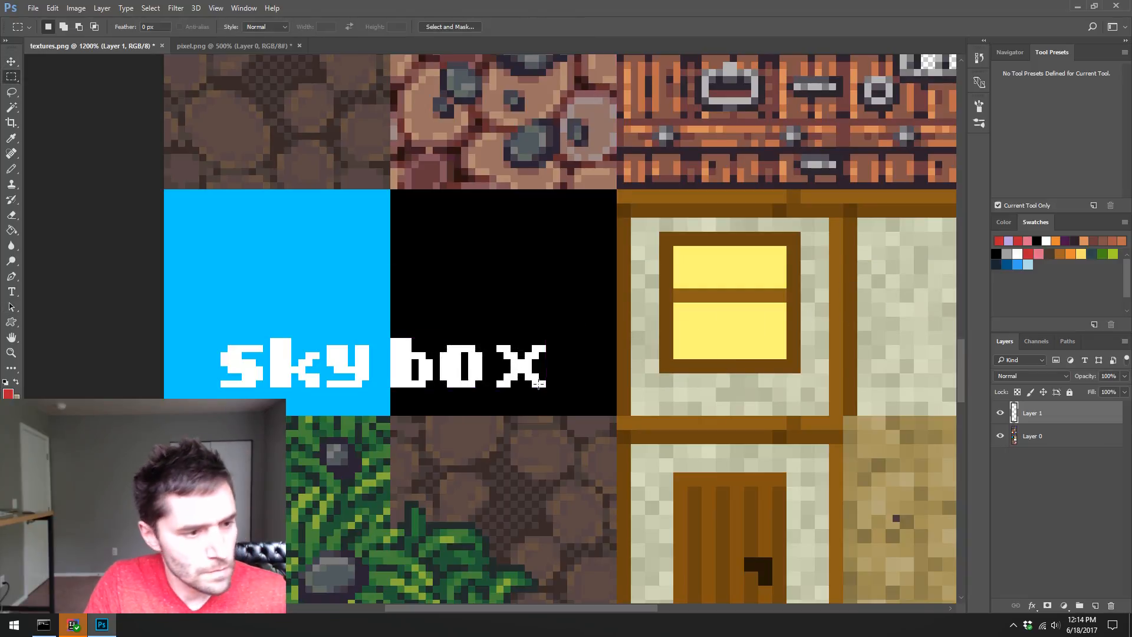
{"action": "left_click_drag", "start_coordinate": [489, 331], "coordinate": [582, 387]}
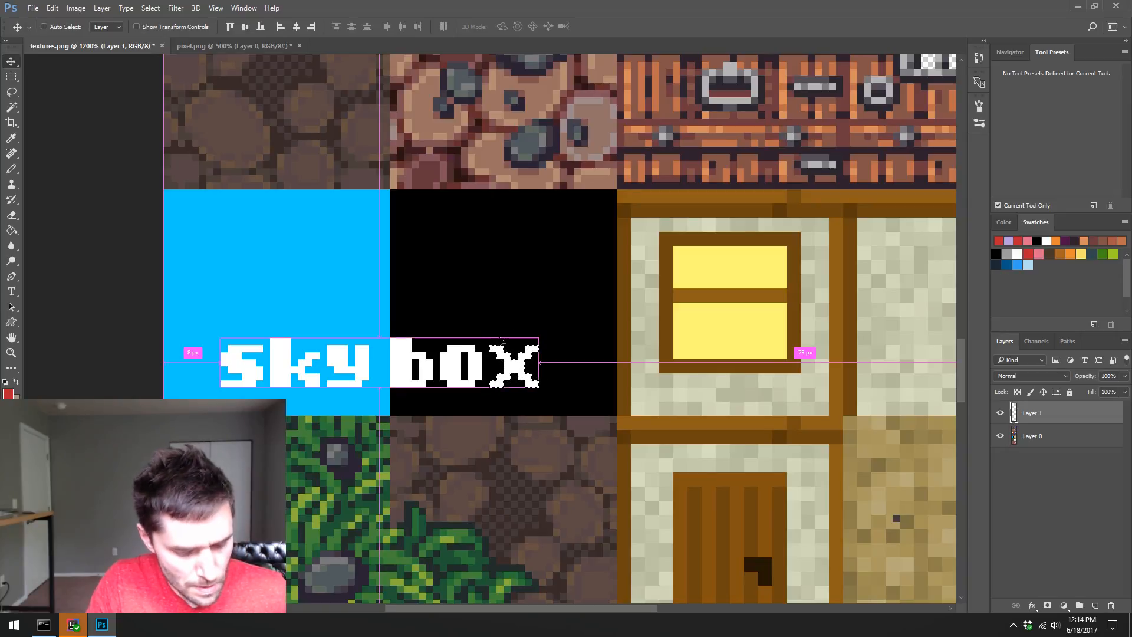
- Move 'box' beneath 'sky' on the cyan tile and merge the lettering down into Layer 0
{"action": "left_click_drag", "start_coordinate": [498, 344], "coordinate": [382, 340]}
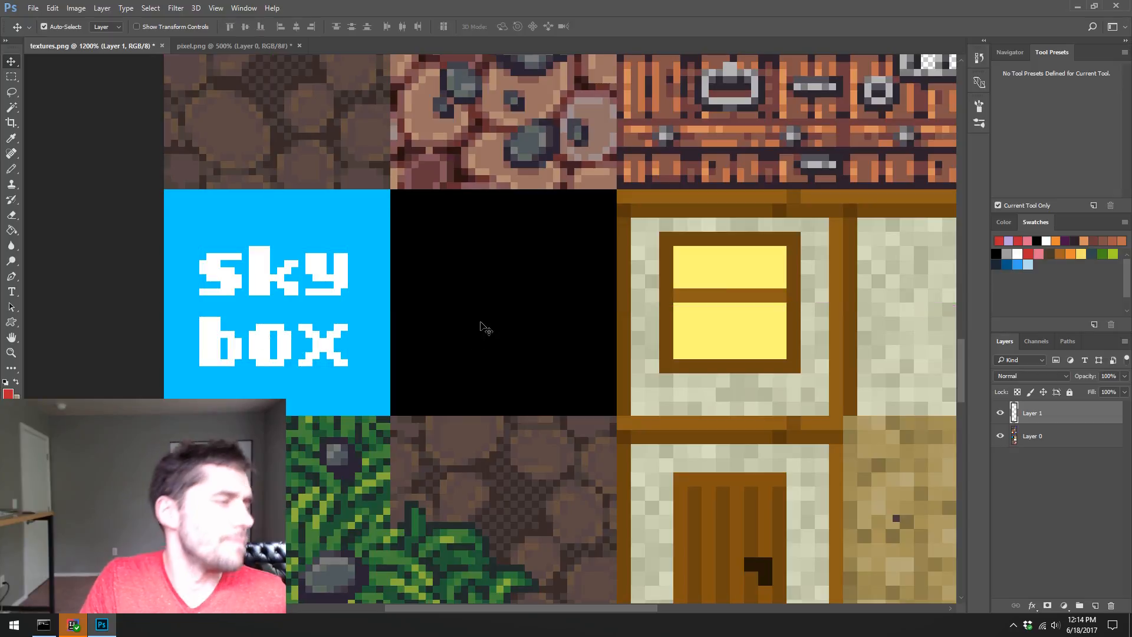
{"action": "scroll", "scroll_direction": "down", "scroll_amount": 3}
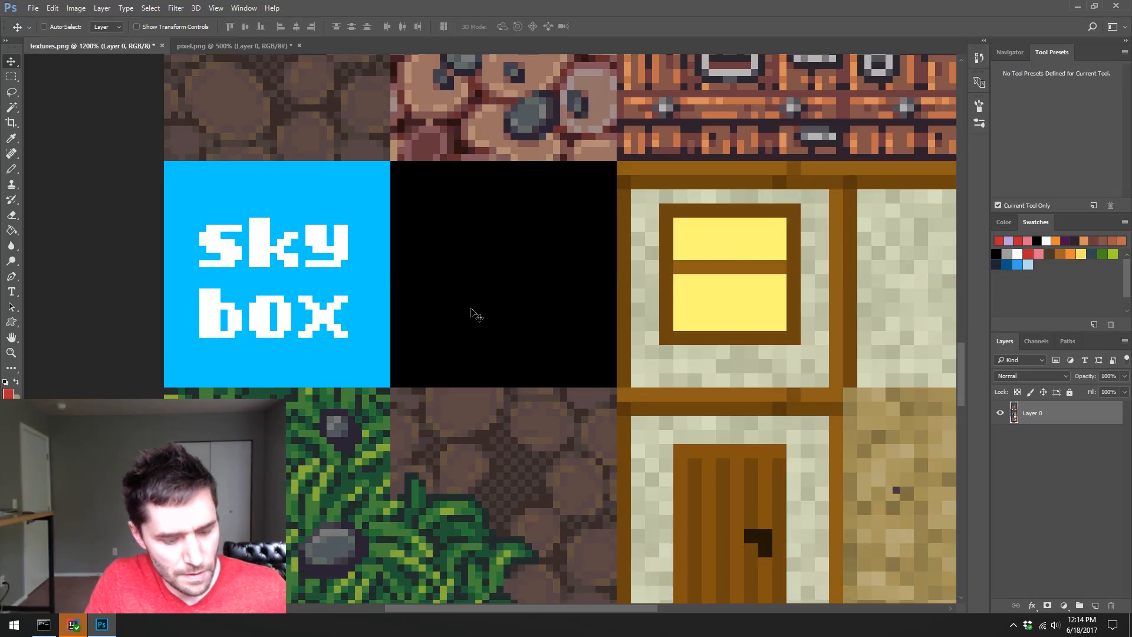
- Switch to IntelliJ IDEA and run the DelvEdit configuration to launch the level editor
{"action": "left_click", "coordinate": [71, 625]}
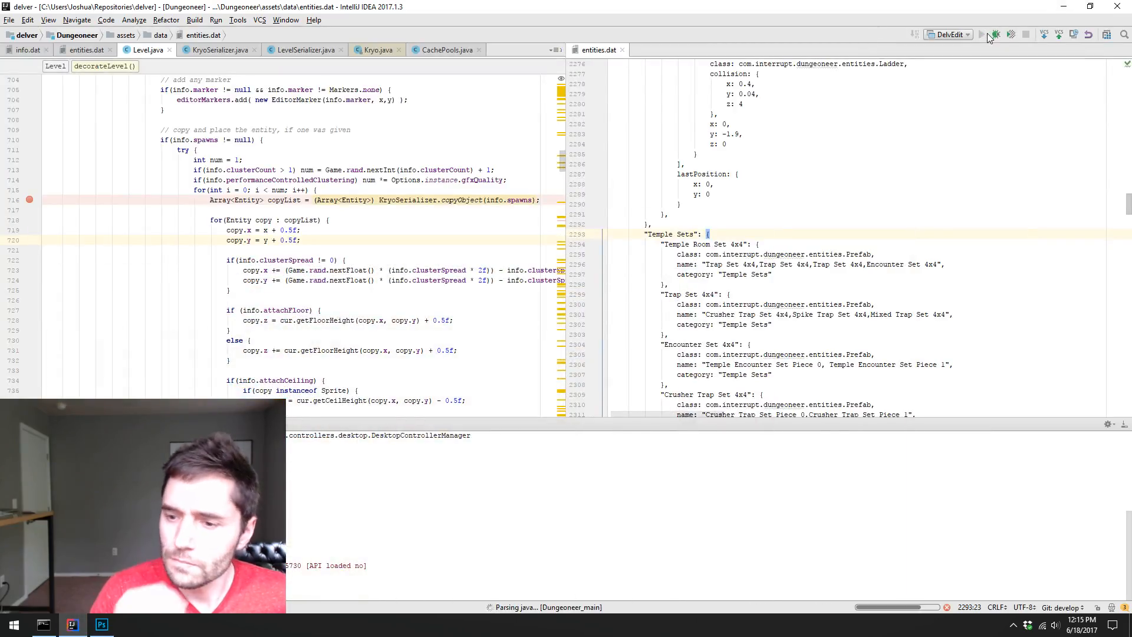
{"action": "mouse_move", "coordinate": [988, 36]}
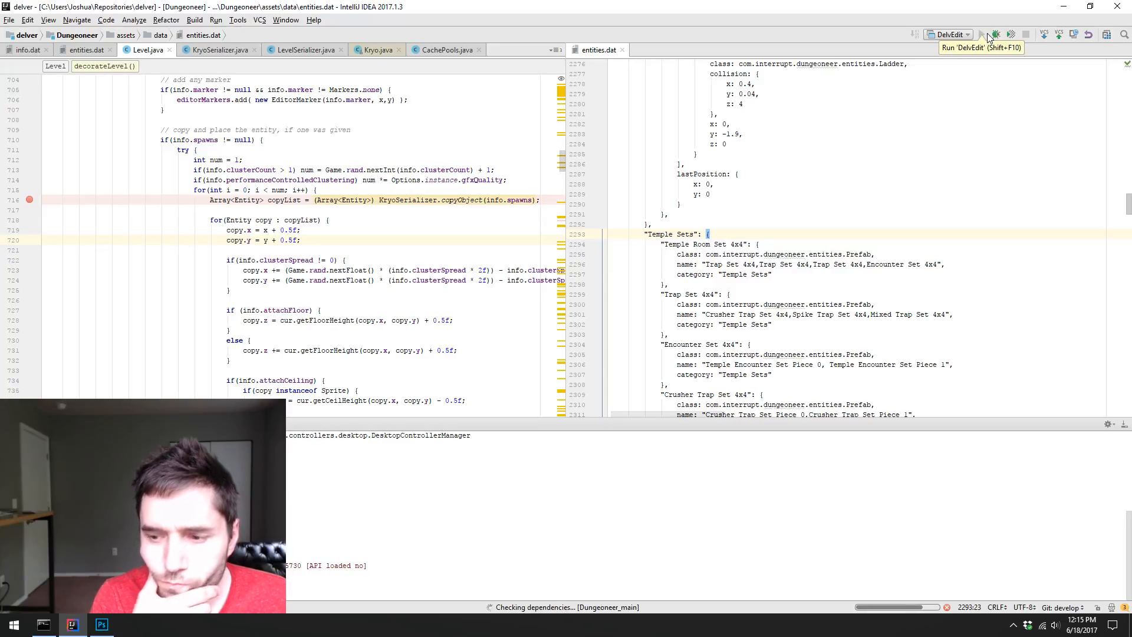
{"action": "left_click", "coordinate": [981, 34]}
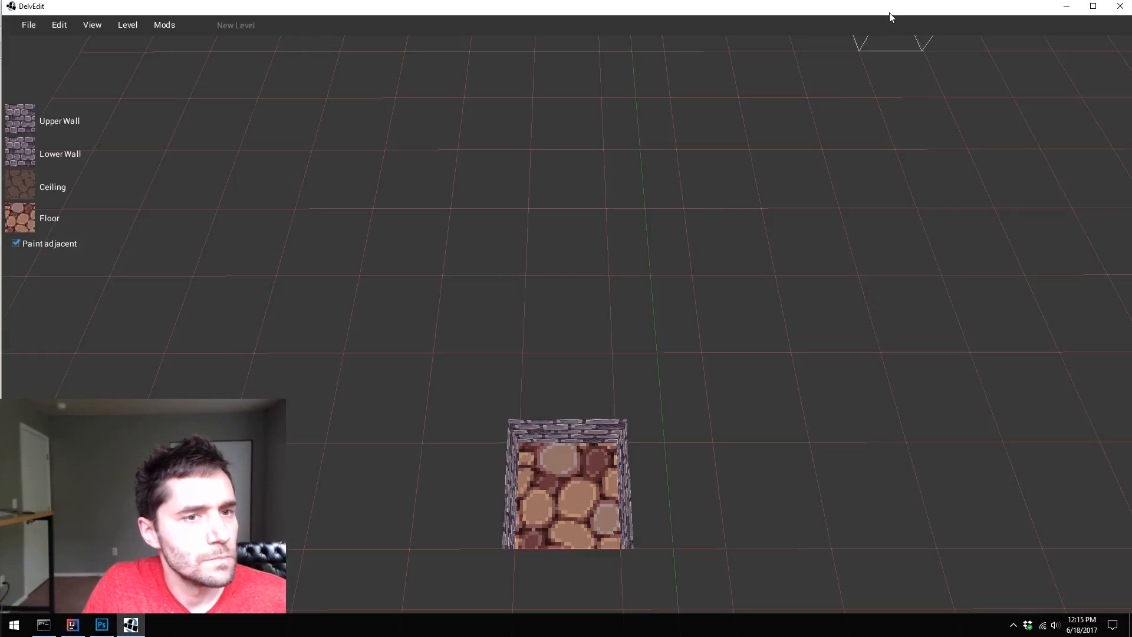
- Load an existing walled level through File > Open
{"action": "left_click", "coordinate": [28, 25]}
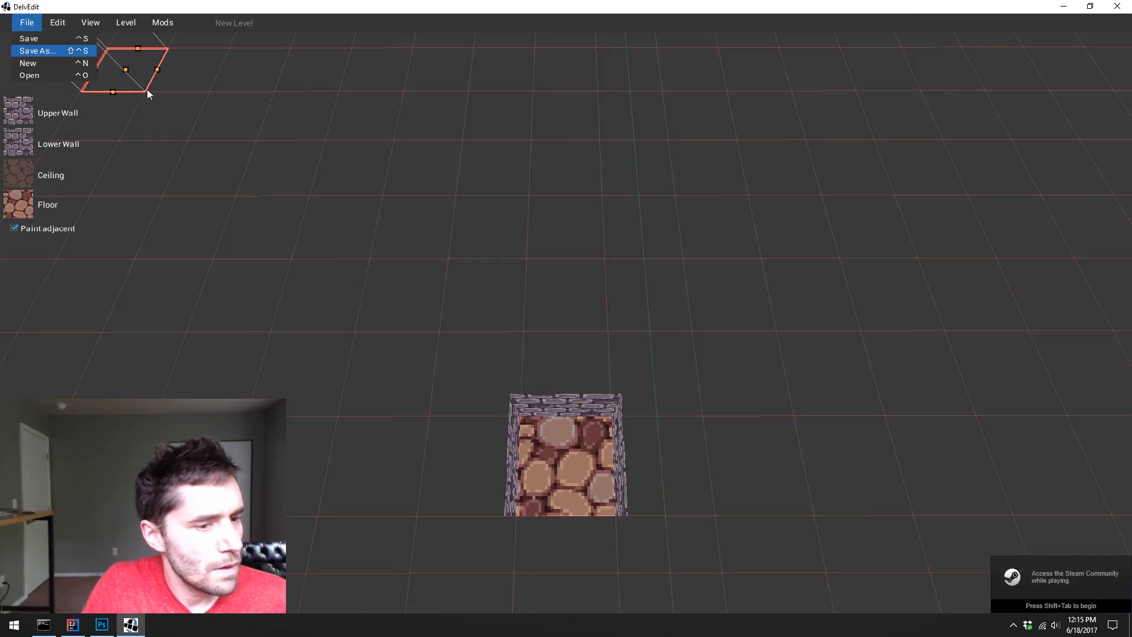
{"action": "left_click", "coordinate": [30, 76]}
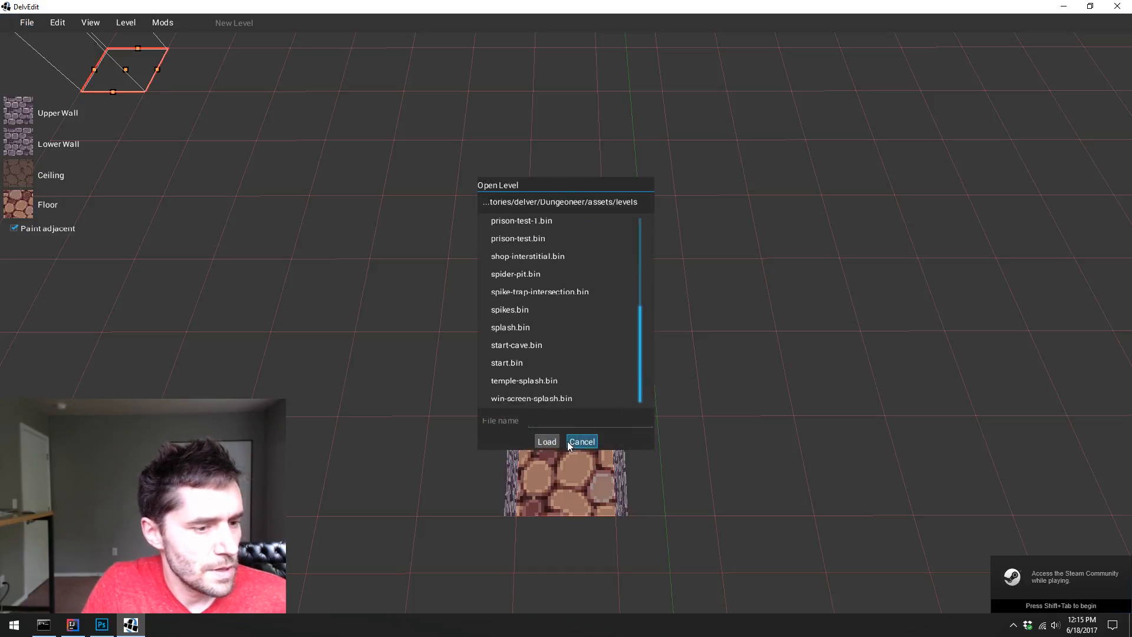
{"action": "left_click", "coordinate": [583, 441]}
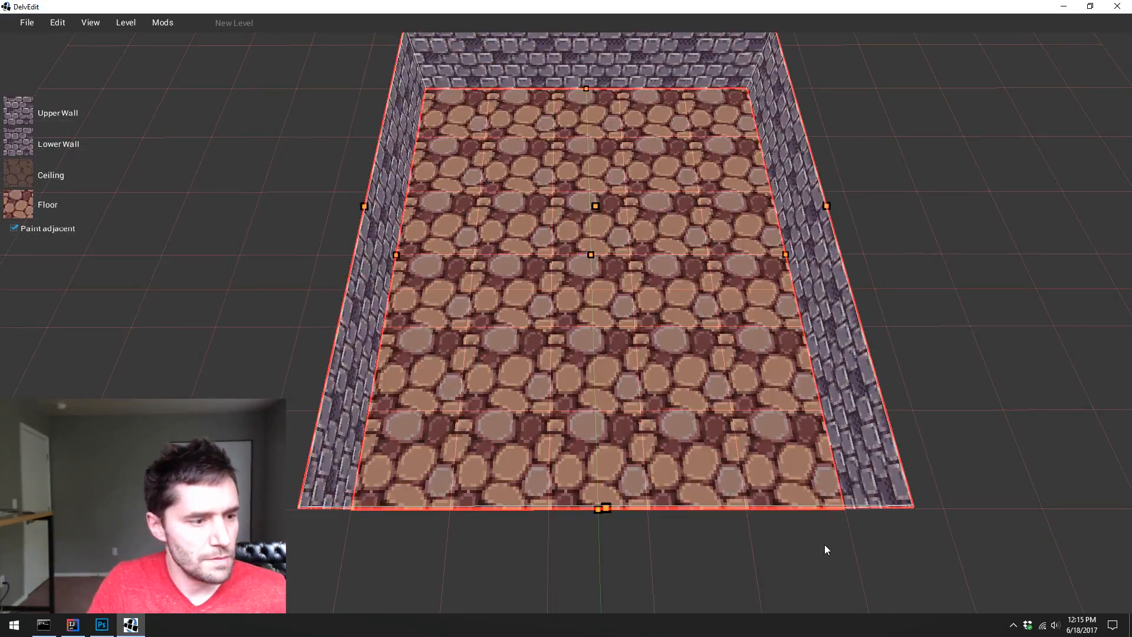
- Set the Upper Wall texture to the new sky box tile from the texture picker
{"action": "left_click", "coordinate": [15, 113]}
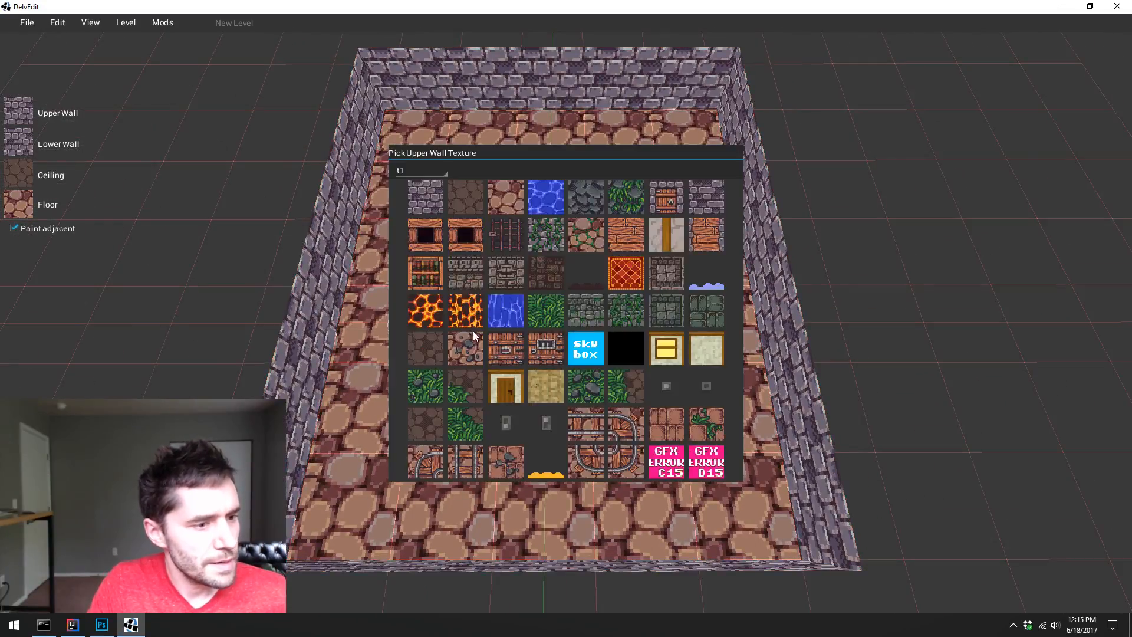
{"action": "left_click", "coordinate": [585, 348]}
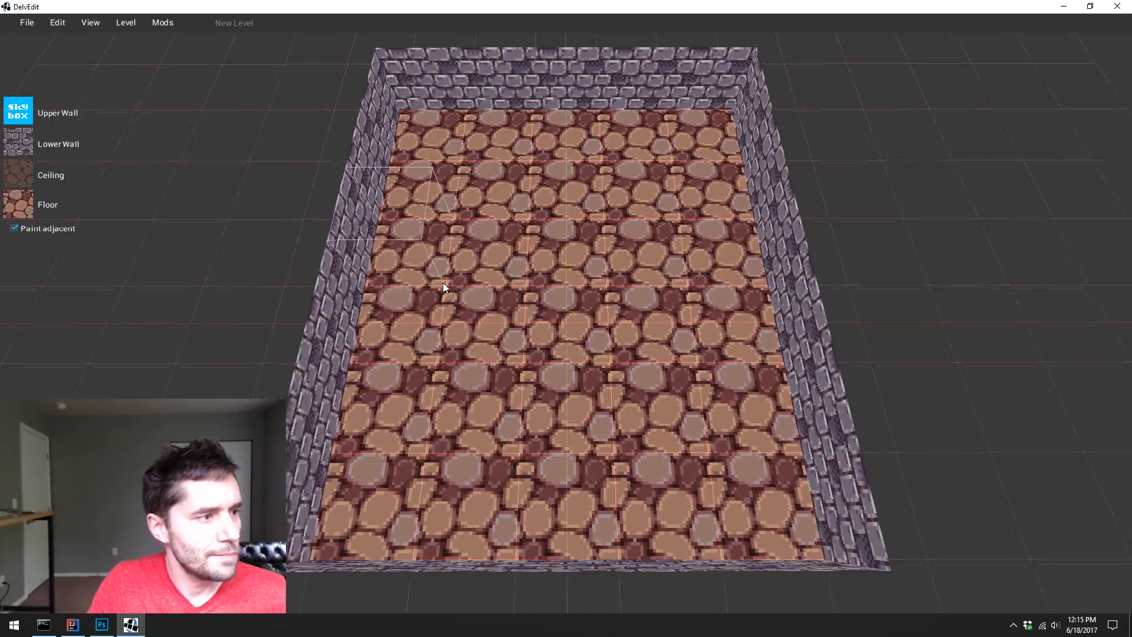
{"action": "left_click_drag", "start_coordinate": [444, 289], "coordinate": [415, 456]}
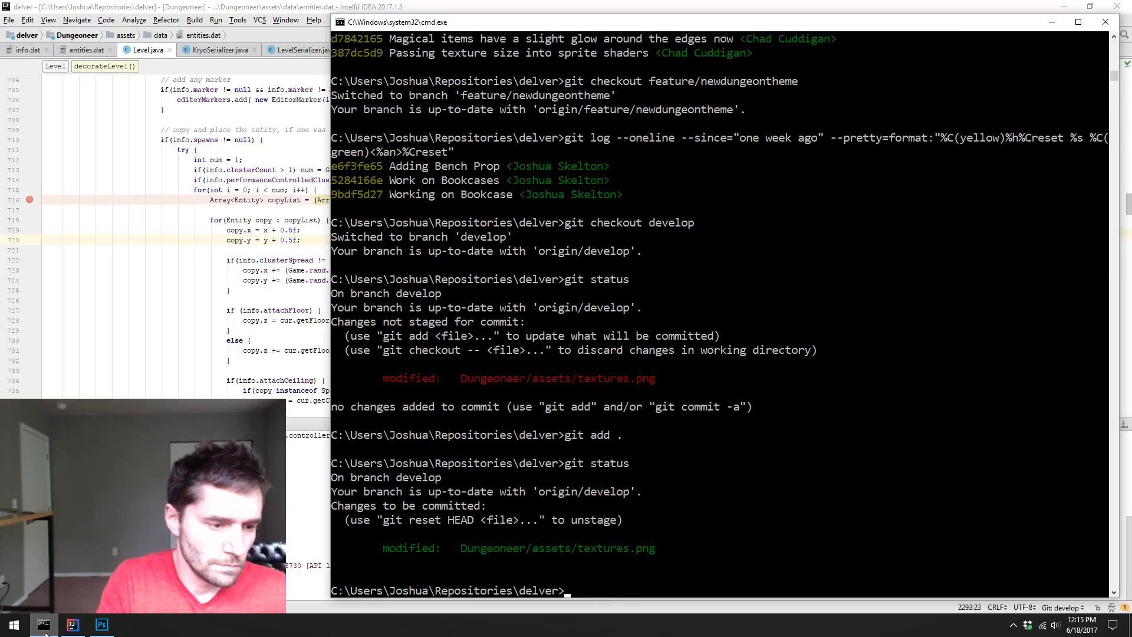
- Type git commit -m "Adding Text to Skybox Te…" without running it yet
{"action": "type", "text": "git commit -"}
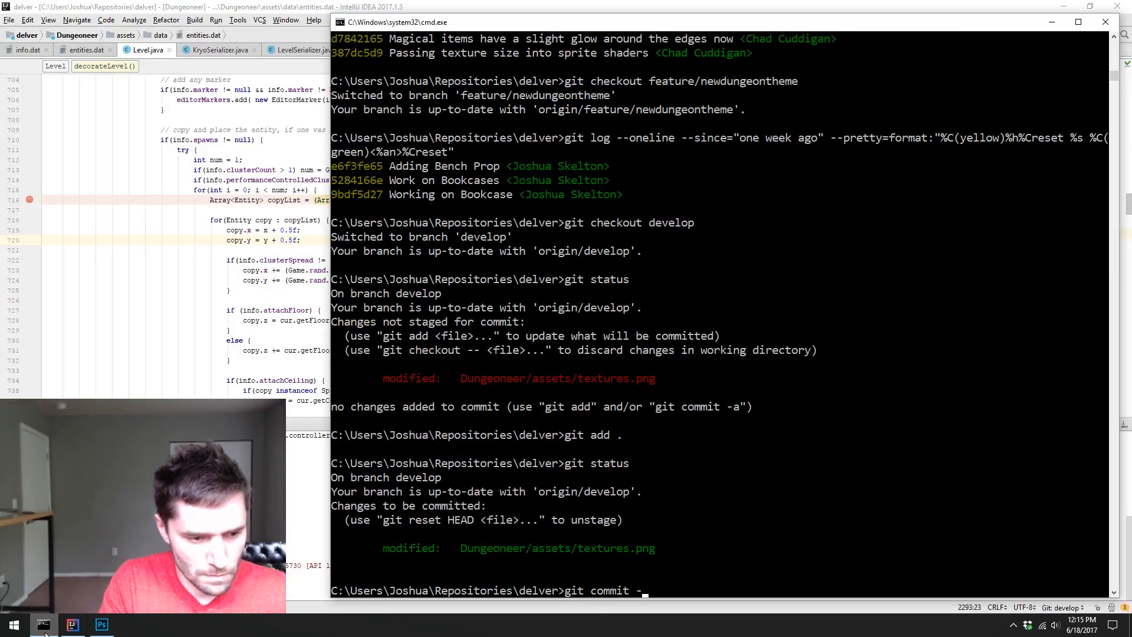
{"action": "type", "text": "m \""}
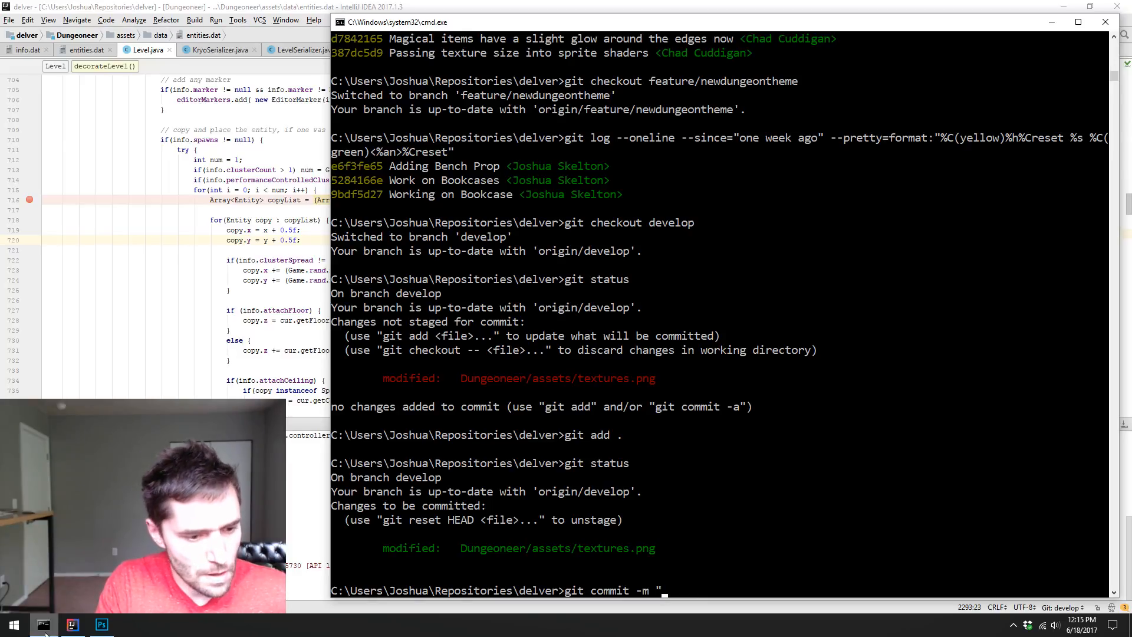
{"action": "type", "text": "Adding Text to"}
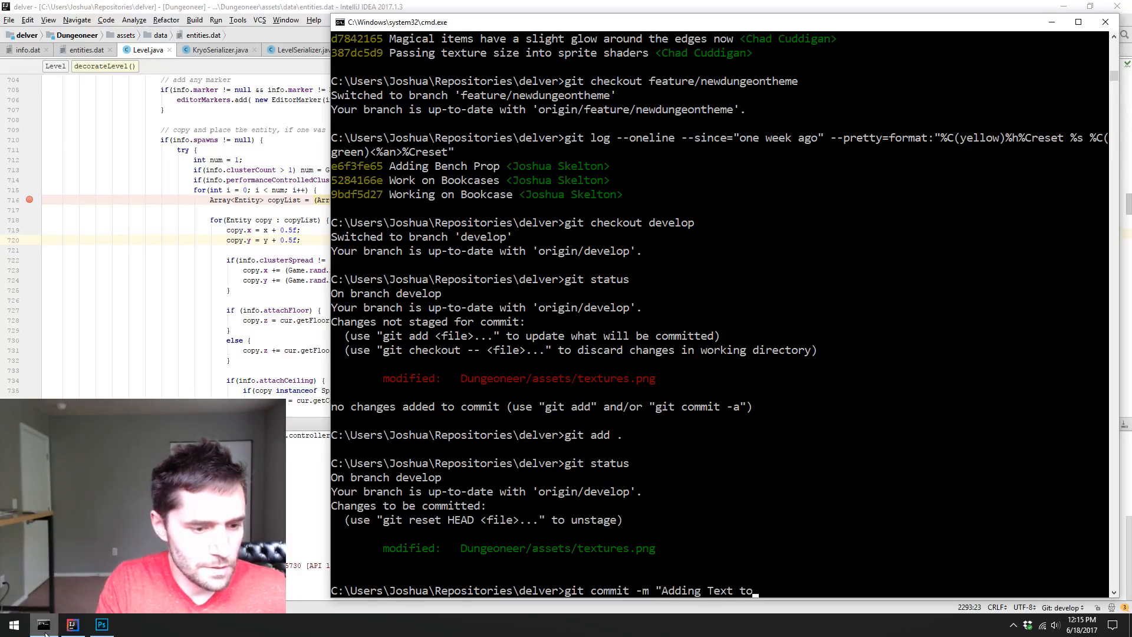
{"action": "type", "text": "Skybox Te"}
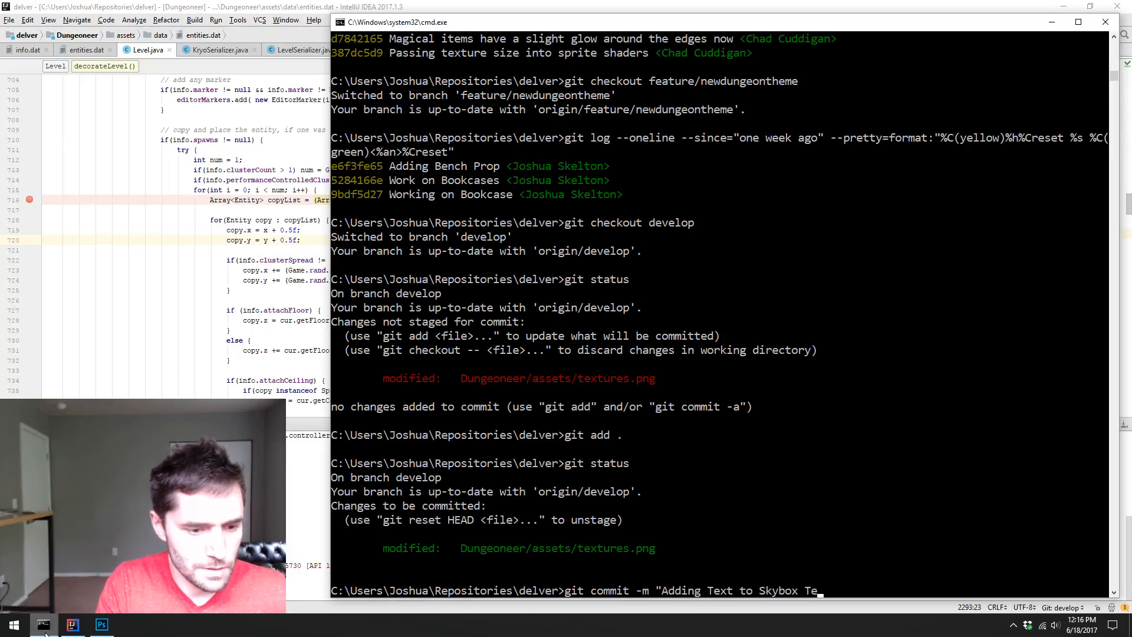